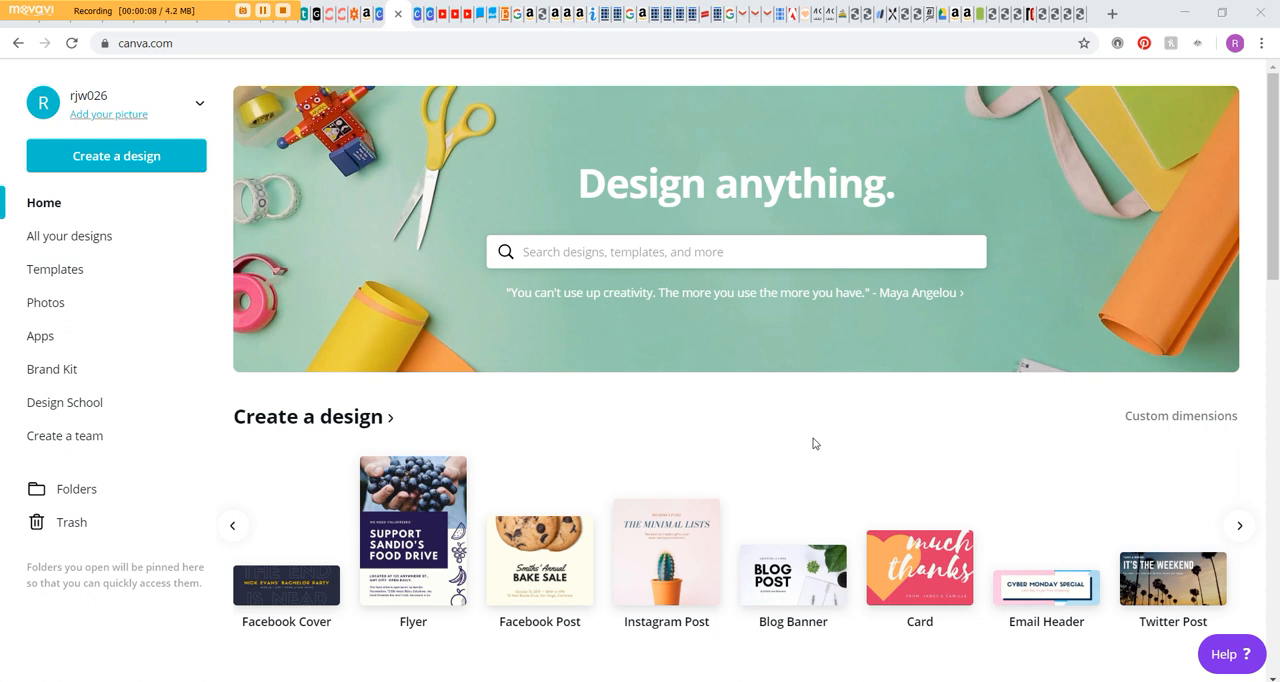
Choose Custom dimensions and enter a page size of 8.5 × 11 inches
click(232, 524)
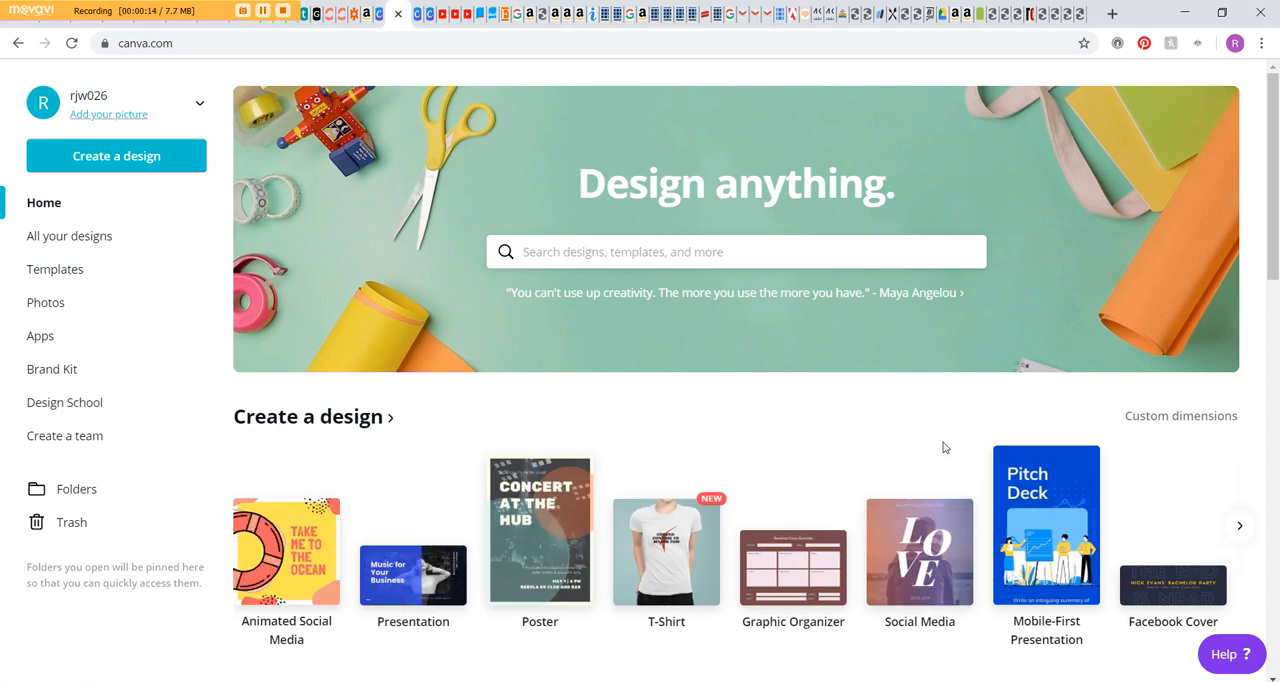
click(1180, 416)
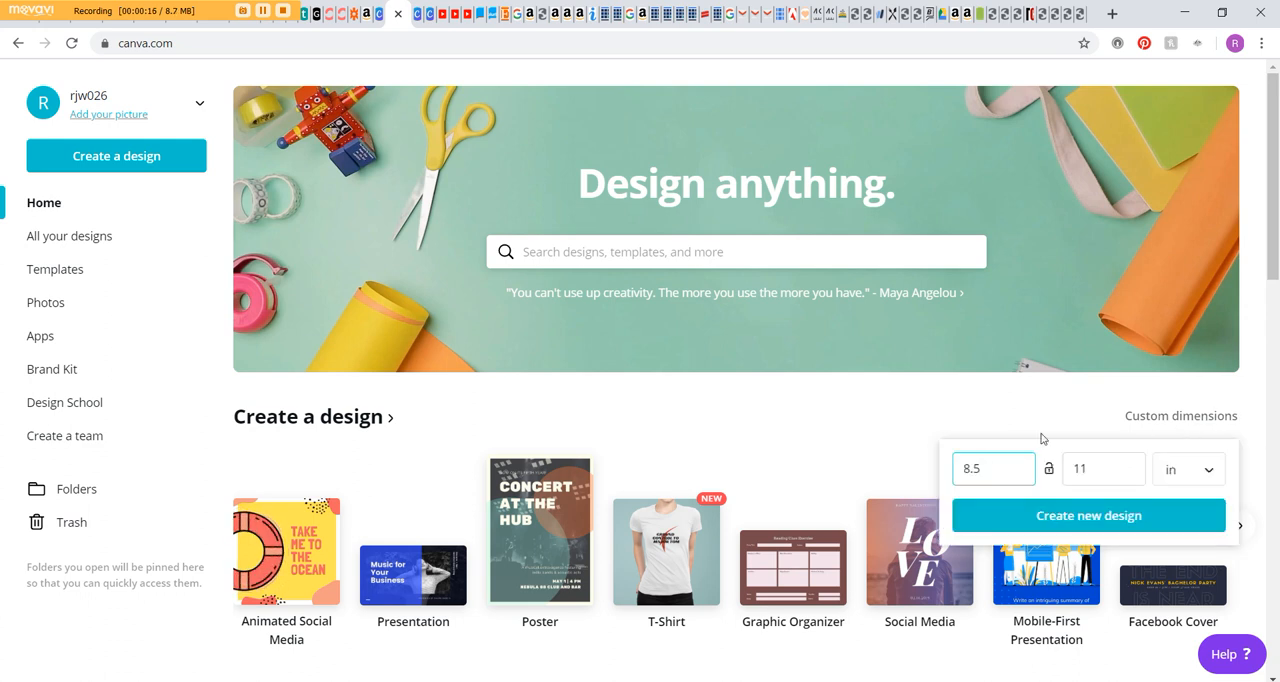
mouse_move(1230, 464)
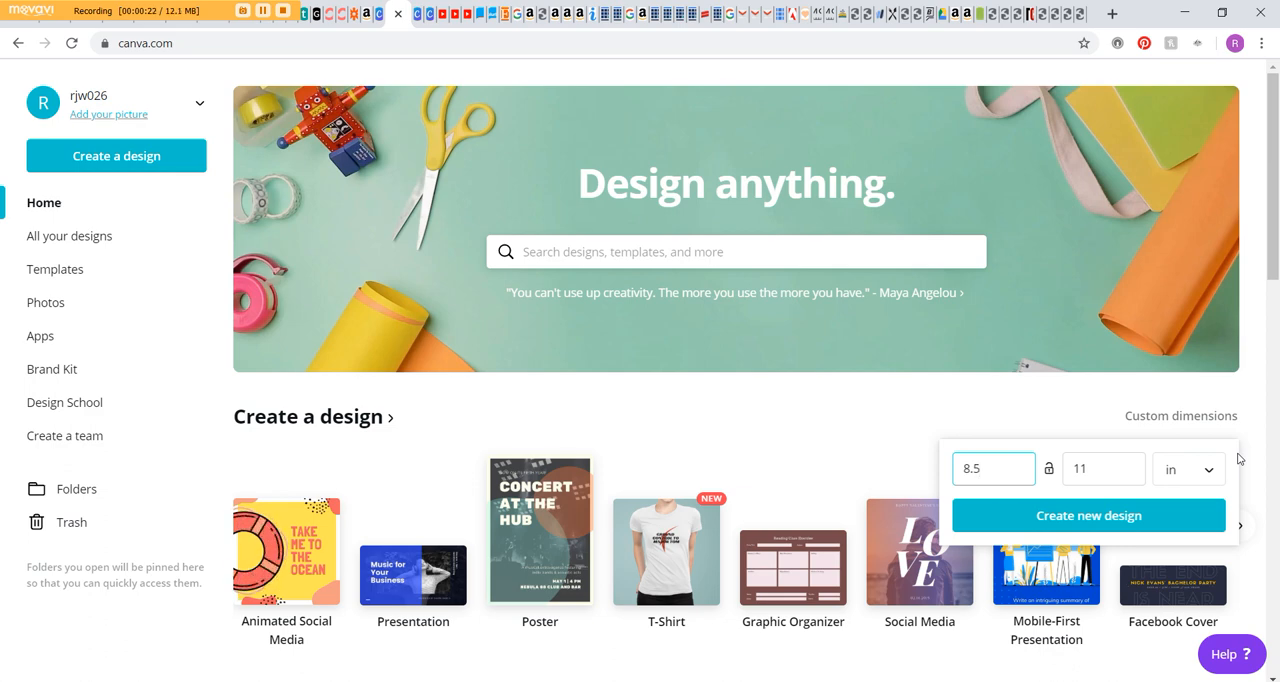
click(992, 468)
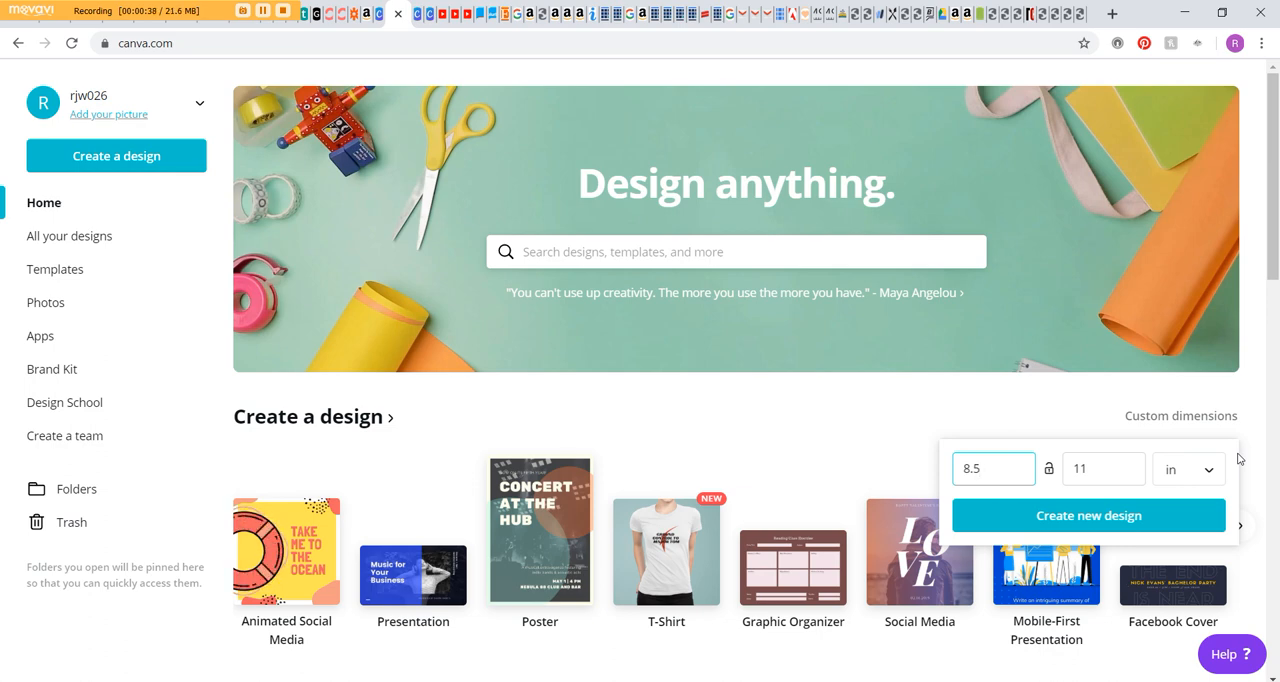
click(992, 468)
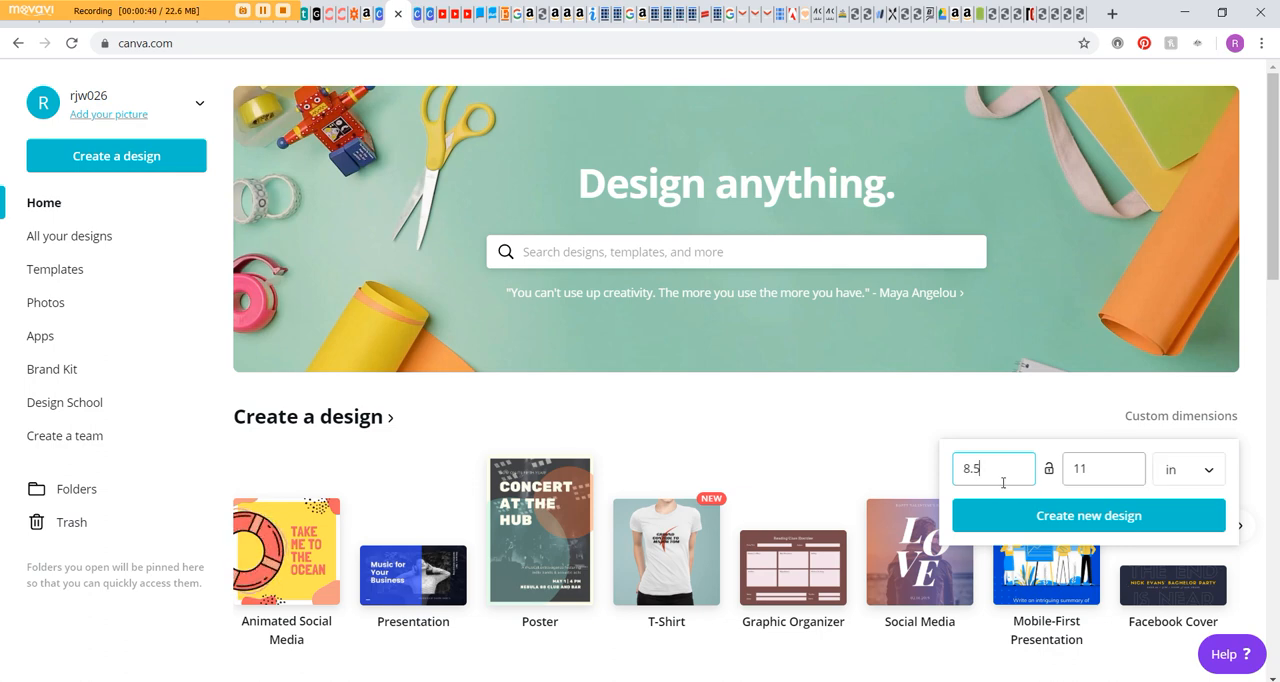
mouse_move(1088, 516)
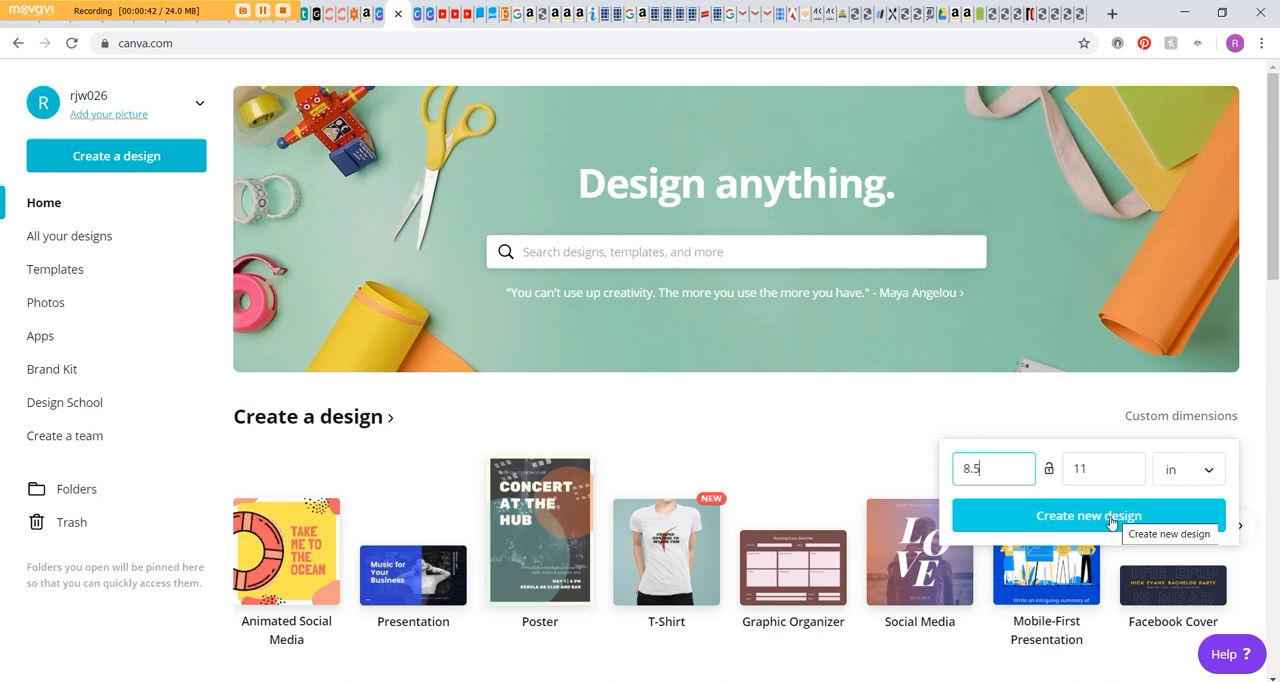
Create the blank 8.5 × 11 in design and browse the background categories
click(1088, 516)
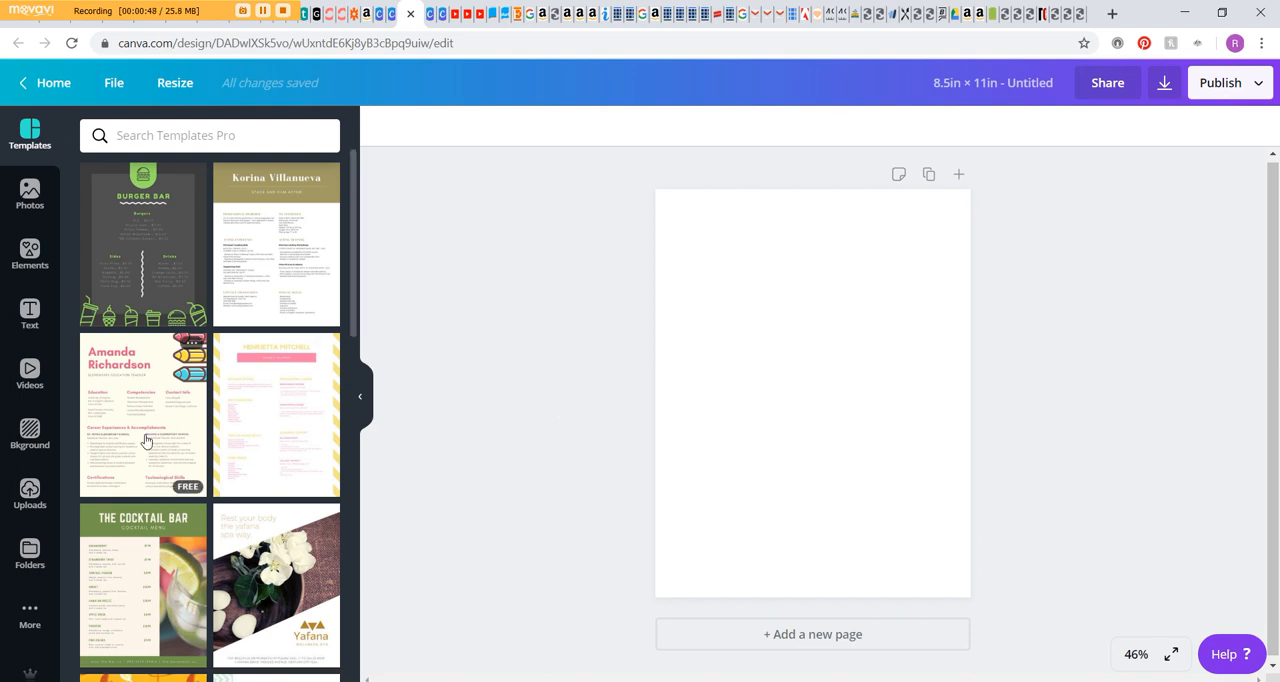
click(30, 436)
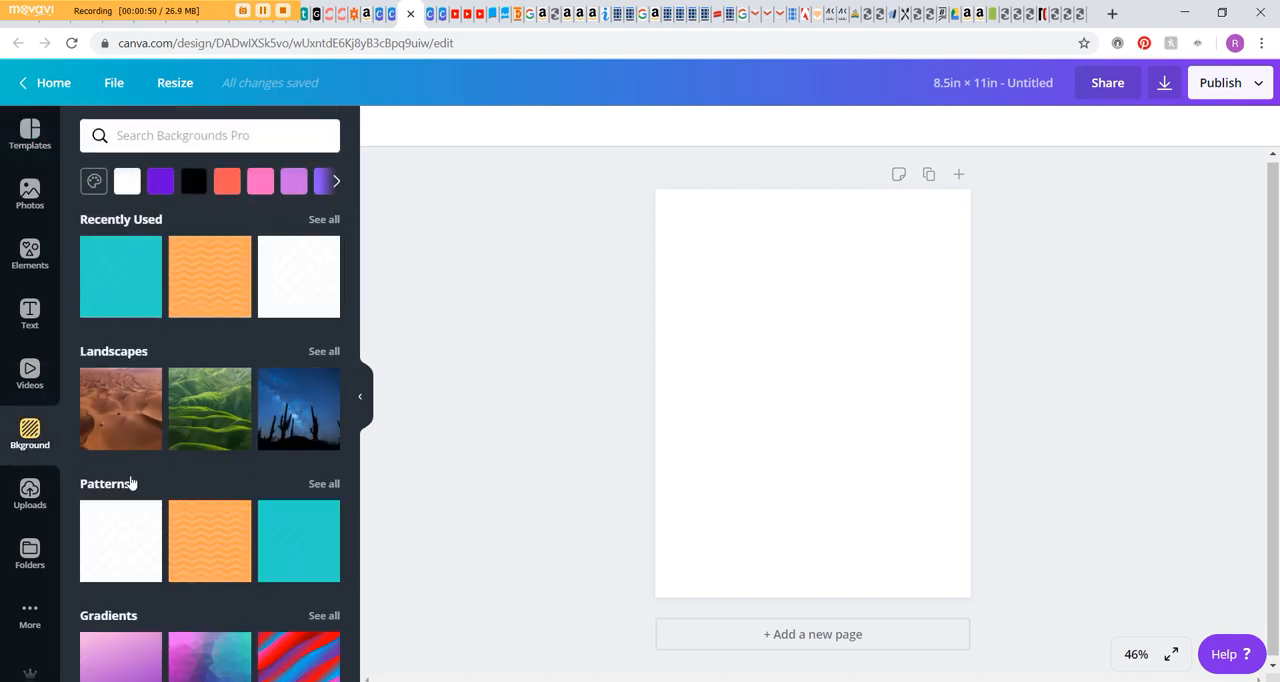
scroll(down, 3)
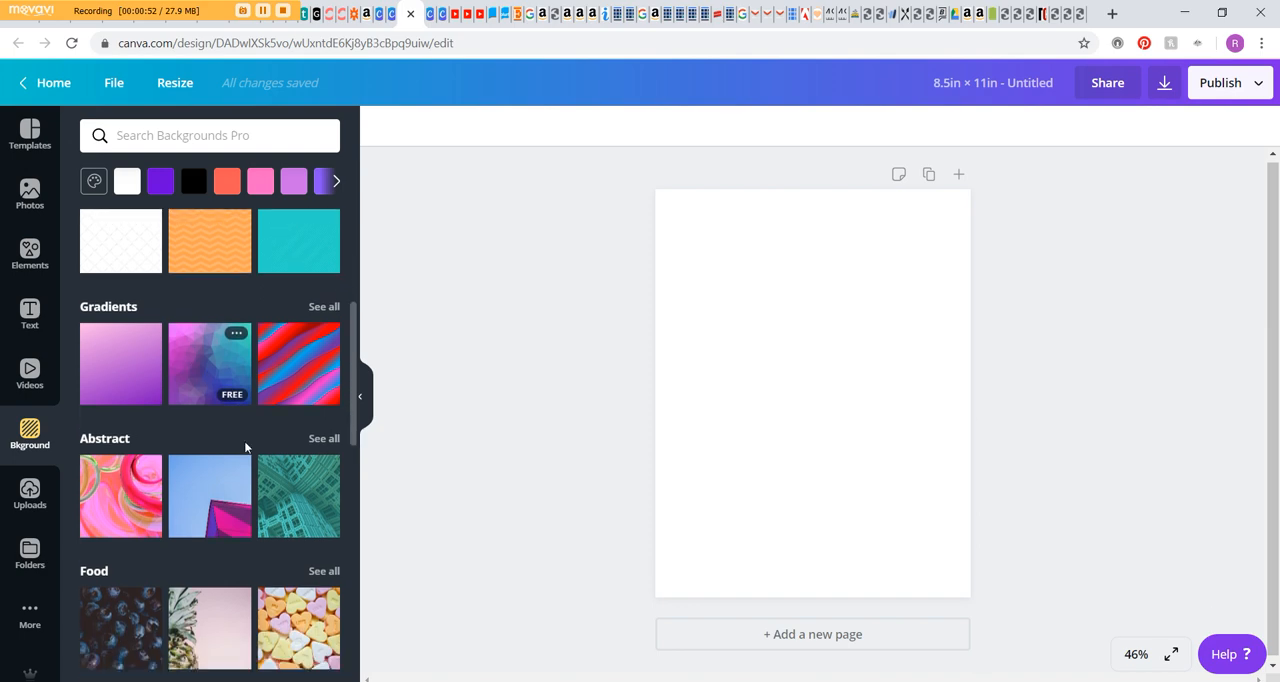
scroll(down, 3)
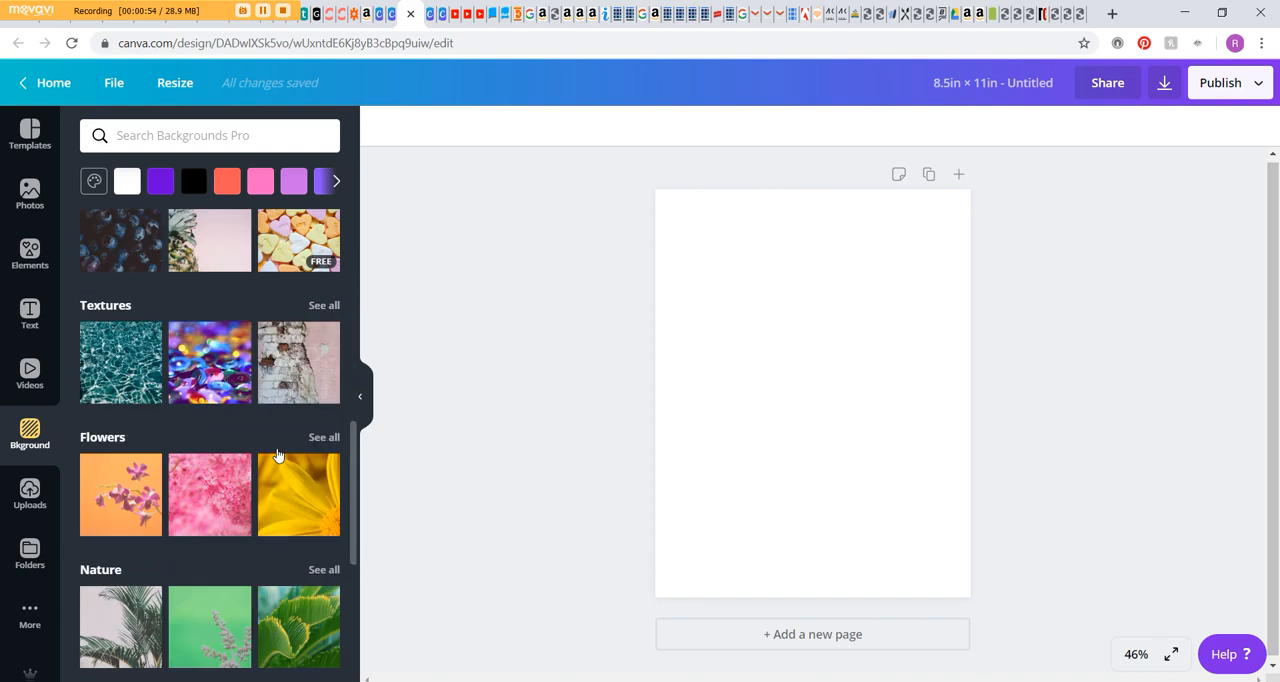
scroll(down, 3)
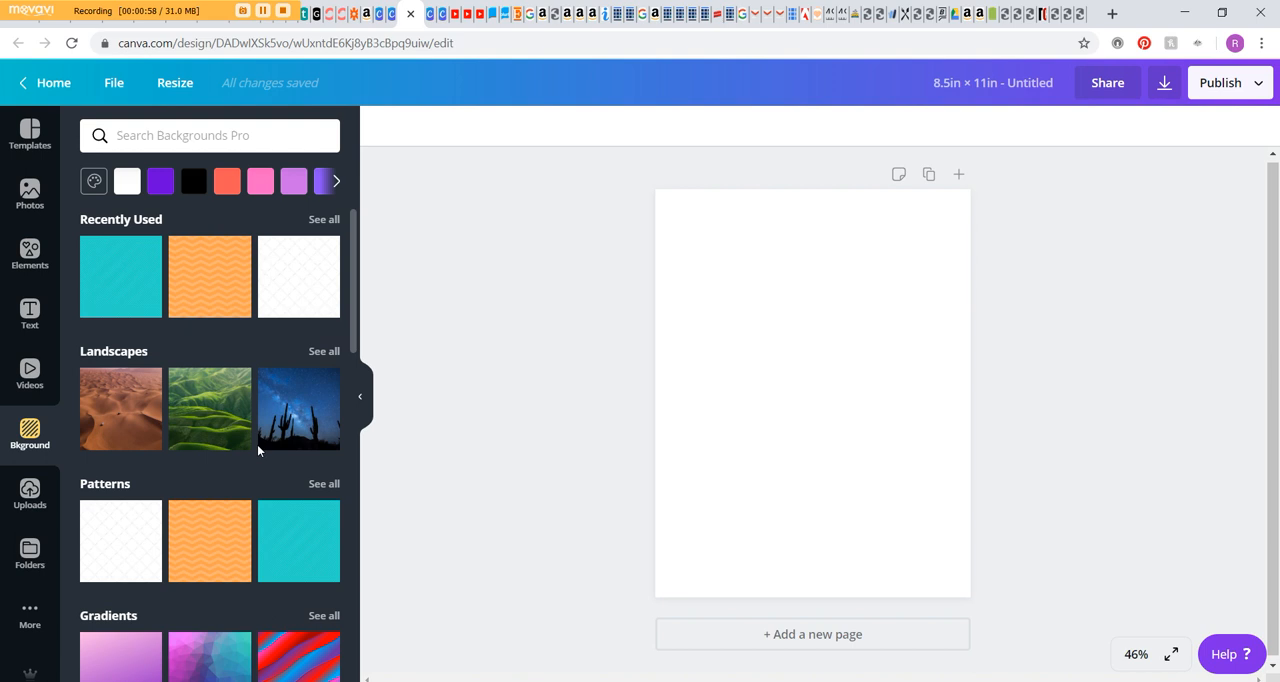
mouse_move(244, 344)
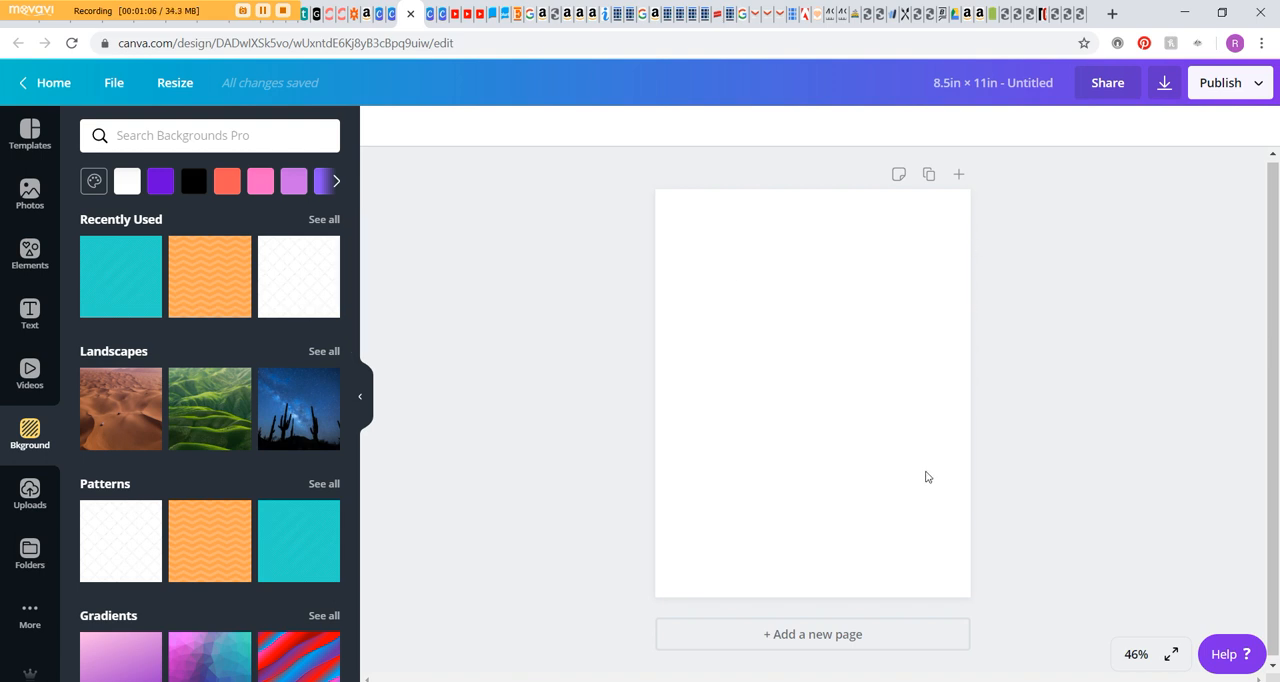
mouse_move(770, 330)
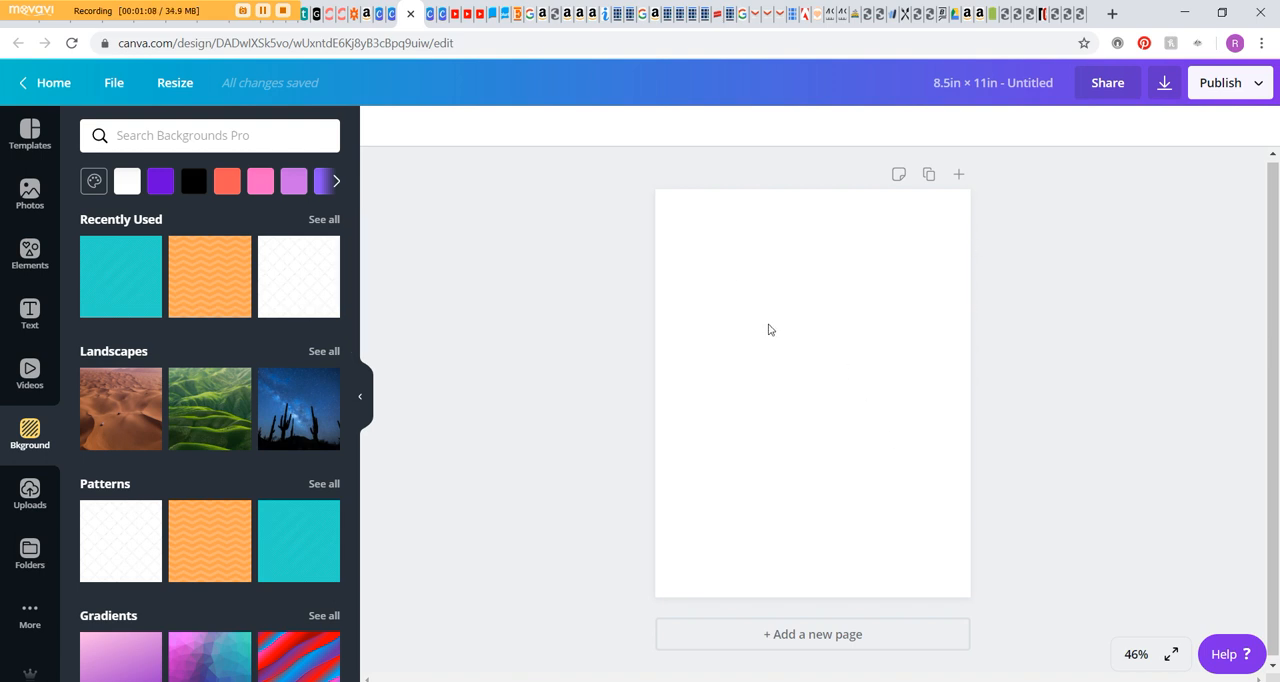
mouse_move(1060, 360)
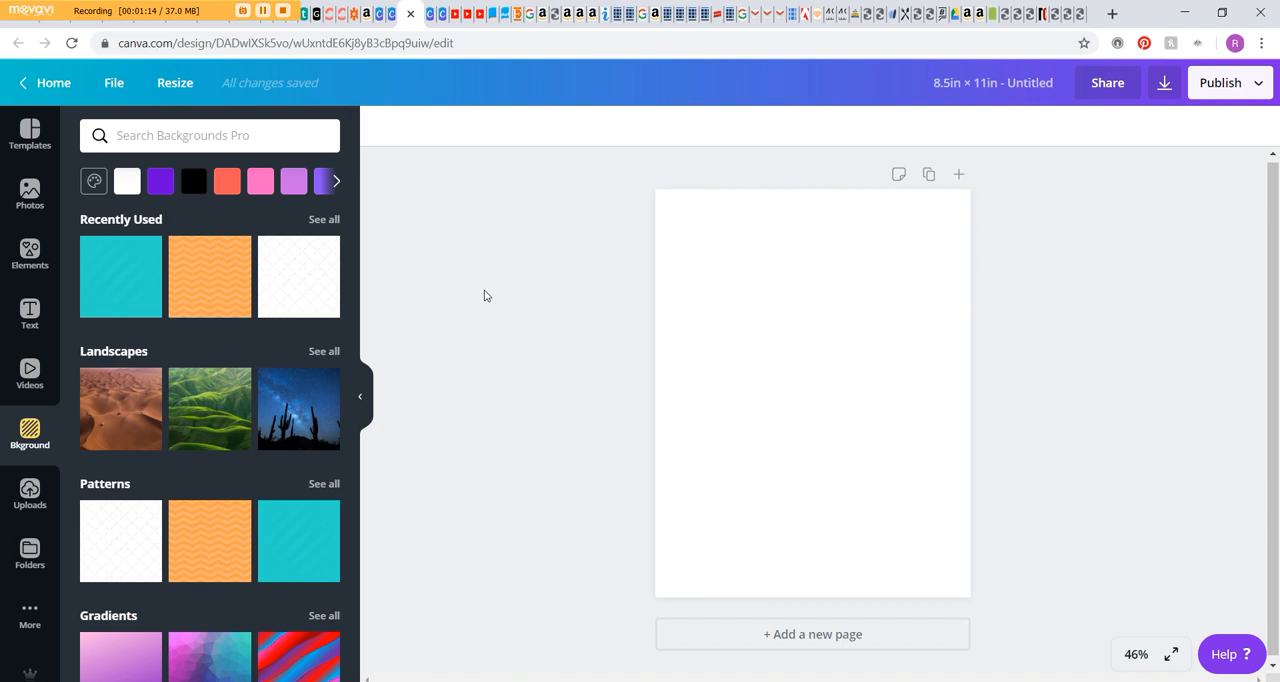
mouse_move(498, 296)
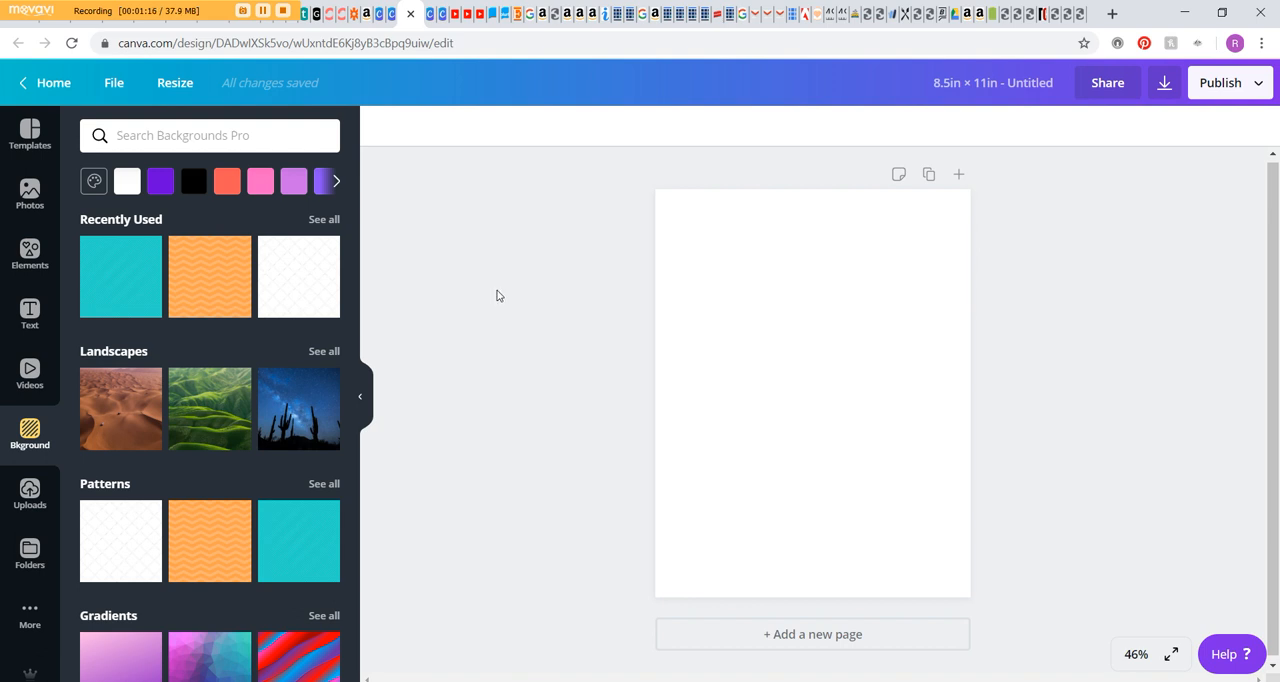
mouse_move(300, 540)
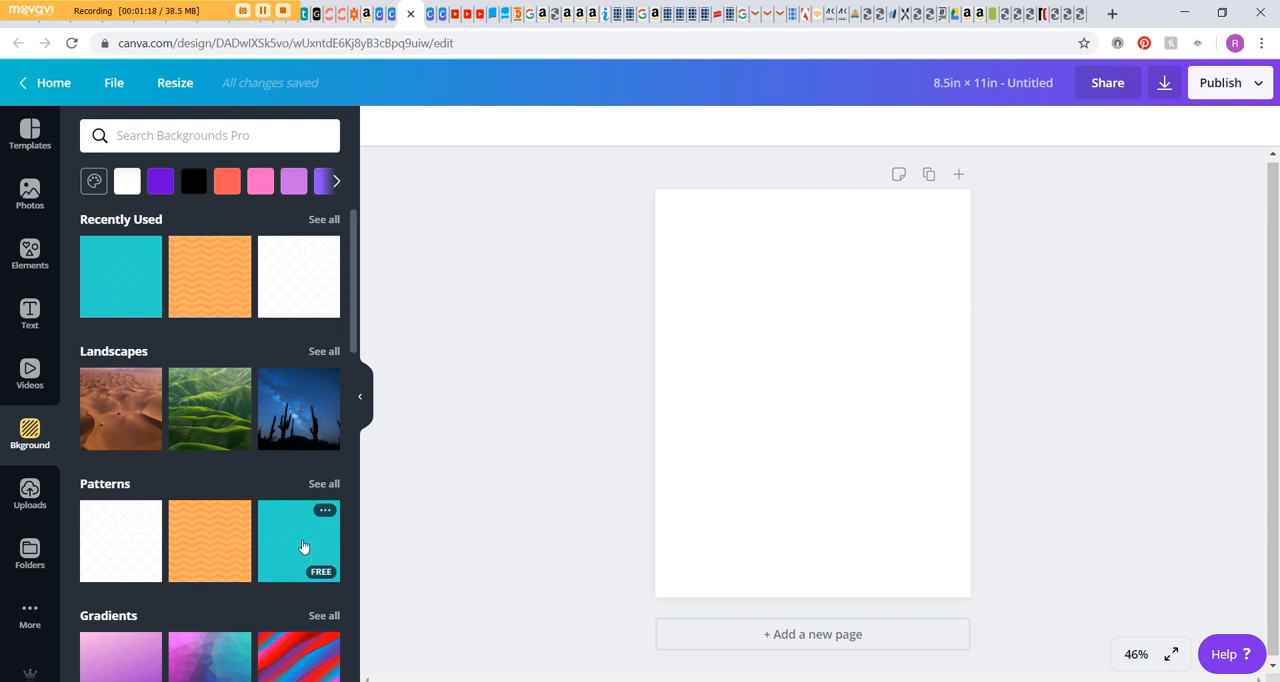
Apply the teal diagonal-stripe pattern as the page background
click(298, 540)
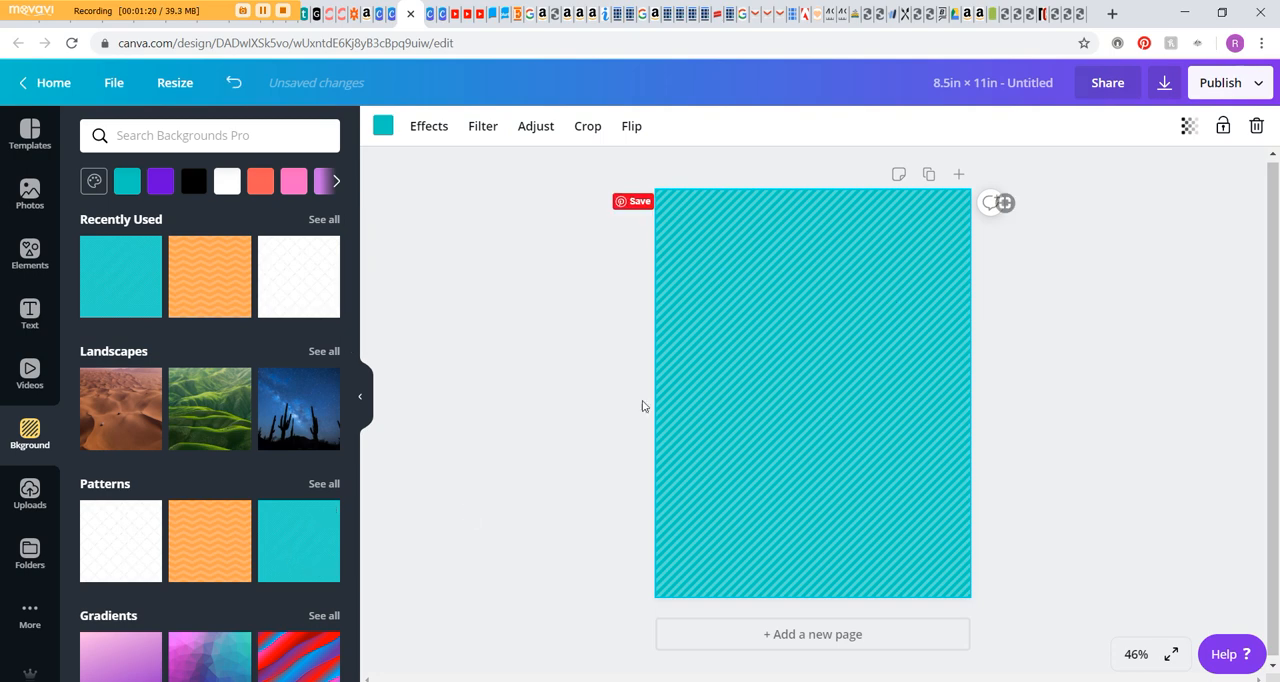
mouse_move(716, 410)
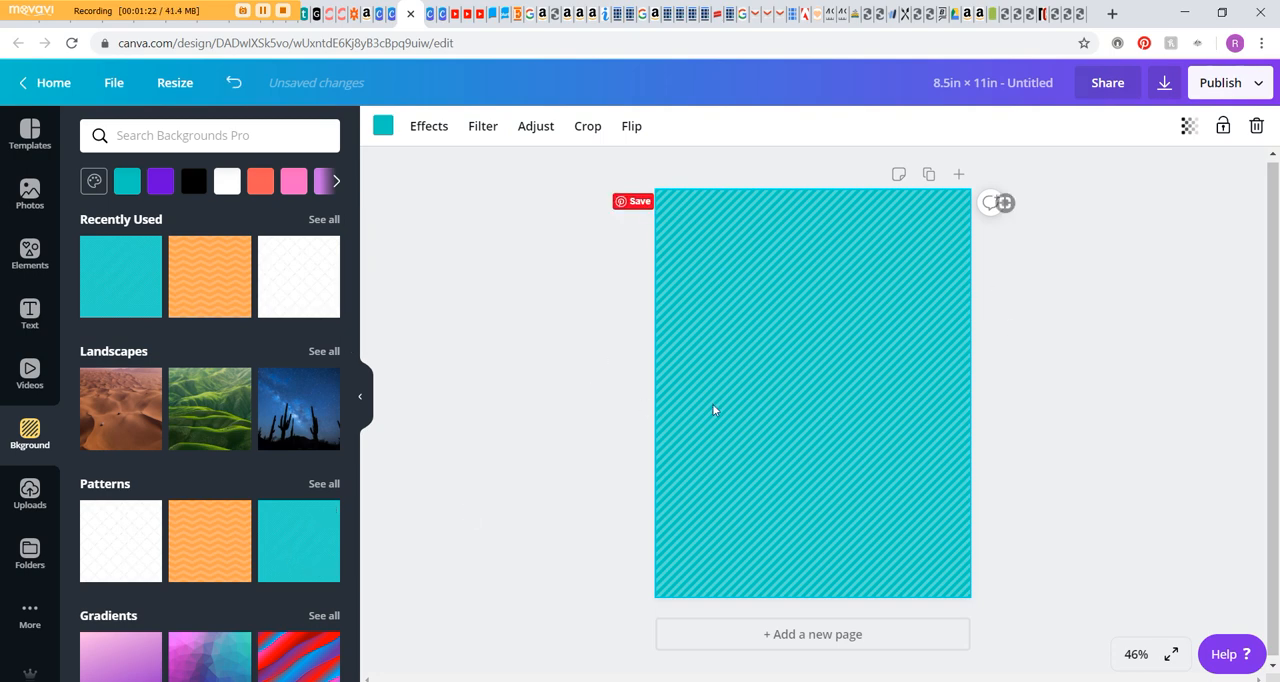
mouse_move(800, 404)
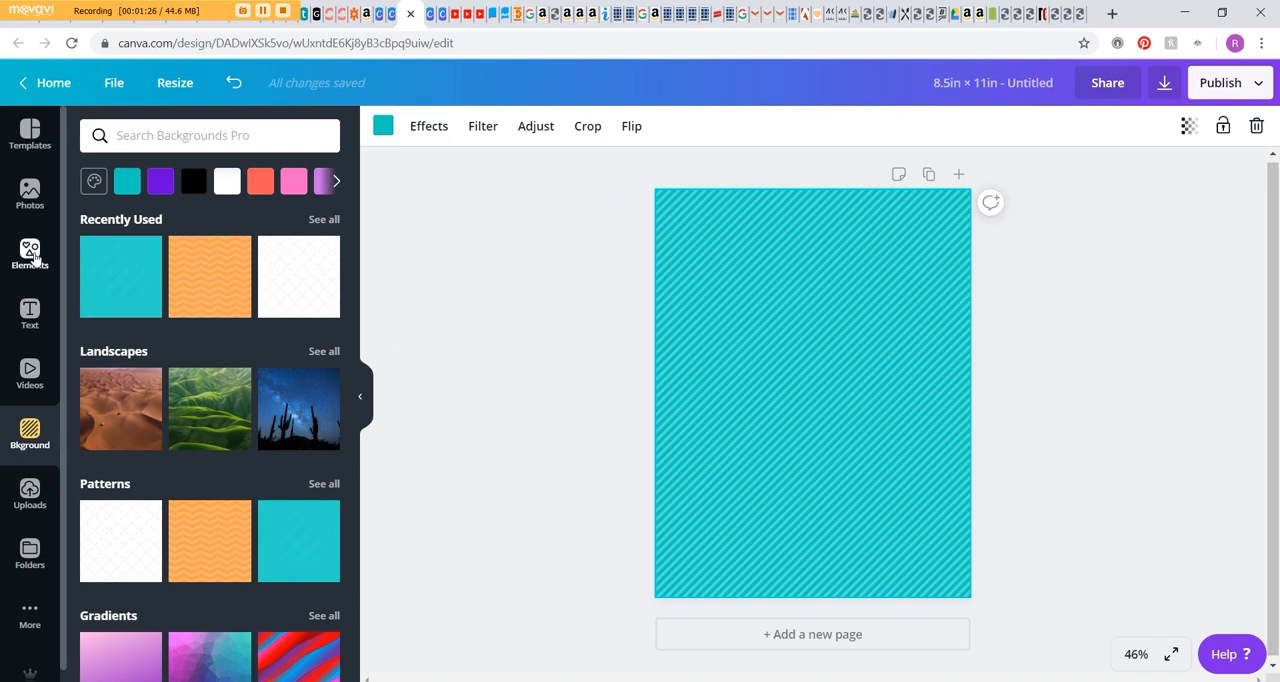
Browse the full Shapes set in Elements looking for the notched-corner square
click(28, 256)
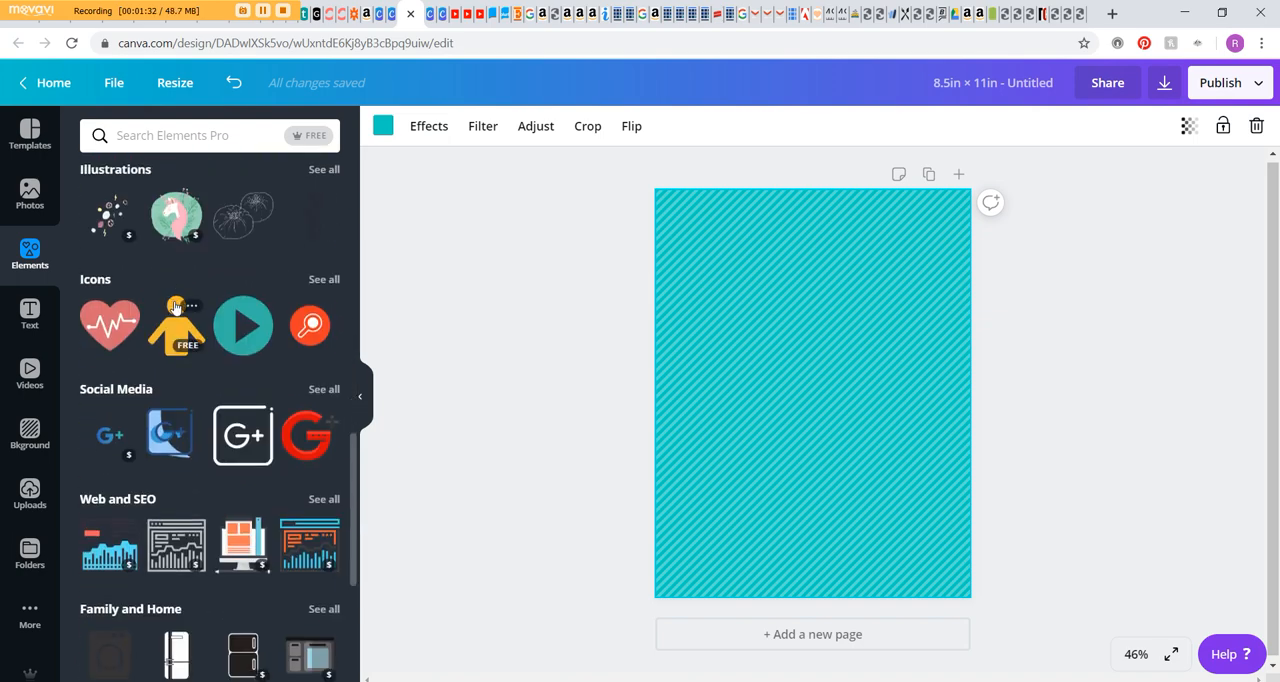
scroll(down, 3)
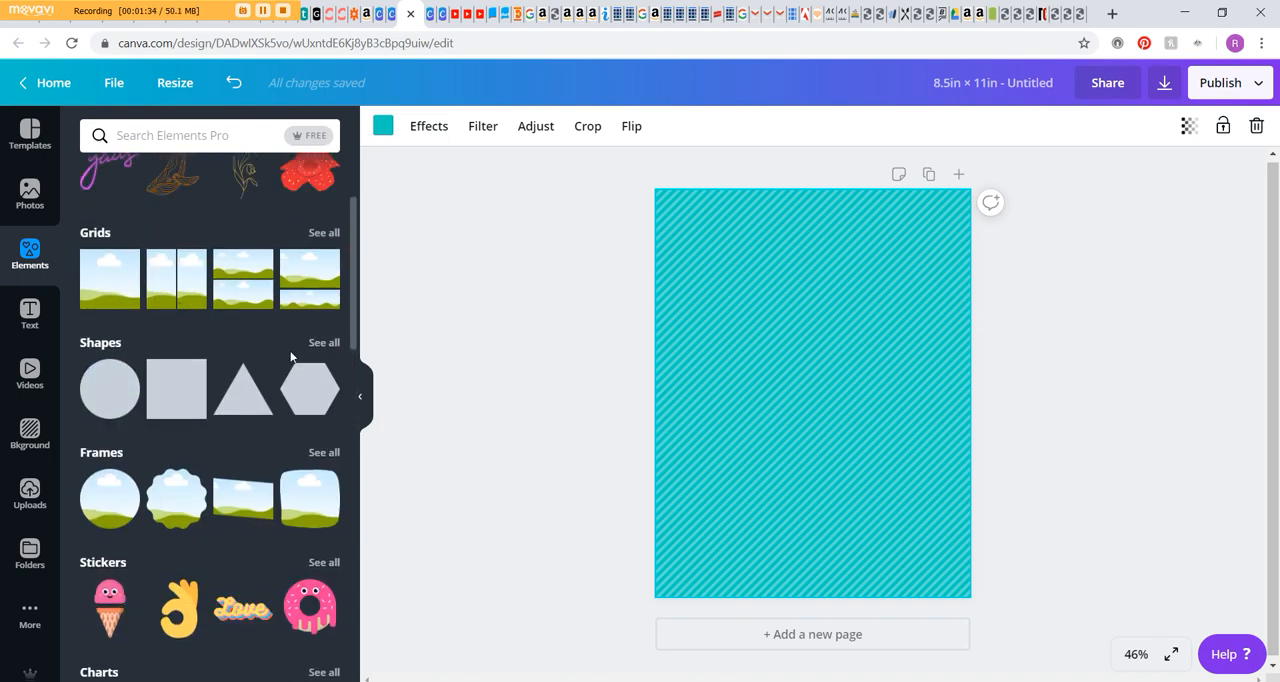
click(324, 342)
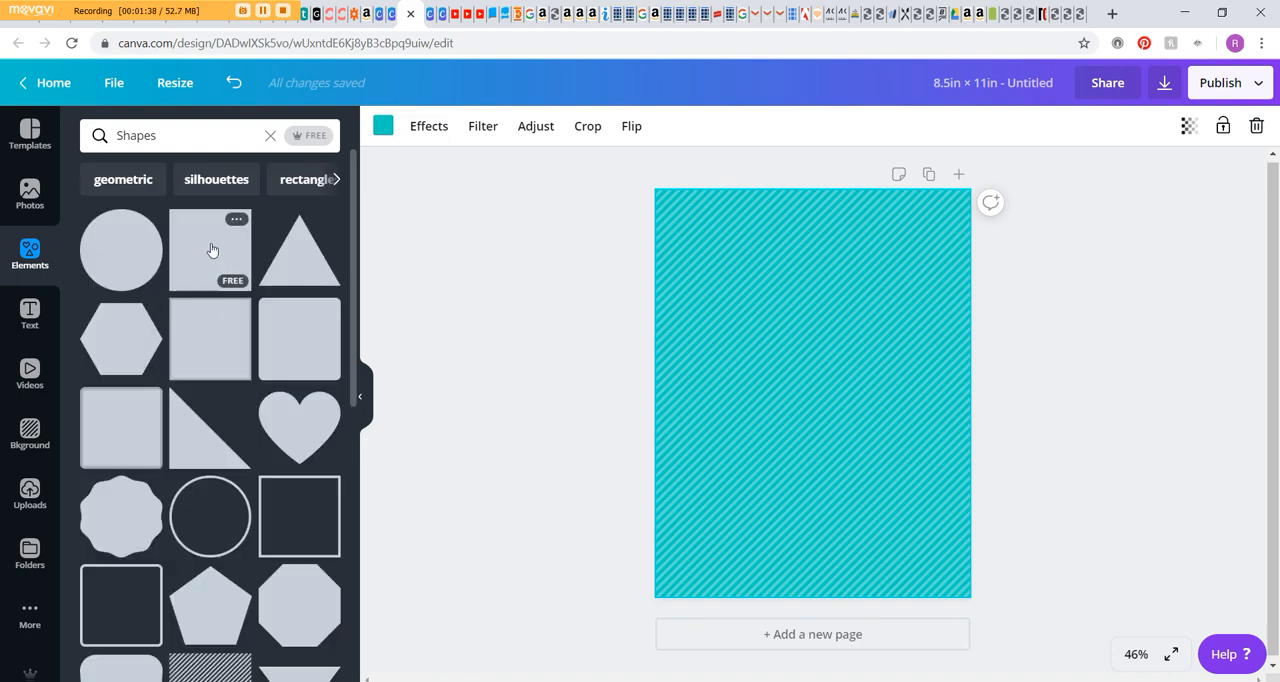
mouse_move(128, 252)
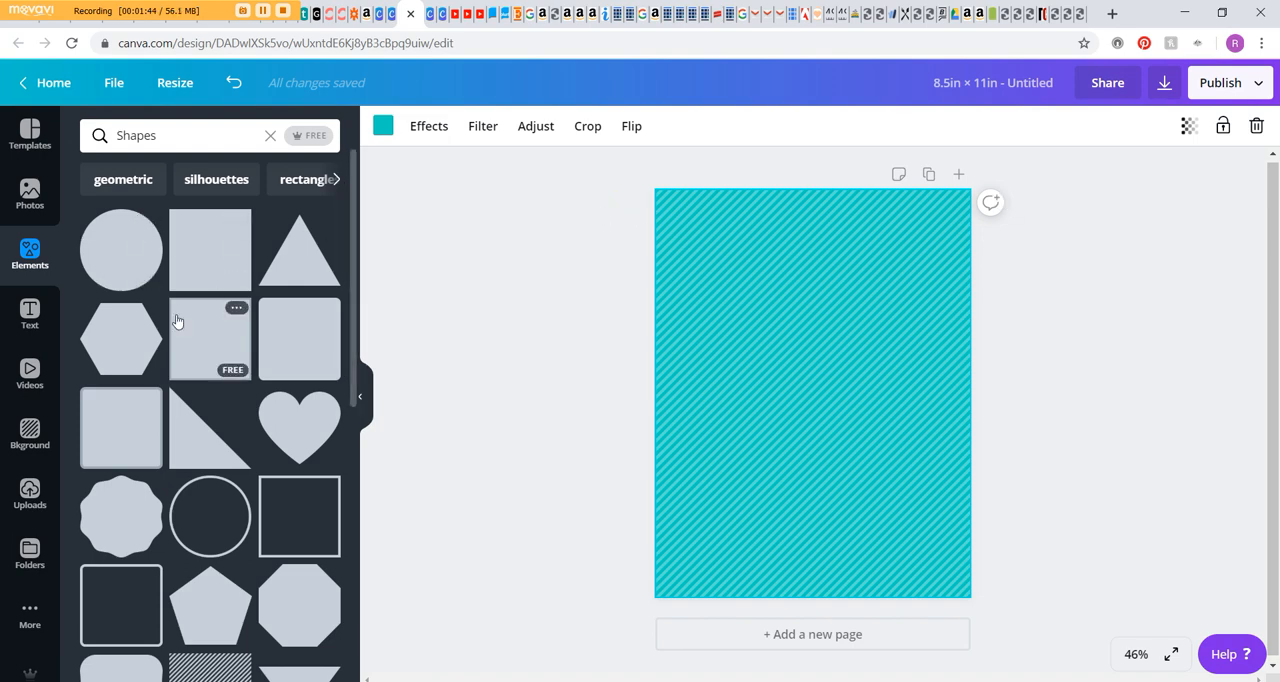
scroll(down, 3)
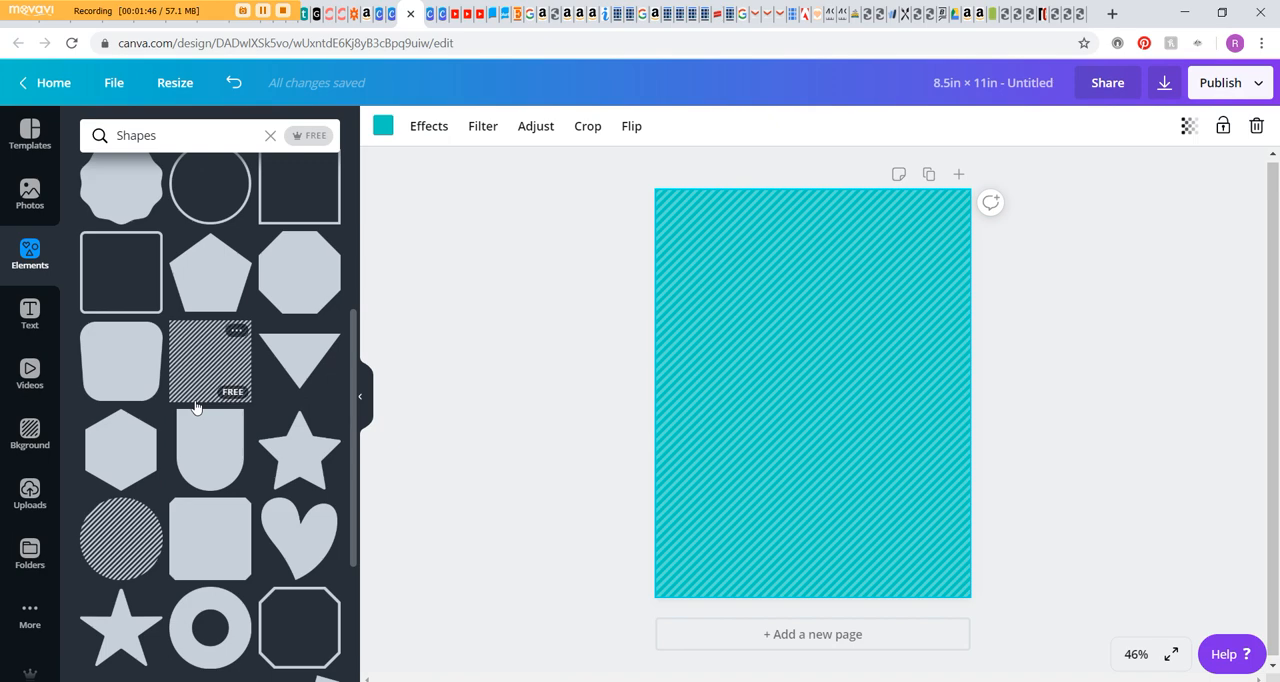
scroll(down, 3)
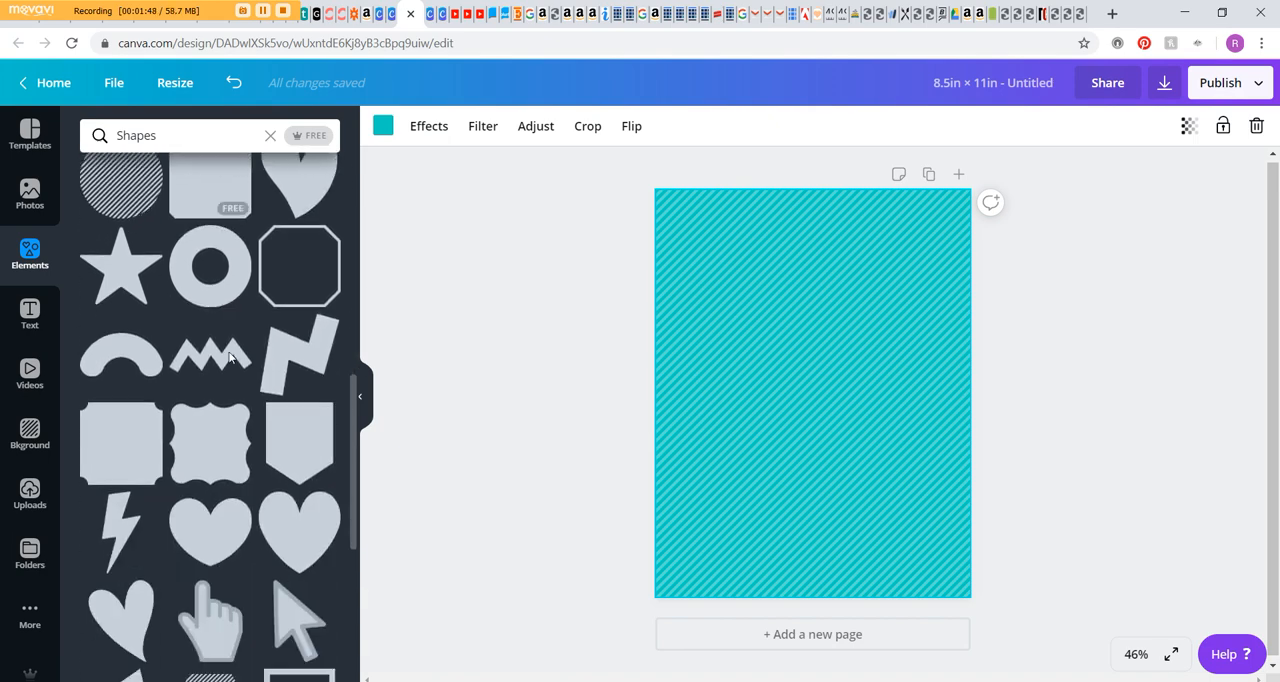
scroll(down, 3)
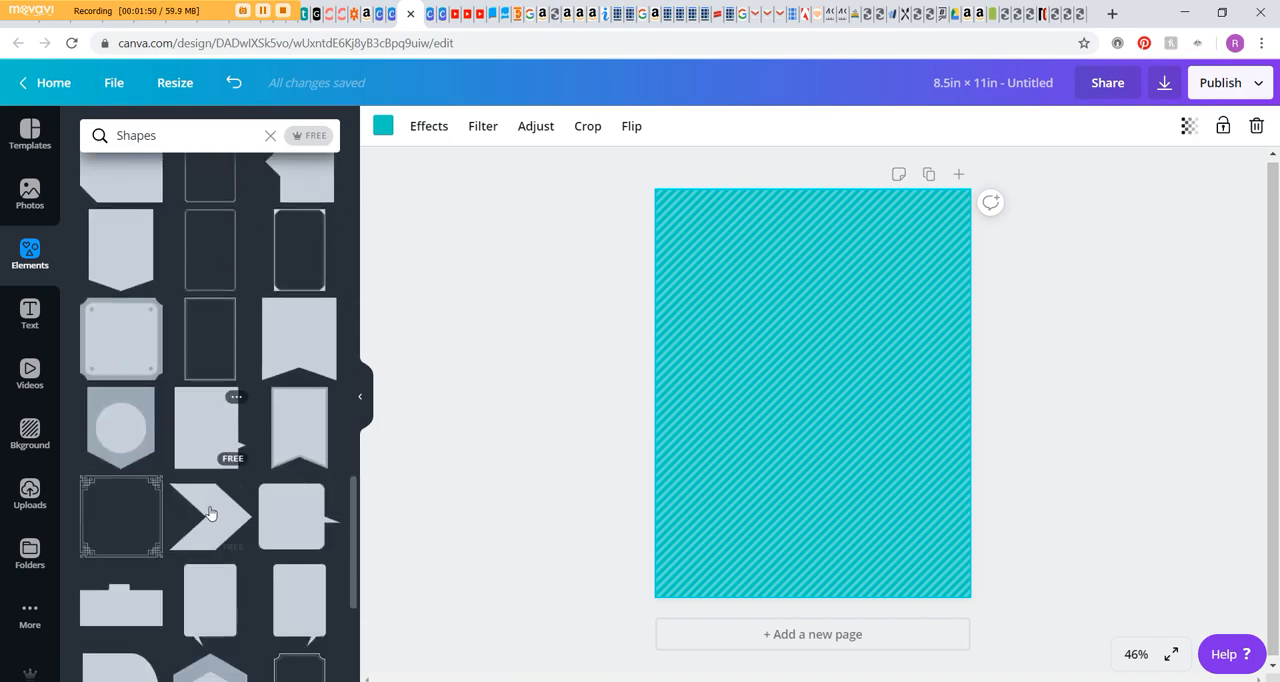
scroll(down, 3)
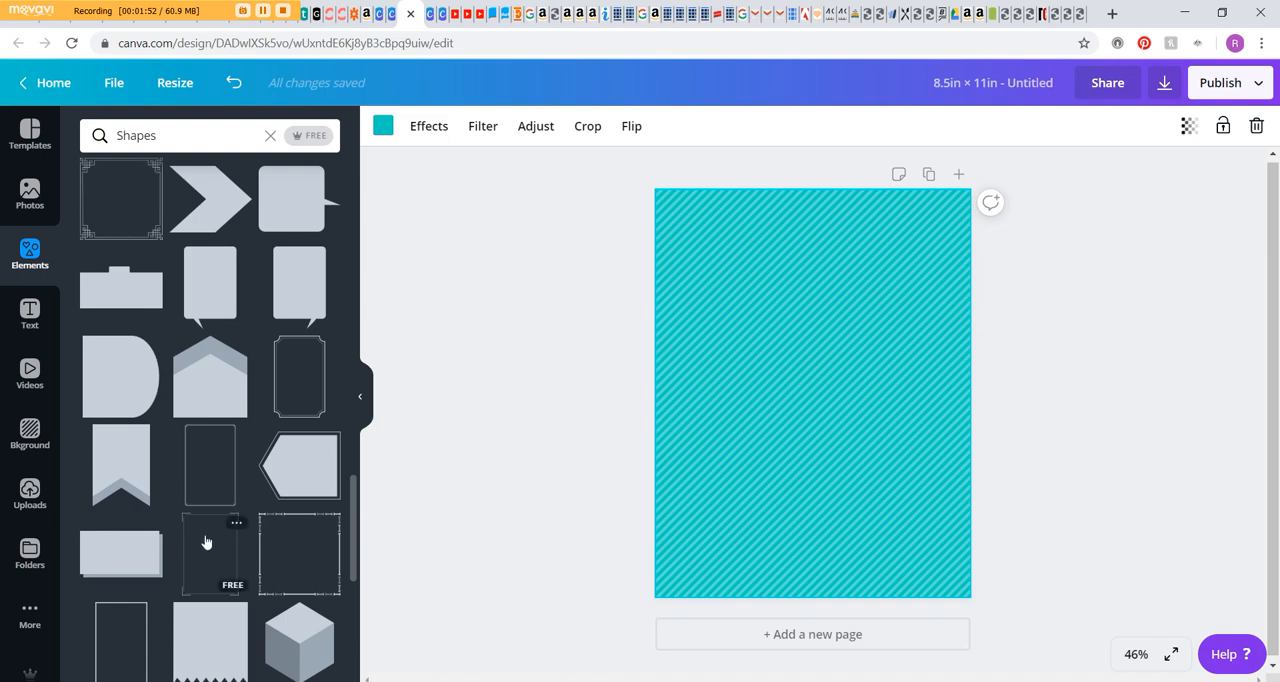
scroll(down, 3)
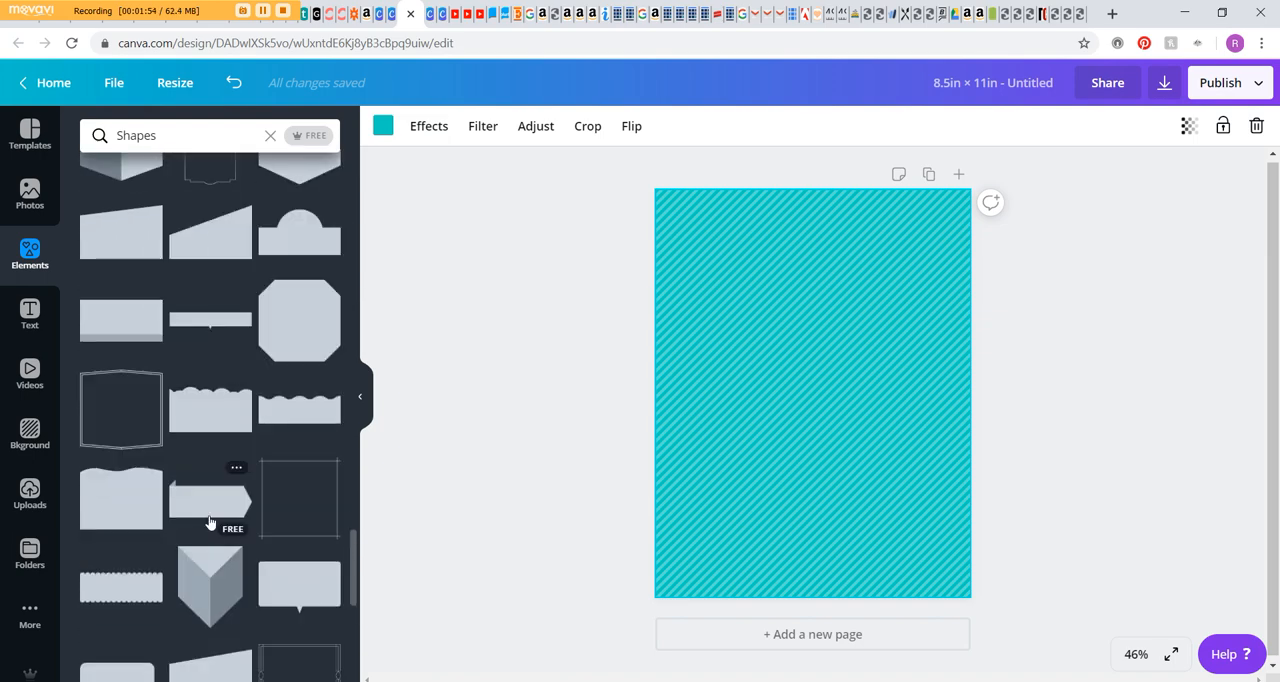
scroll(down, 3)
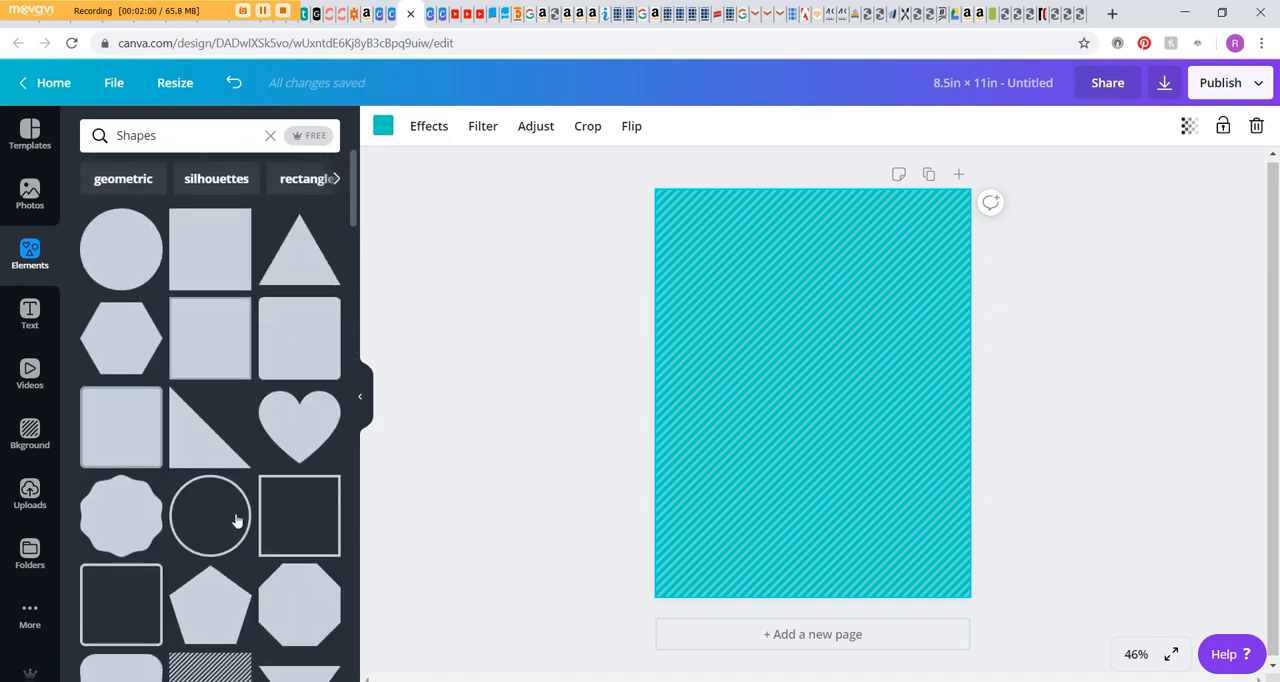
mouse_move(210, 516)
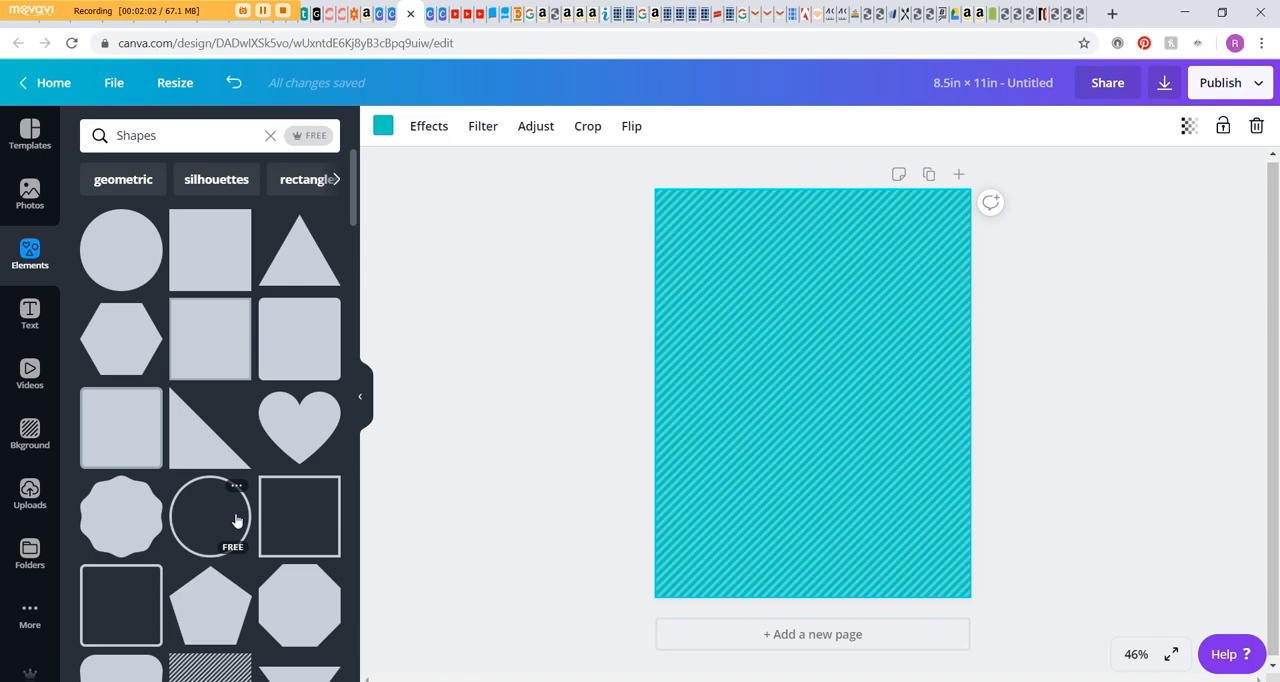
mouse_move(232, 524)
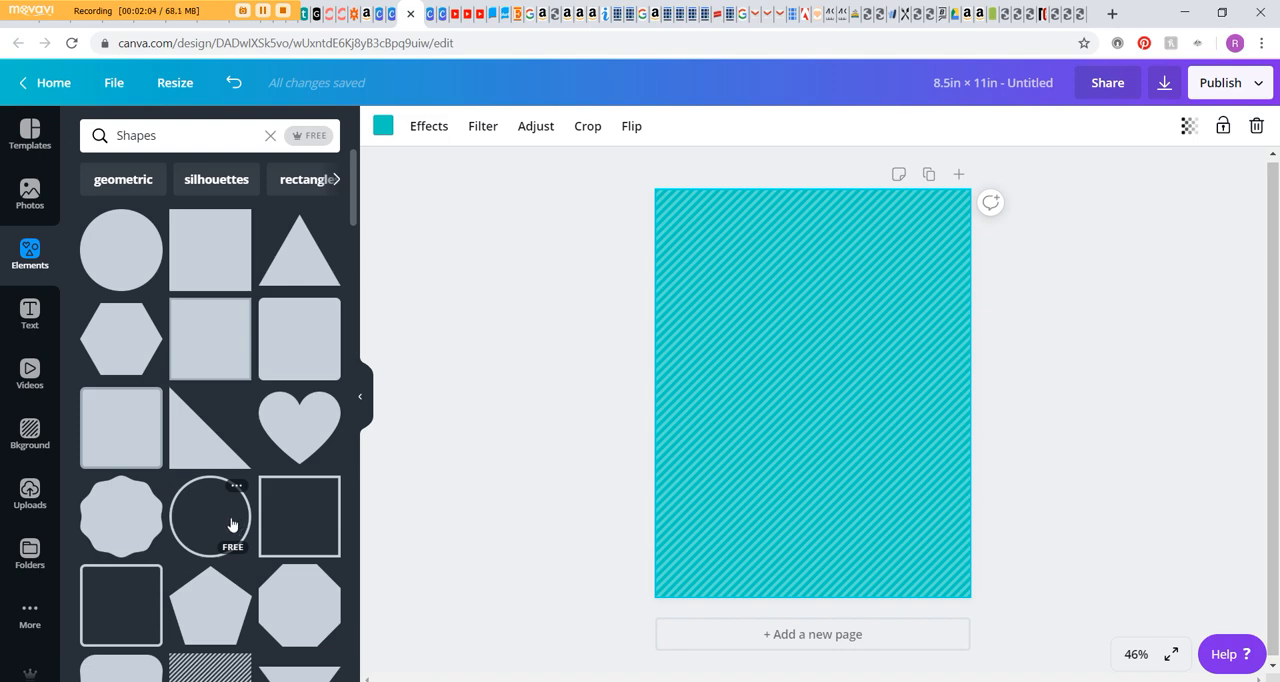
scroll(down, 3)
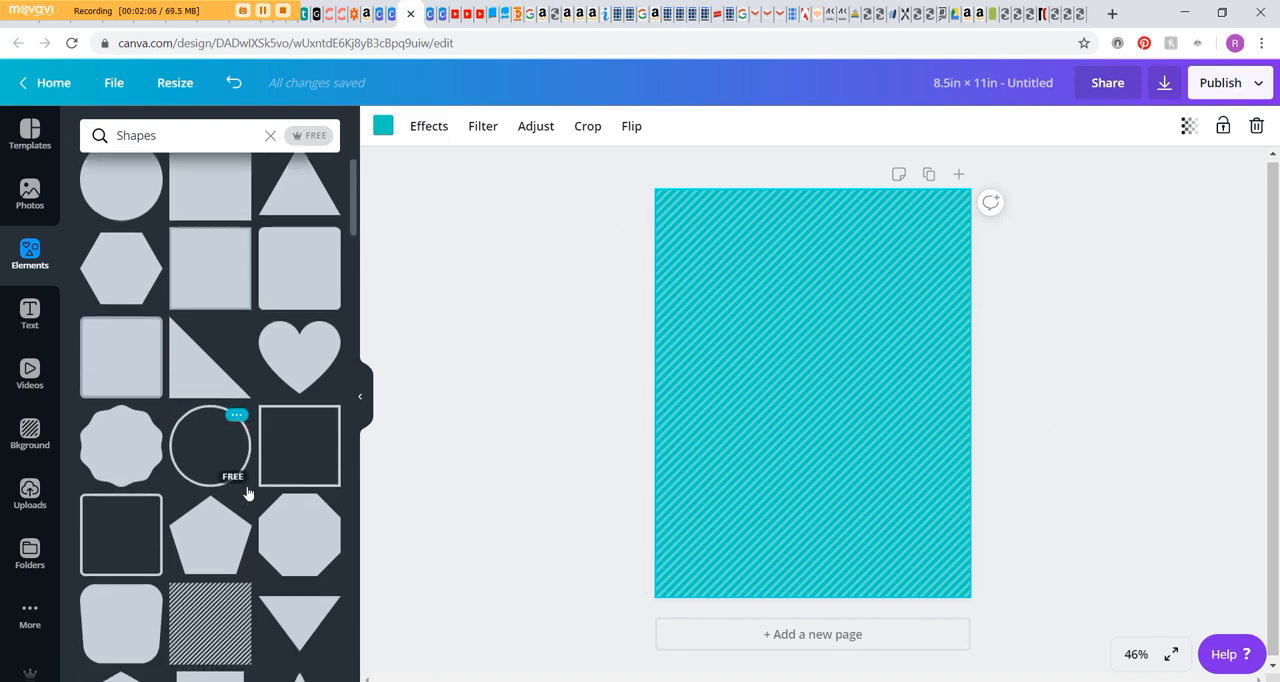
scroll(down, 3)
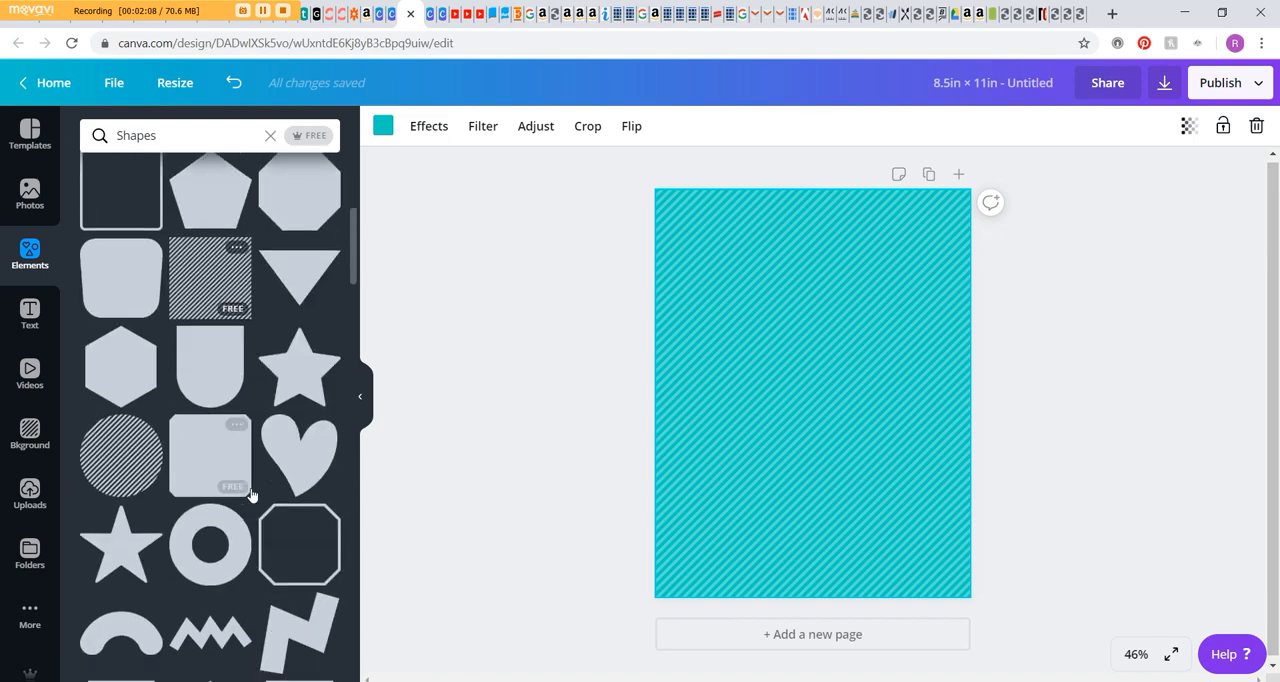
scroll(down, 3)
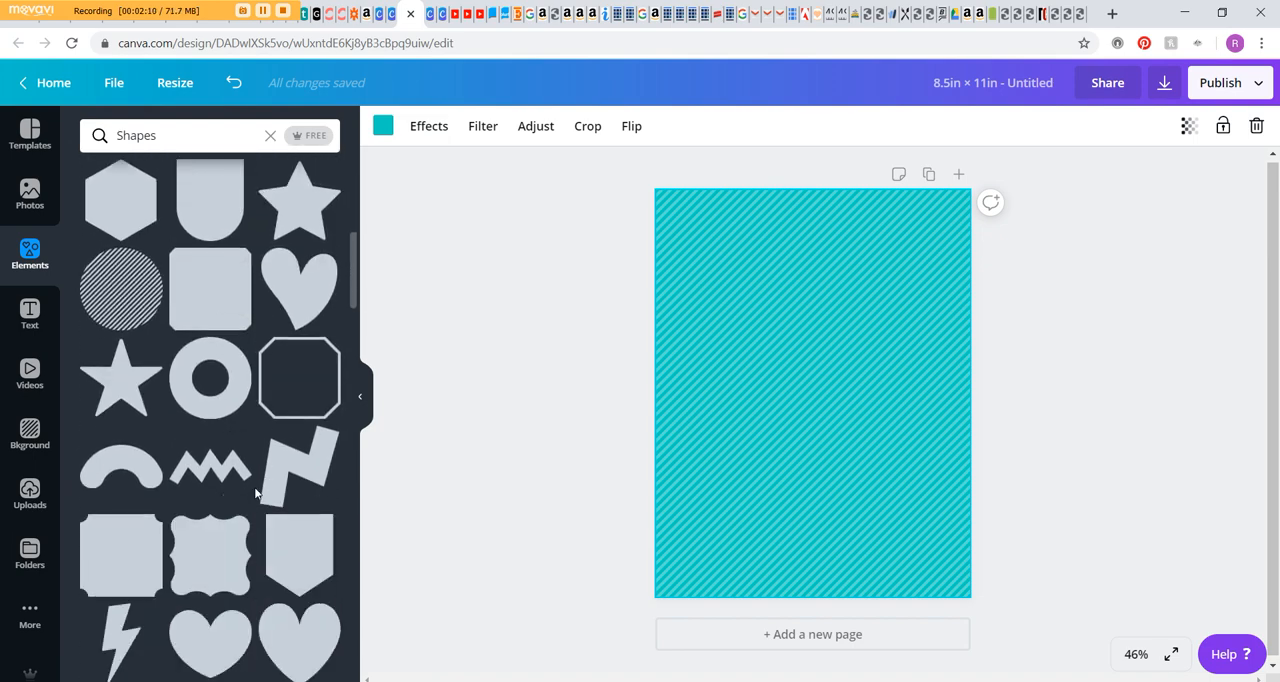
mouse_move(258, 476)
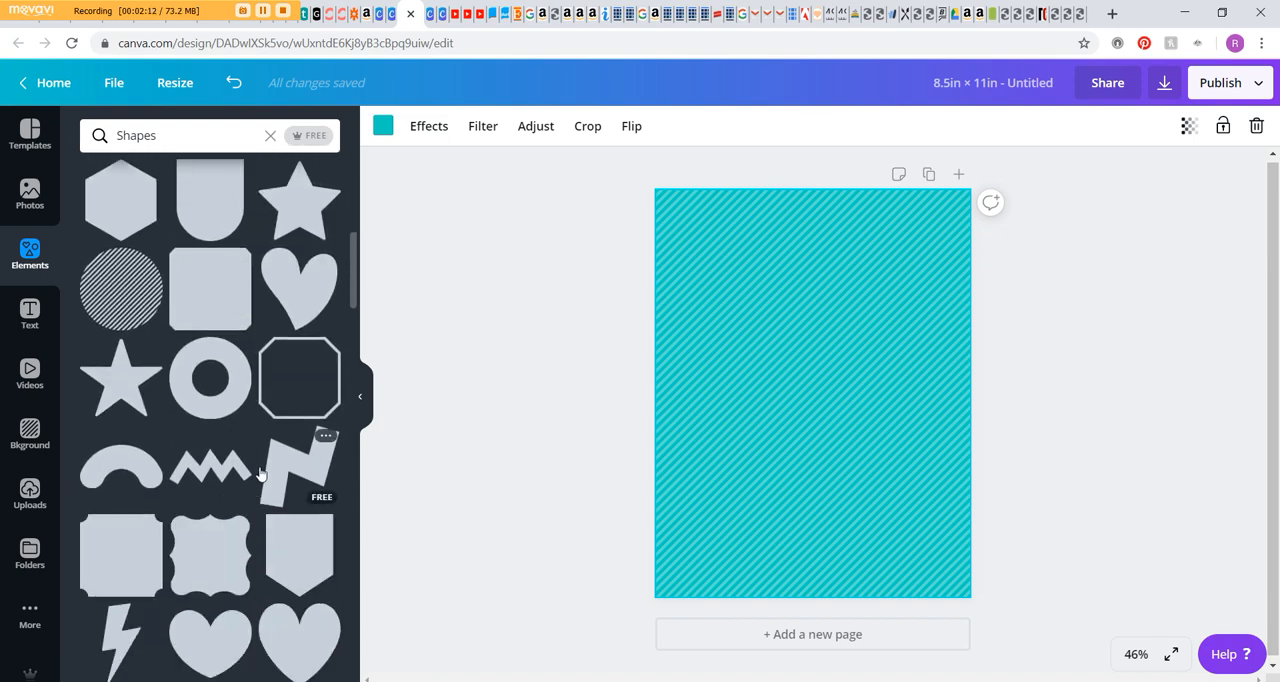
mouse_move(116, 582)
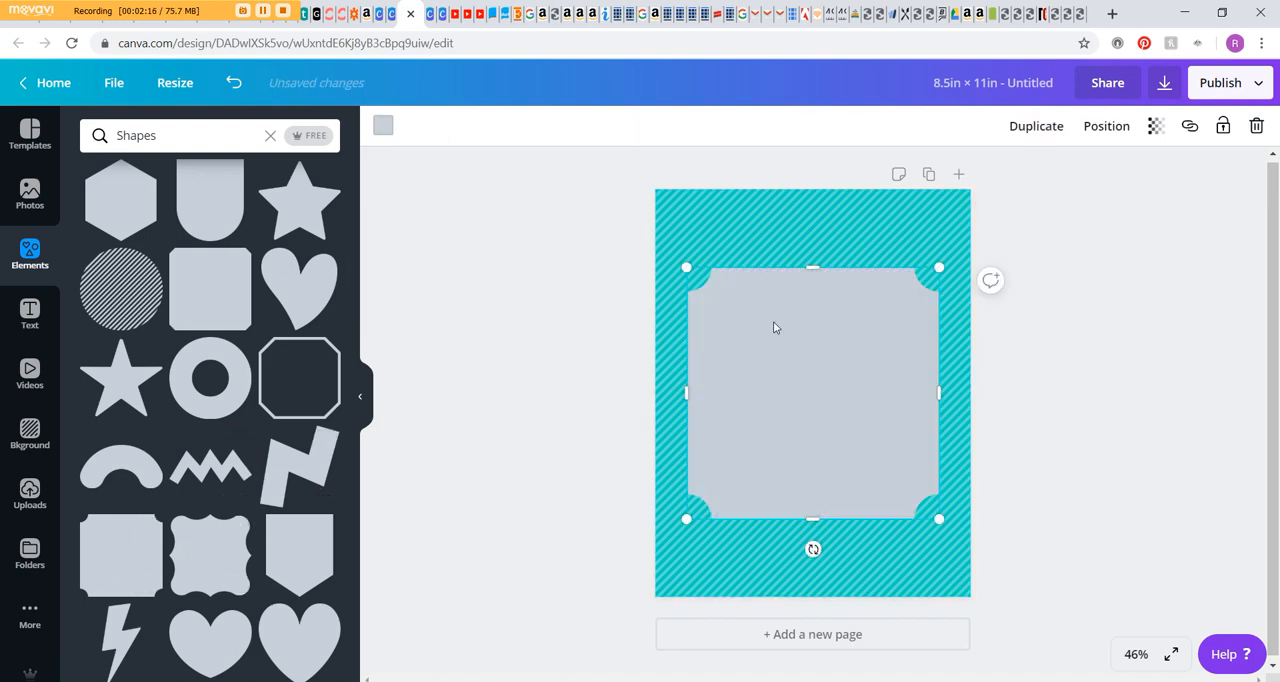
Bring up the colour choices to recolour the grey shape white
click(382, 124)
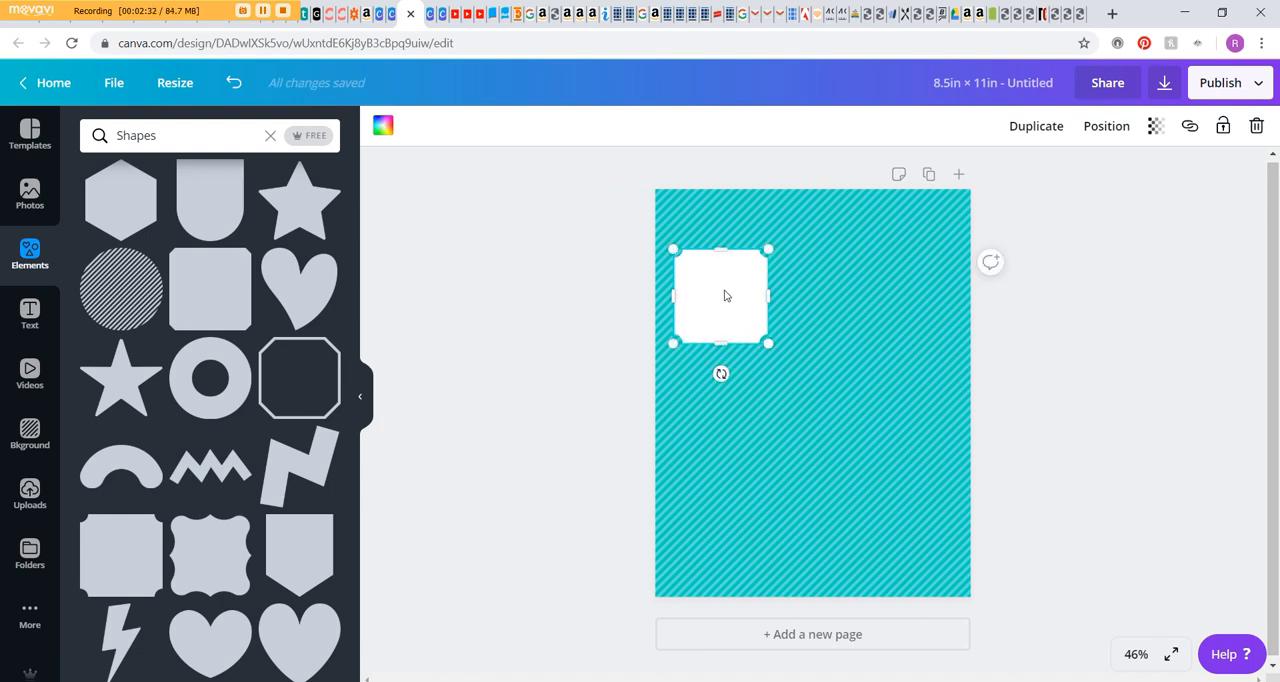
mouse_move(730, 304)
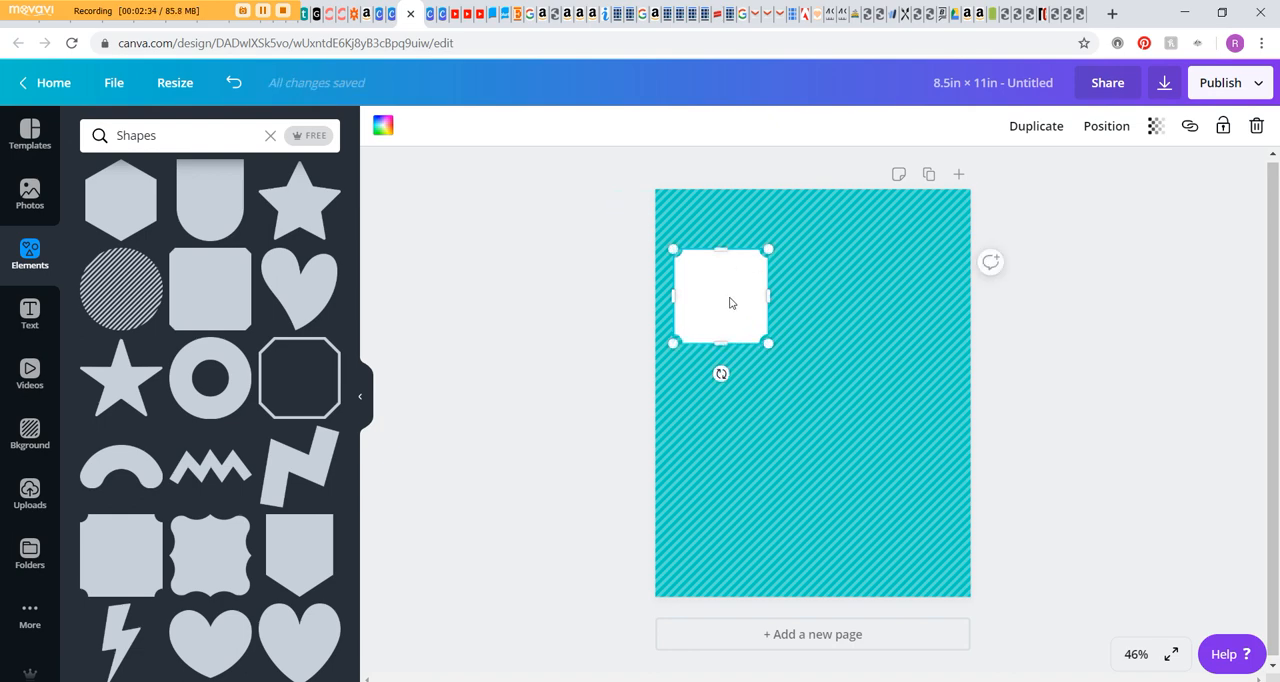
mouse_move(744, 304)
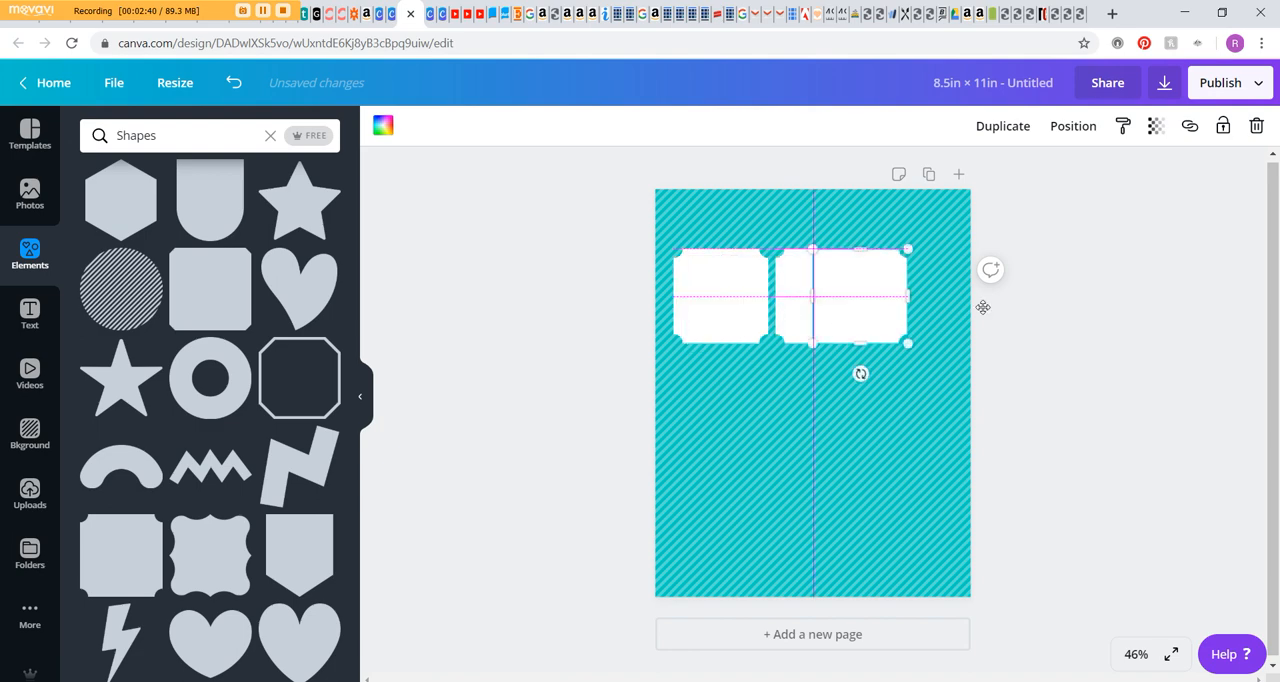
Place a third box beside the others and group the three into one top row
drag(844, 296, 924, 296)
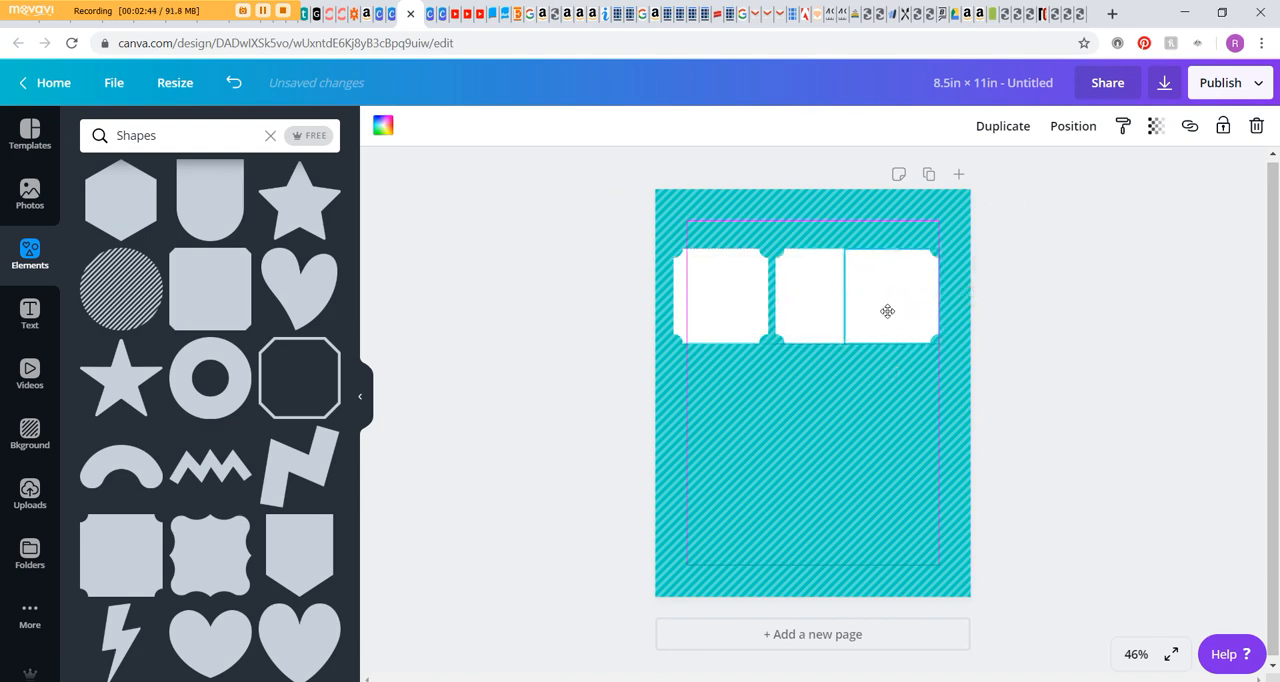
click(888, 292)
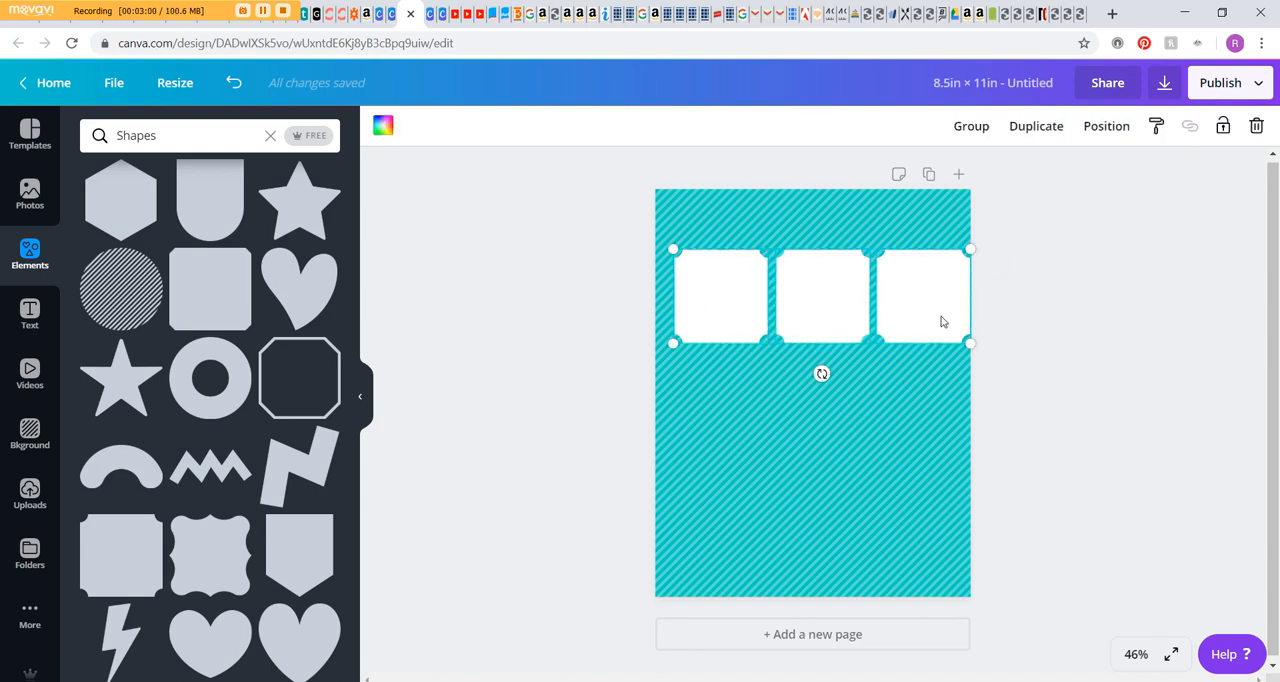
click(968, 124)
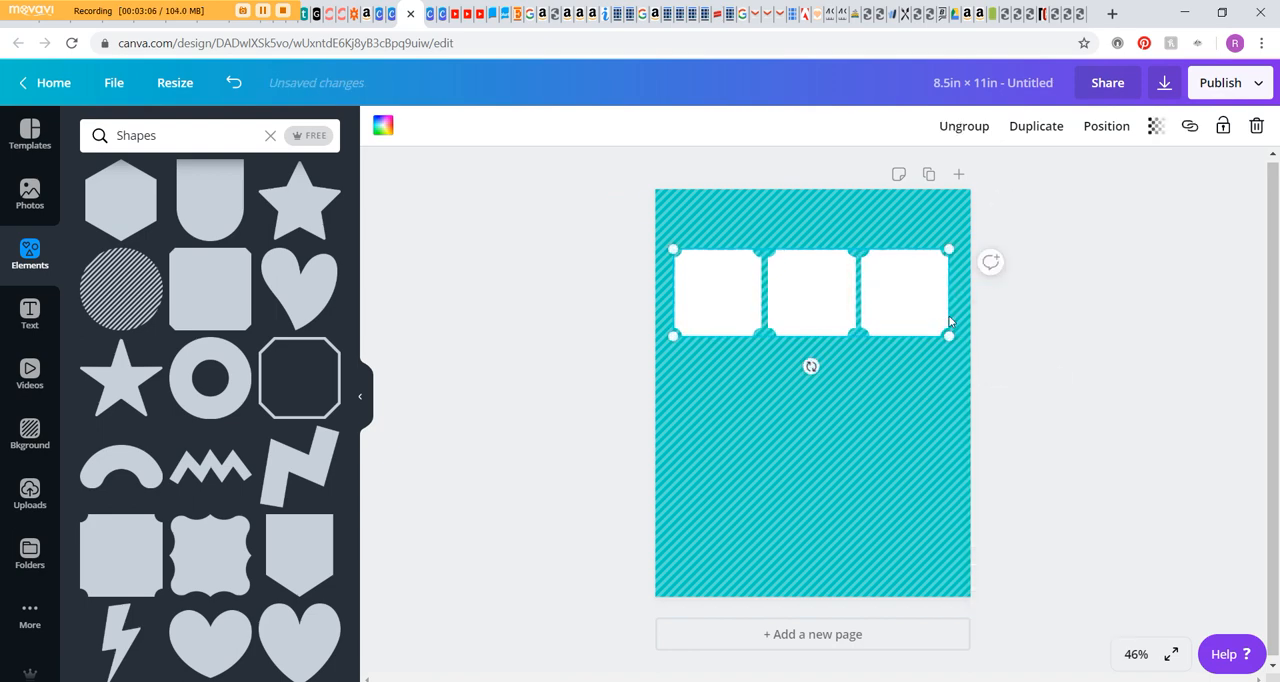
mouse_move(680, 280)
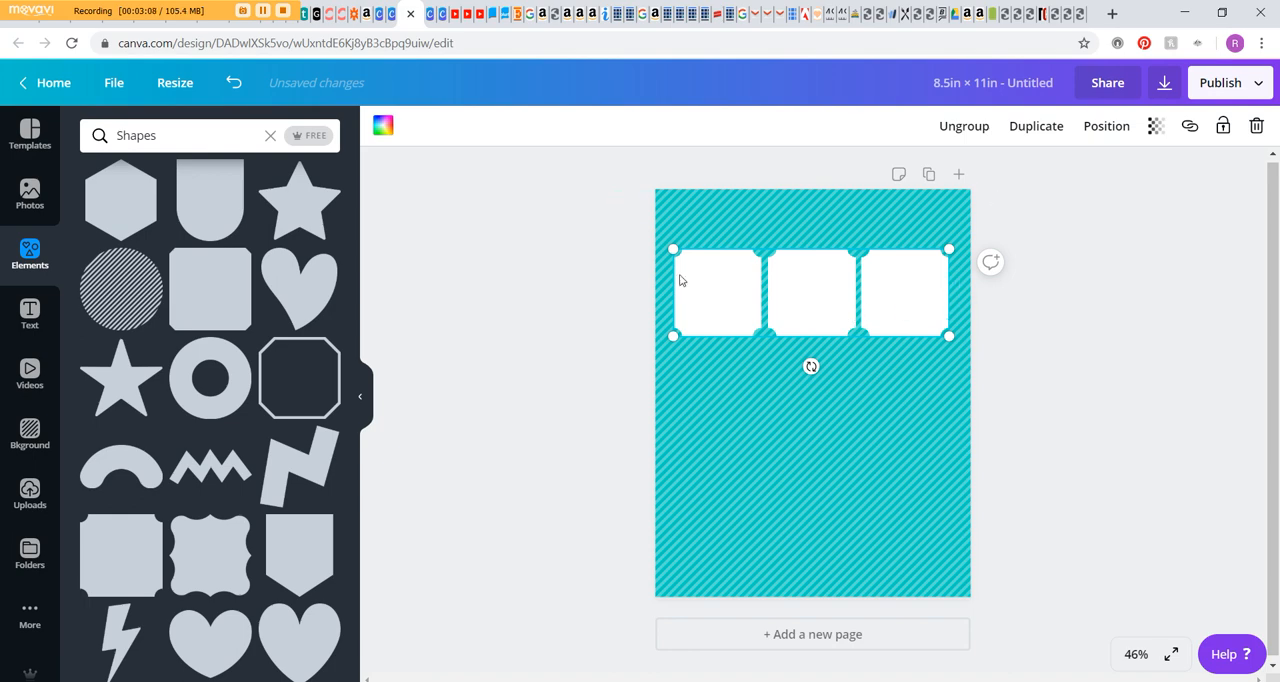
mouse_move(1084, 210)
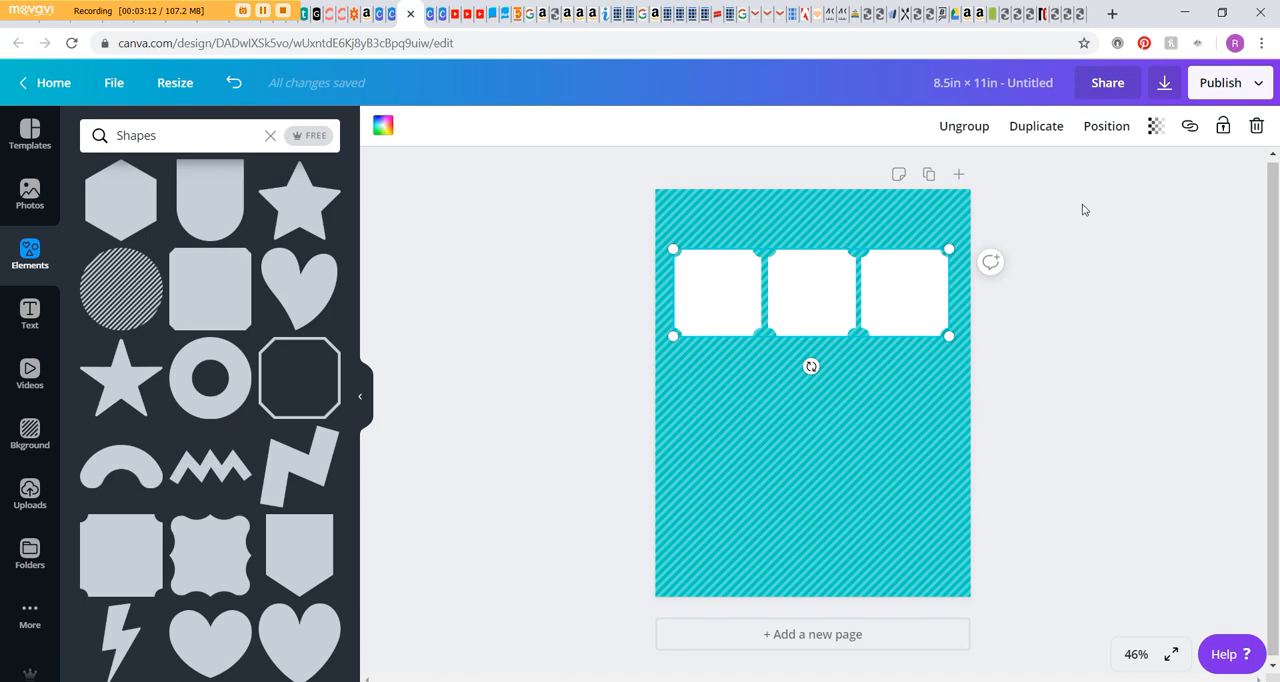
mouse_move(1088, 212)
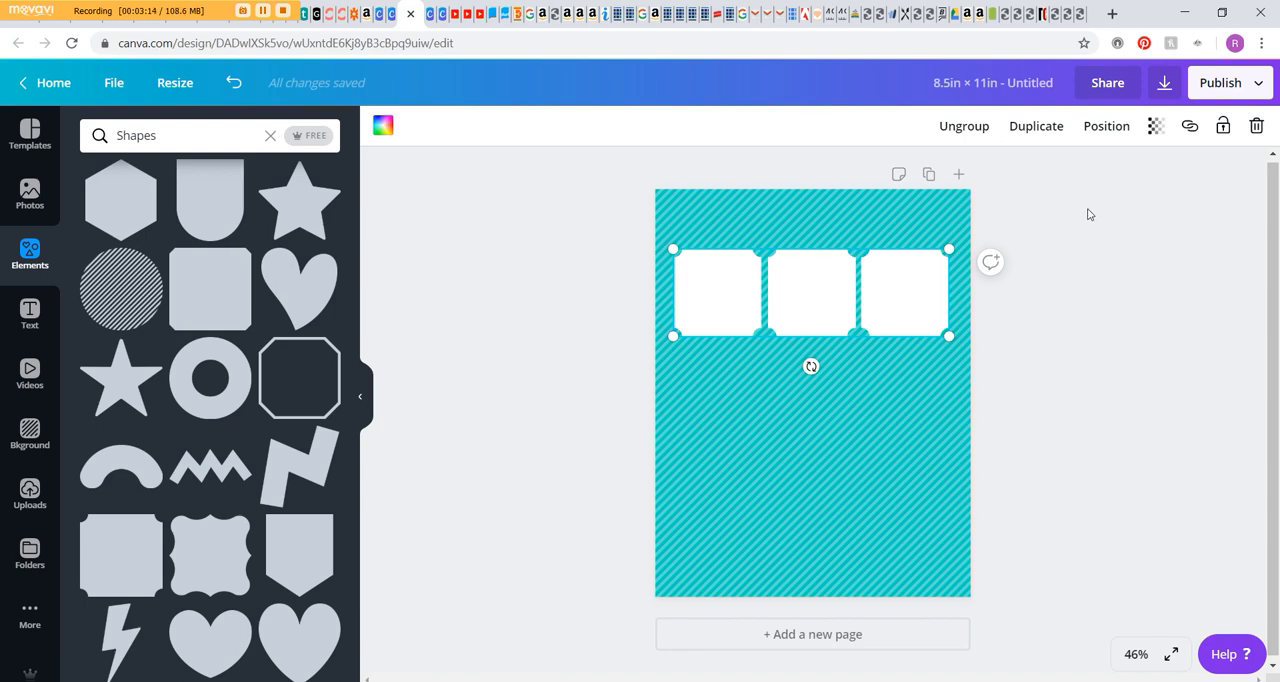
mouse_move(820, 308)
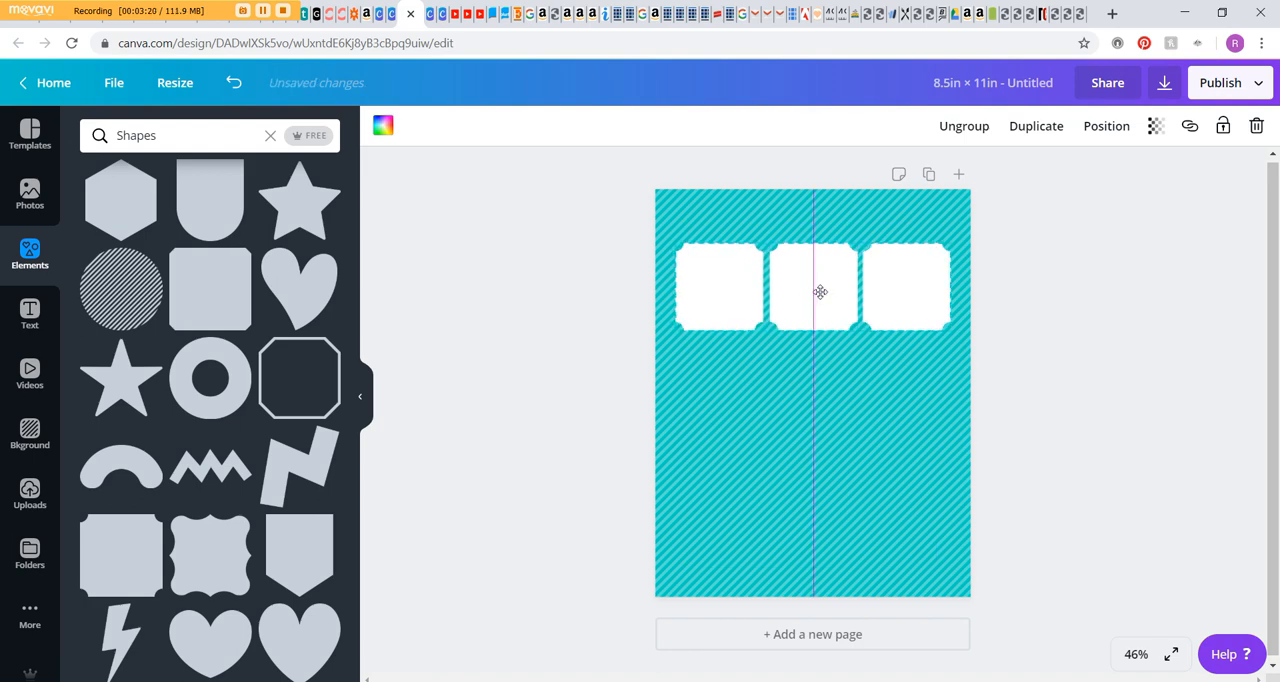
click(812, 288)
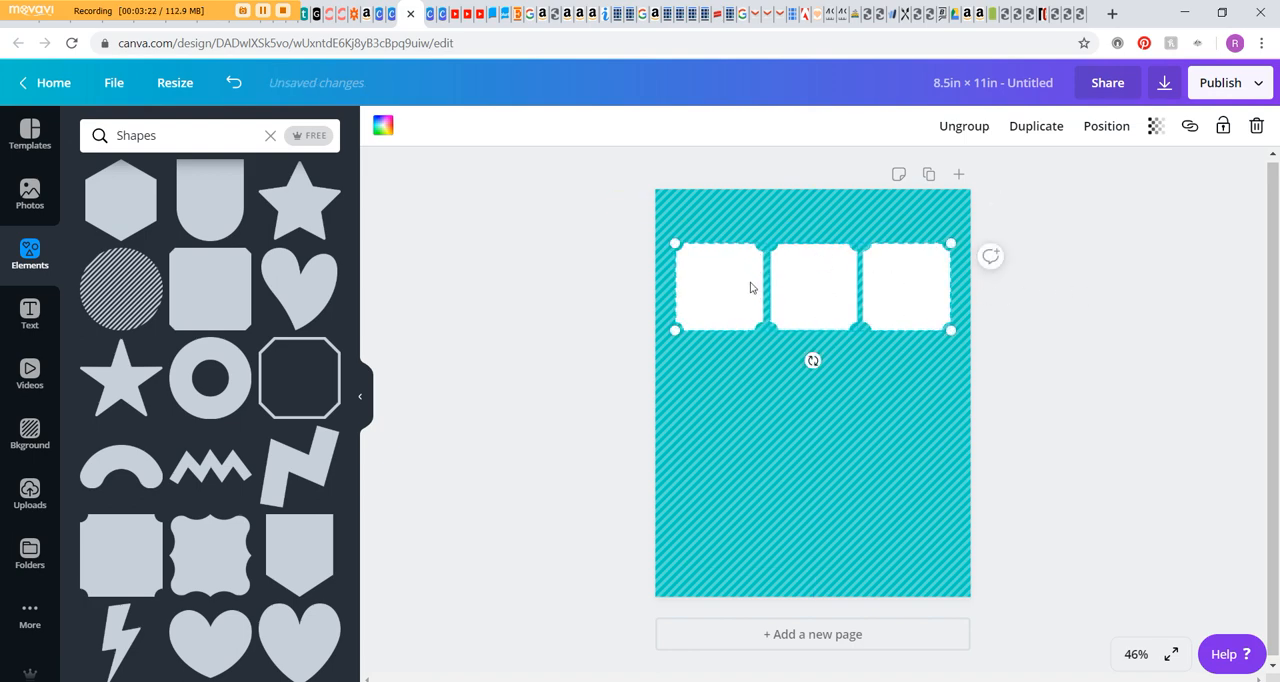
mouse_move(930, 284)
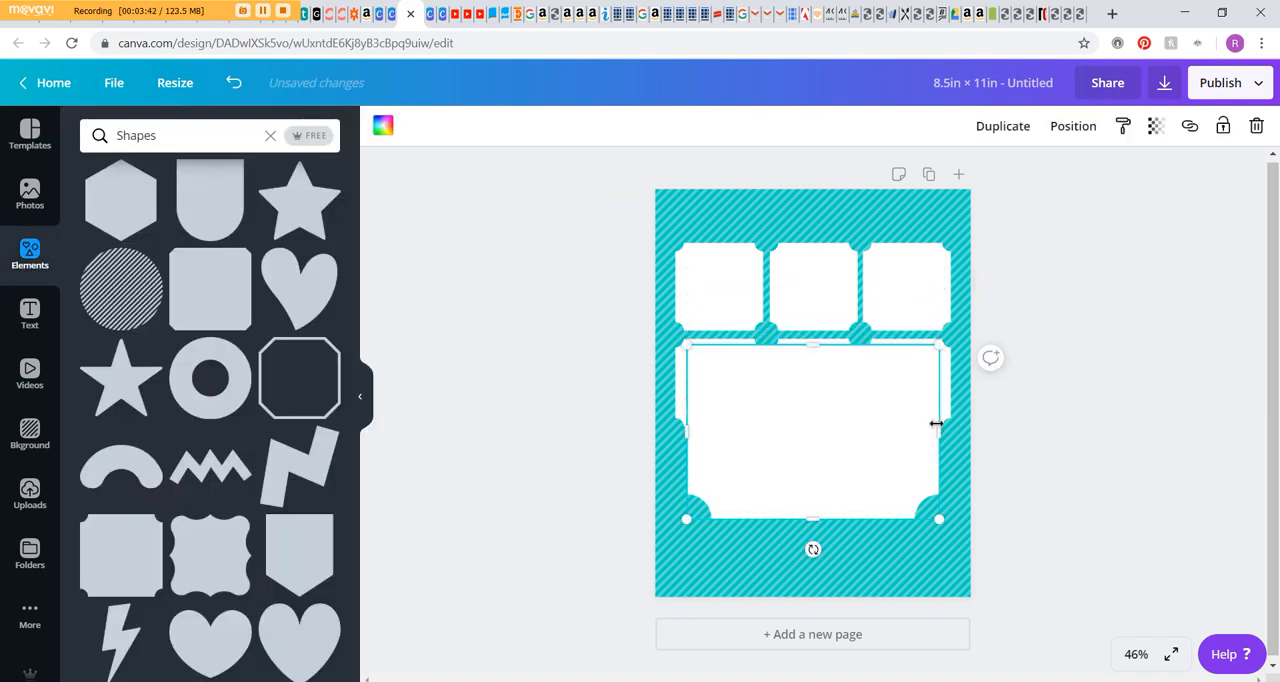
Shrink and position the second-row boxes and colour the new bottom square white
drag(936, 424, 822, 408)
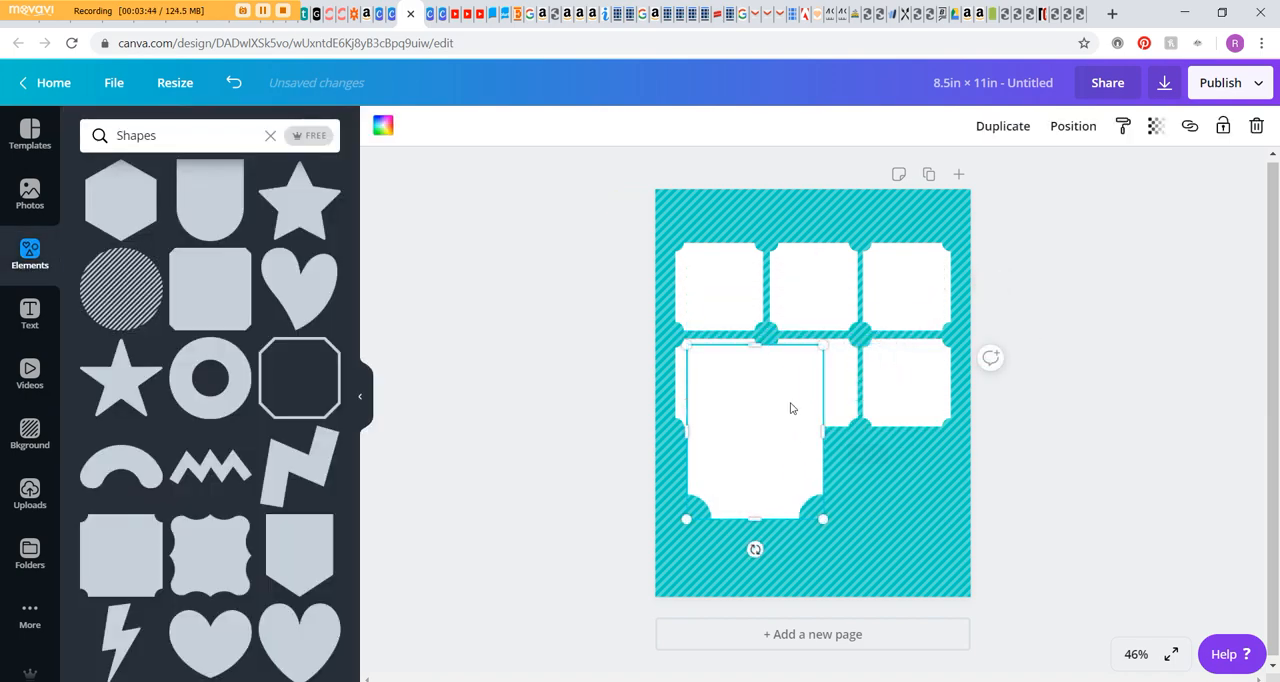
drag(756, 520, 744, 590)
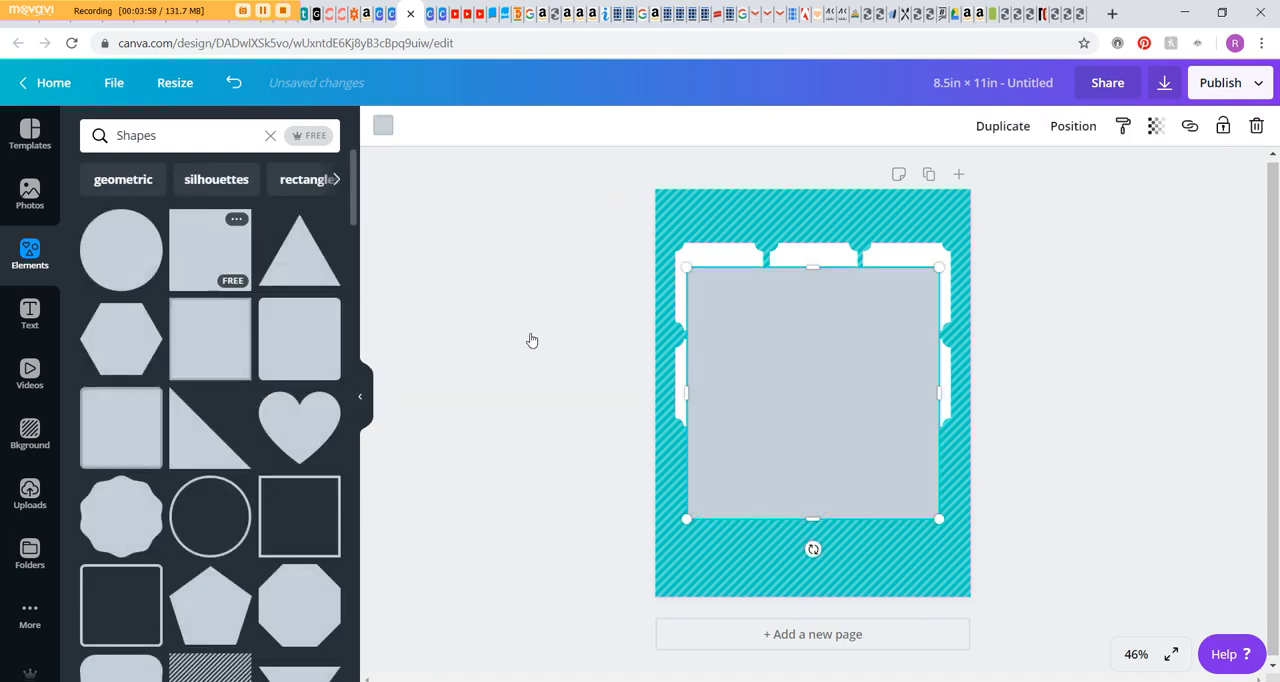
click(384, 124)
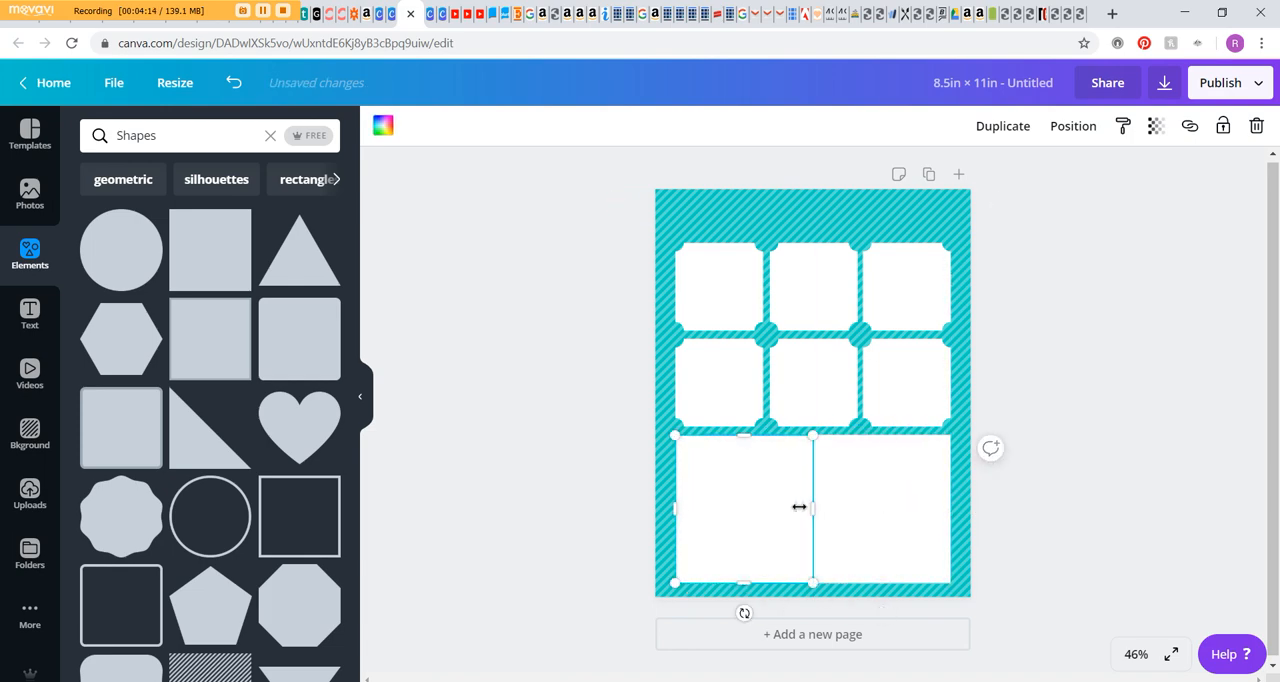
Size the two tall bottom boxes side by side to fill the row
drag(812, 508, 800, 508)
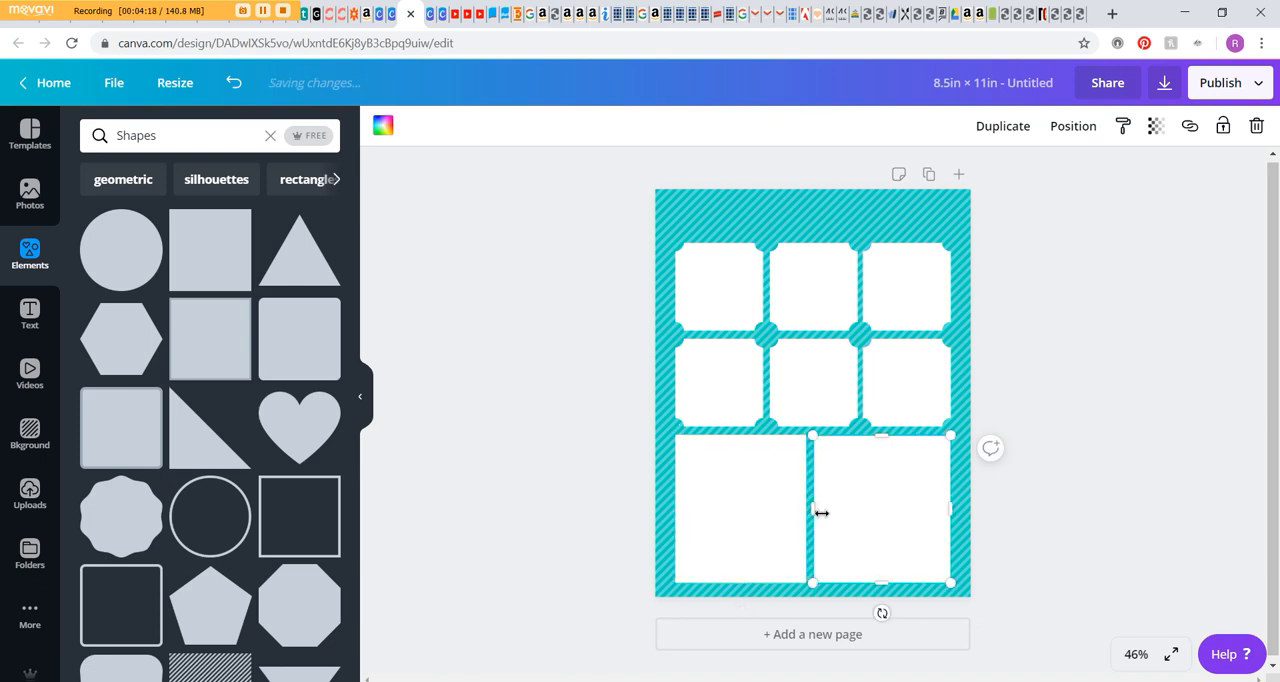
drag(812, 512, 826, 512)
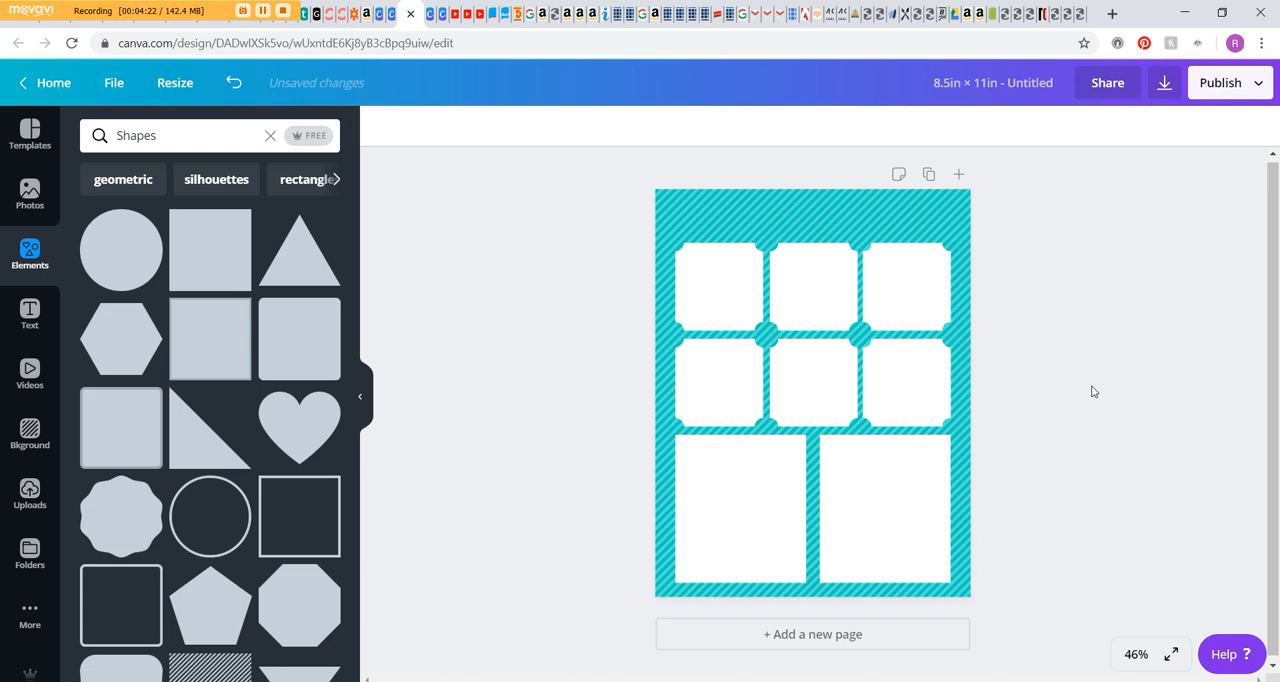
Browse the Text panel's font combinations toward adding a heading
click(28, 314)
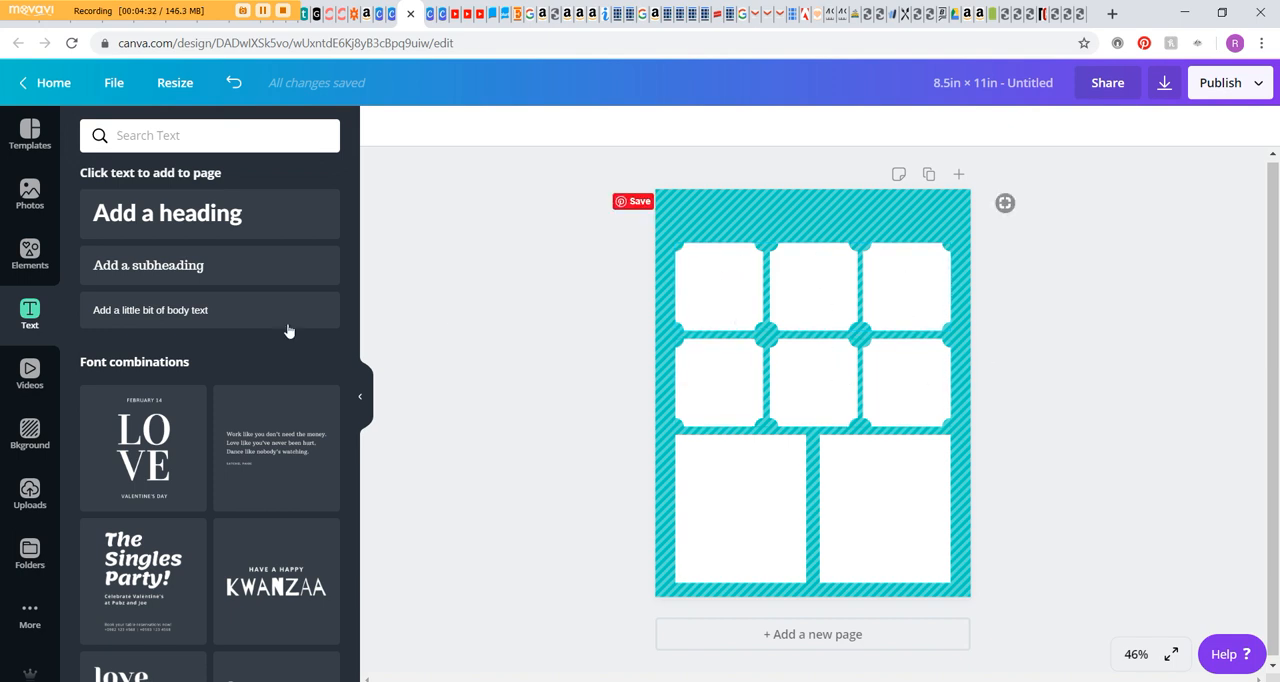
scroll(down, 3)
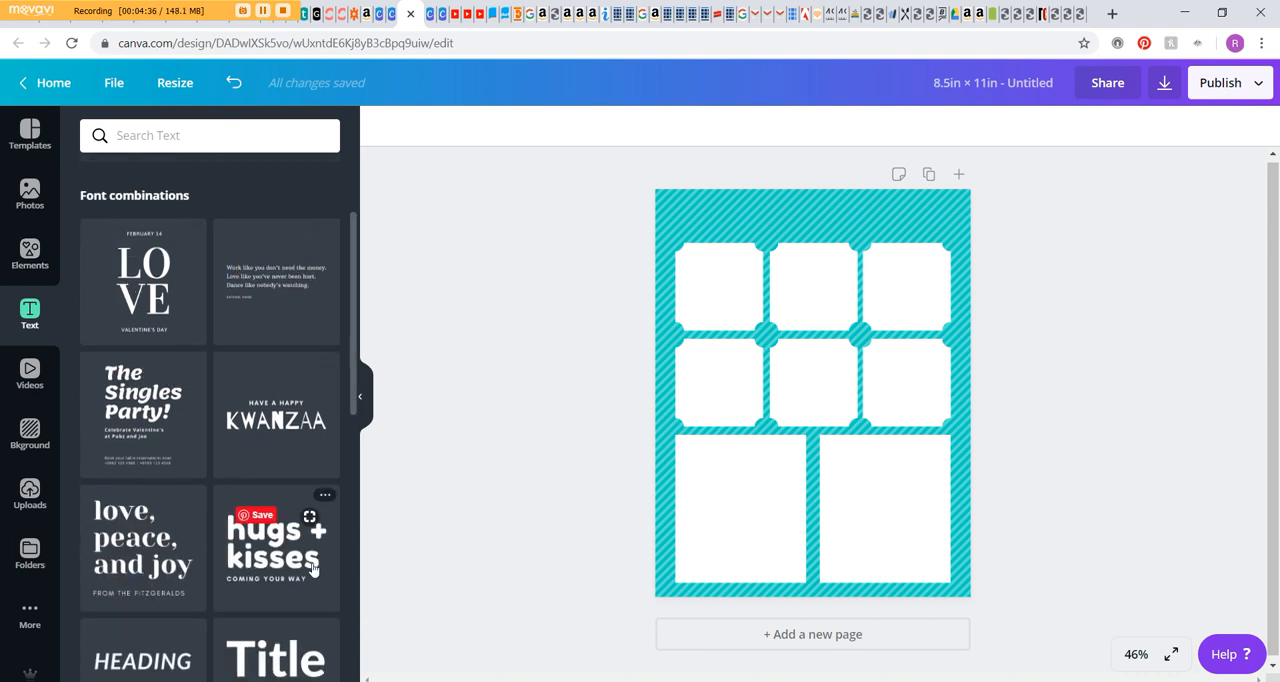
scroll(down, 3)
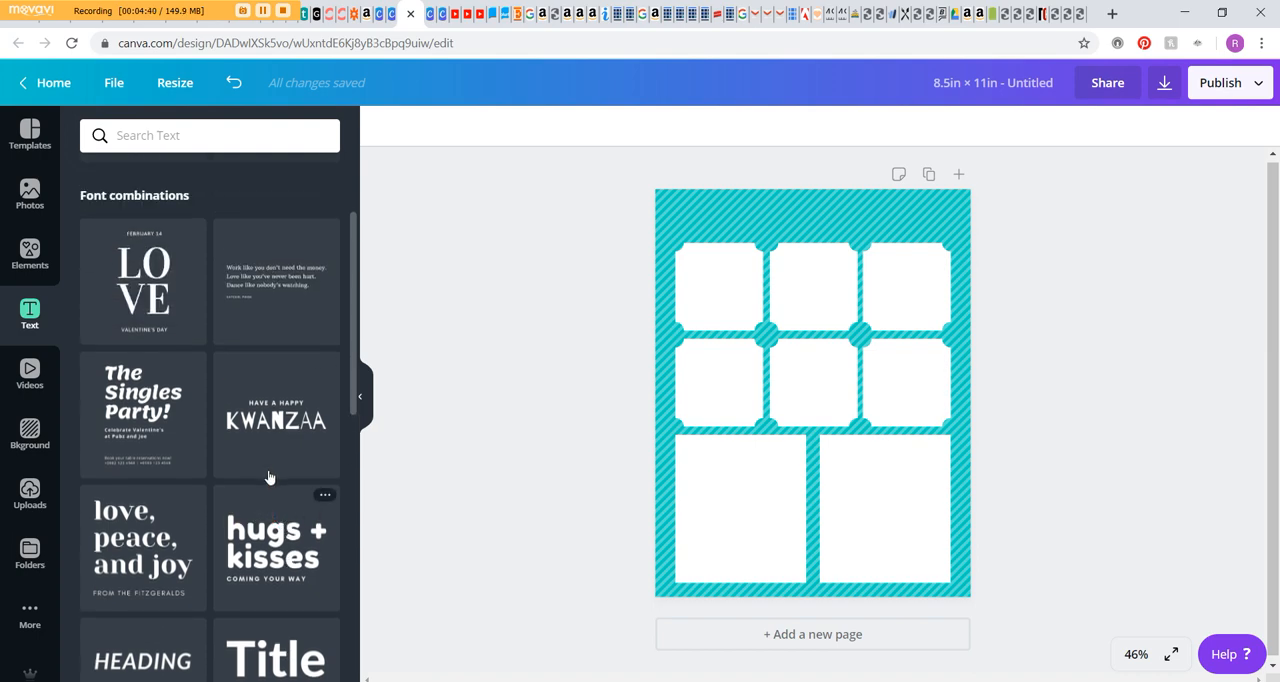
scroll(down, 3)
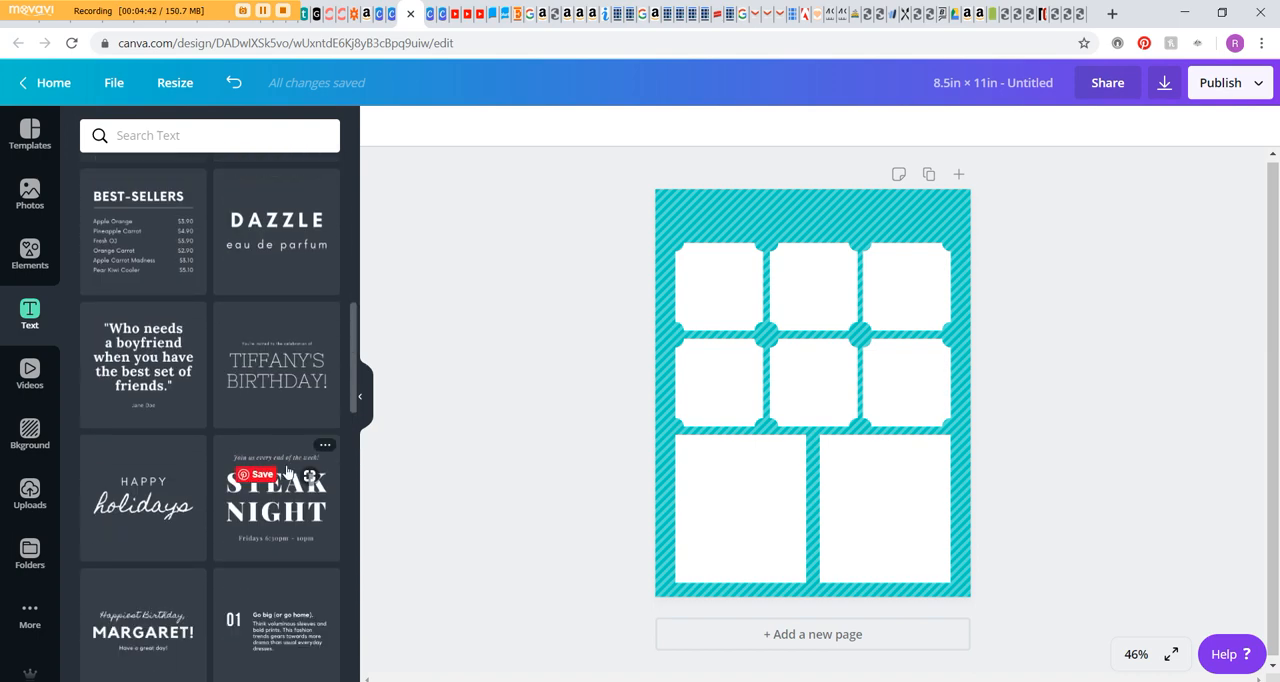
scroll(down, 3)
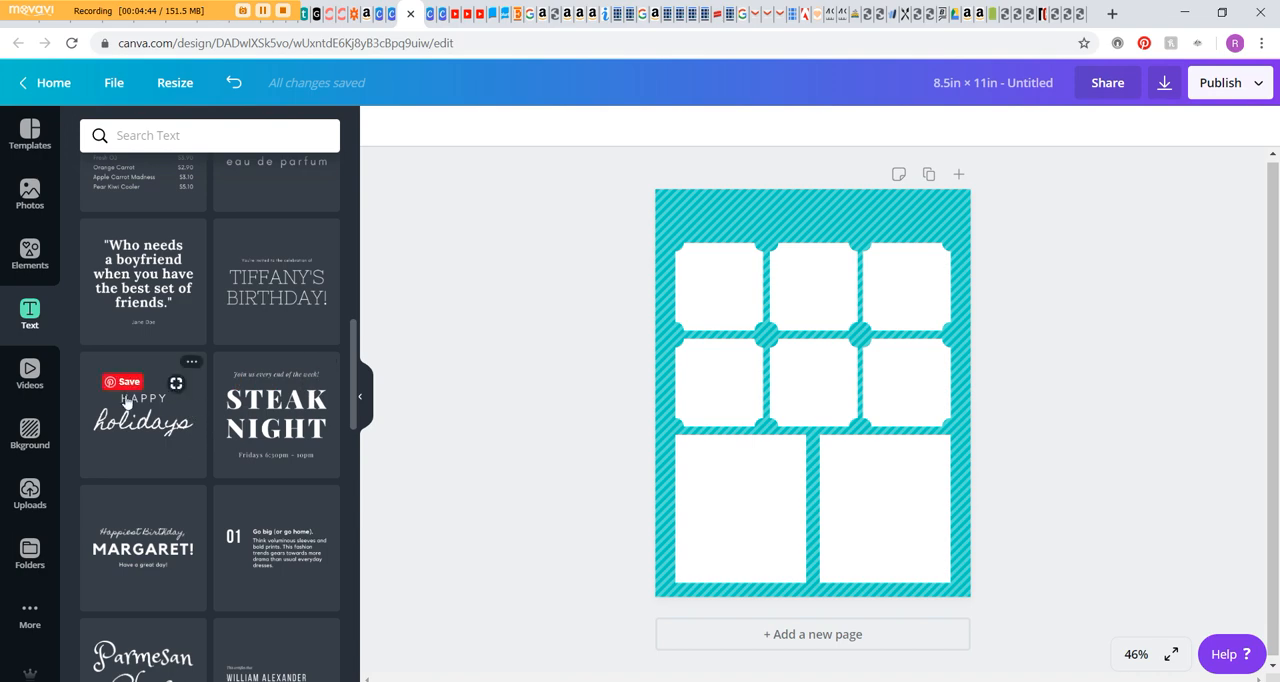
mouse_move(134, 428)
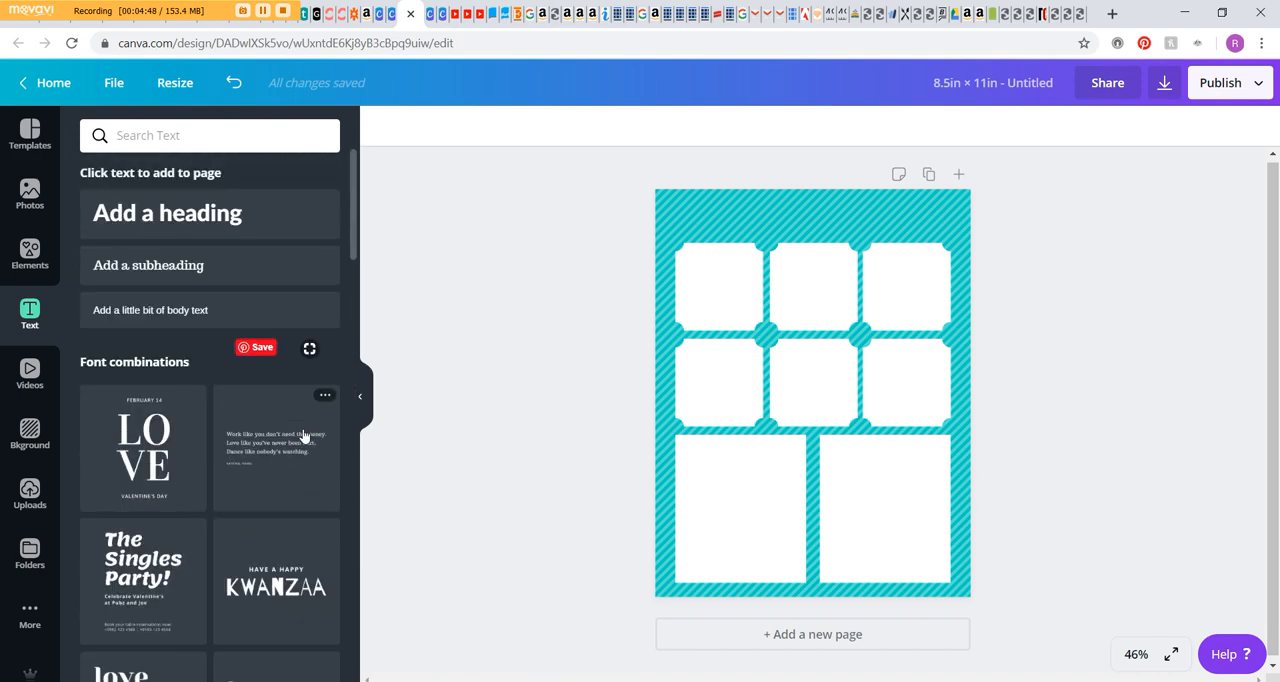
mouse_move(306, 220)
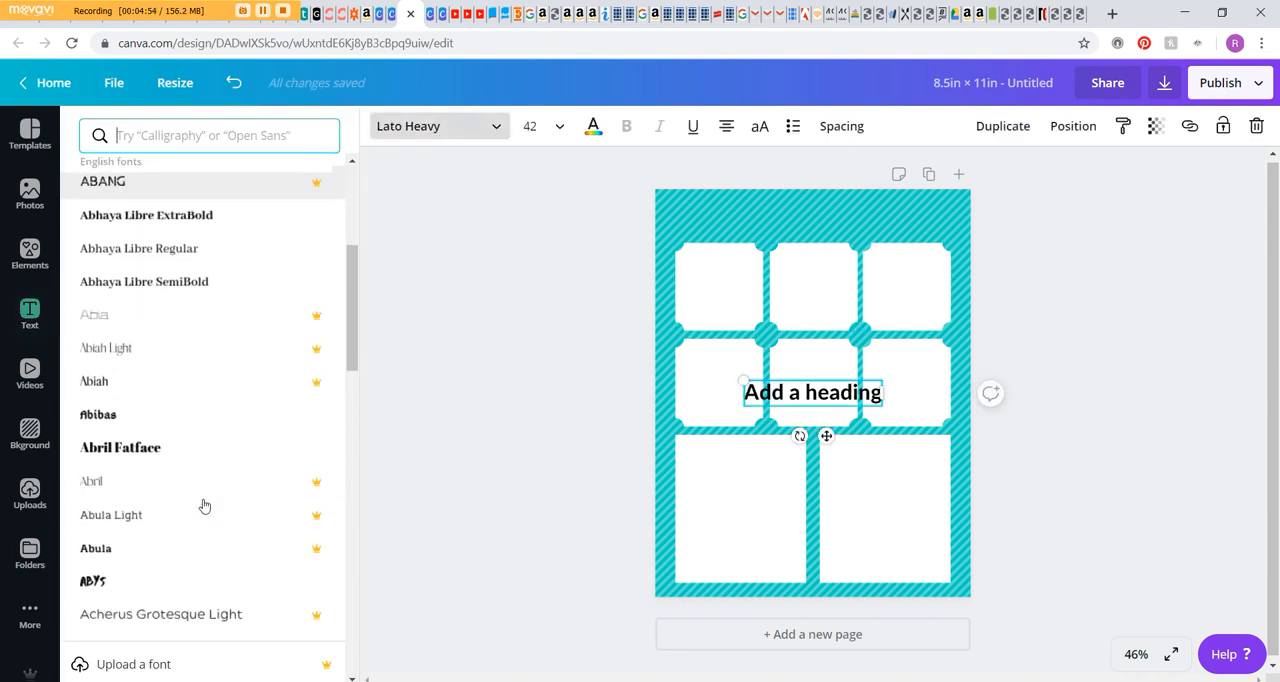
Set the heading to Aileron Heavy, bold, size 32
scroll(down, 3)
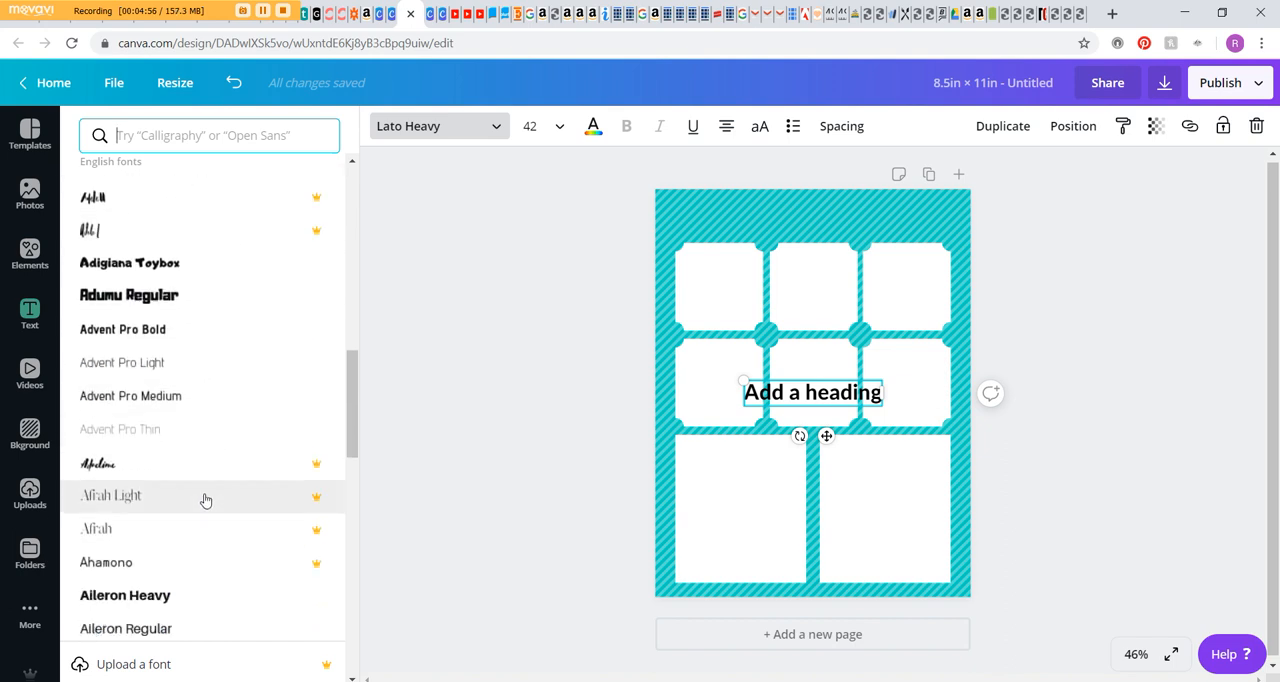
scroll(down, 3)
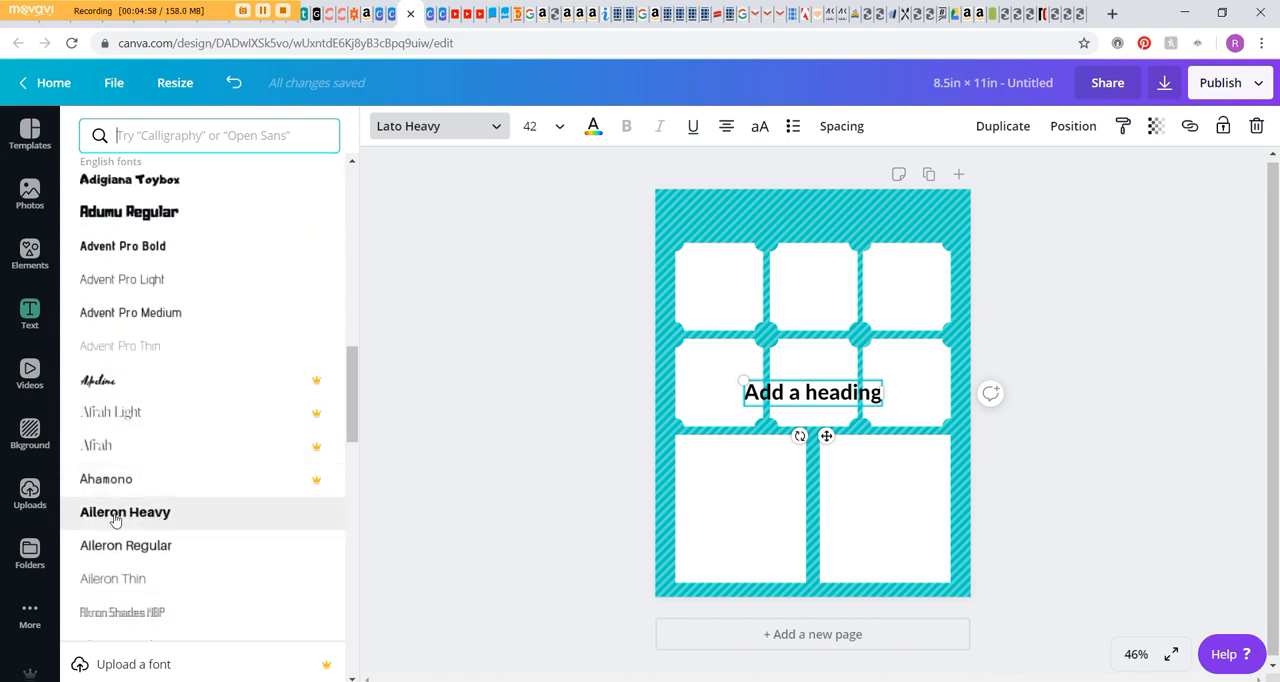
click(124, 512)
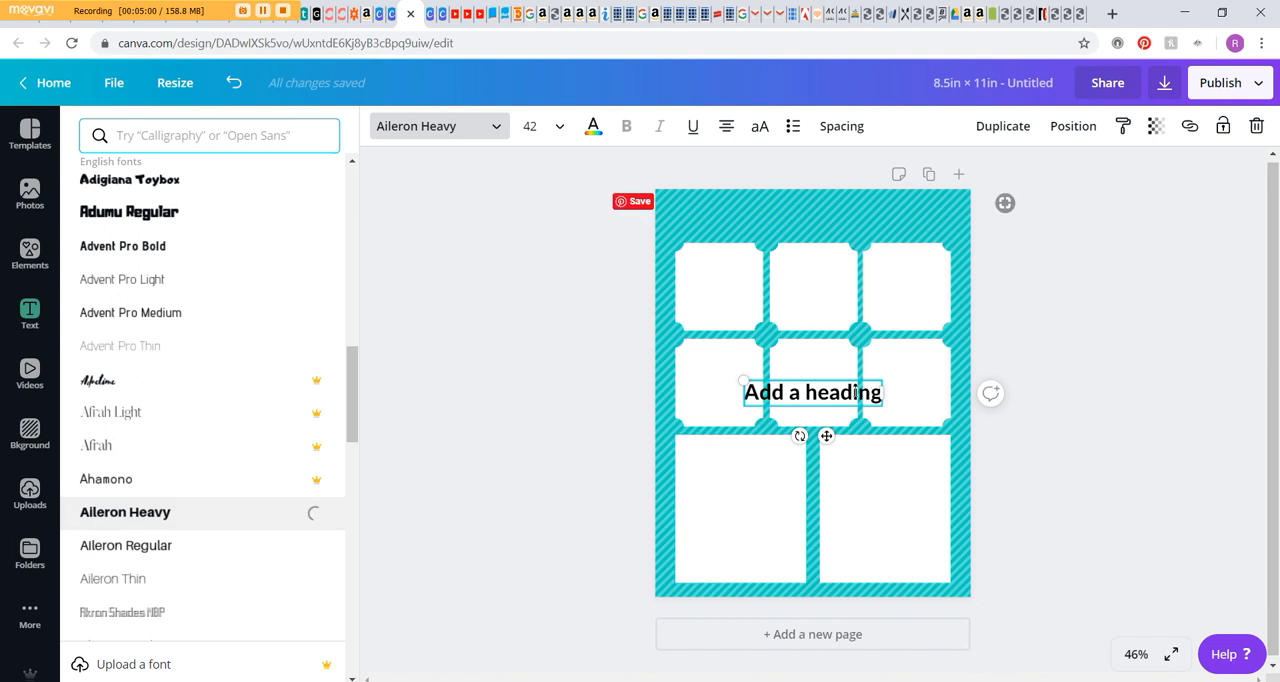
click(628, 126)
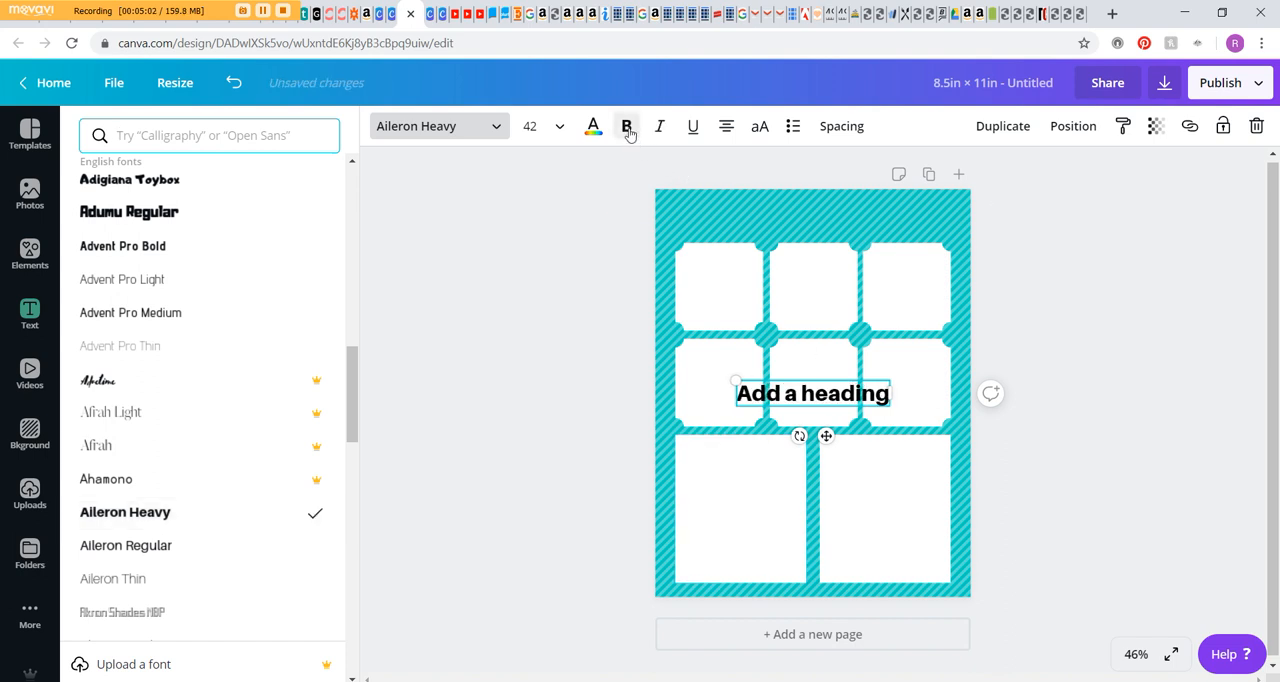
click(528, 126)
text(32)
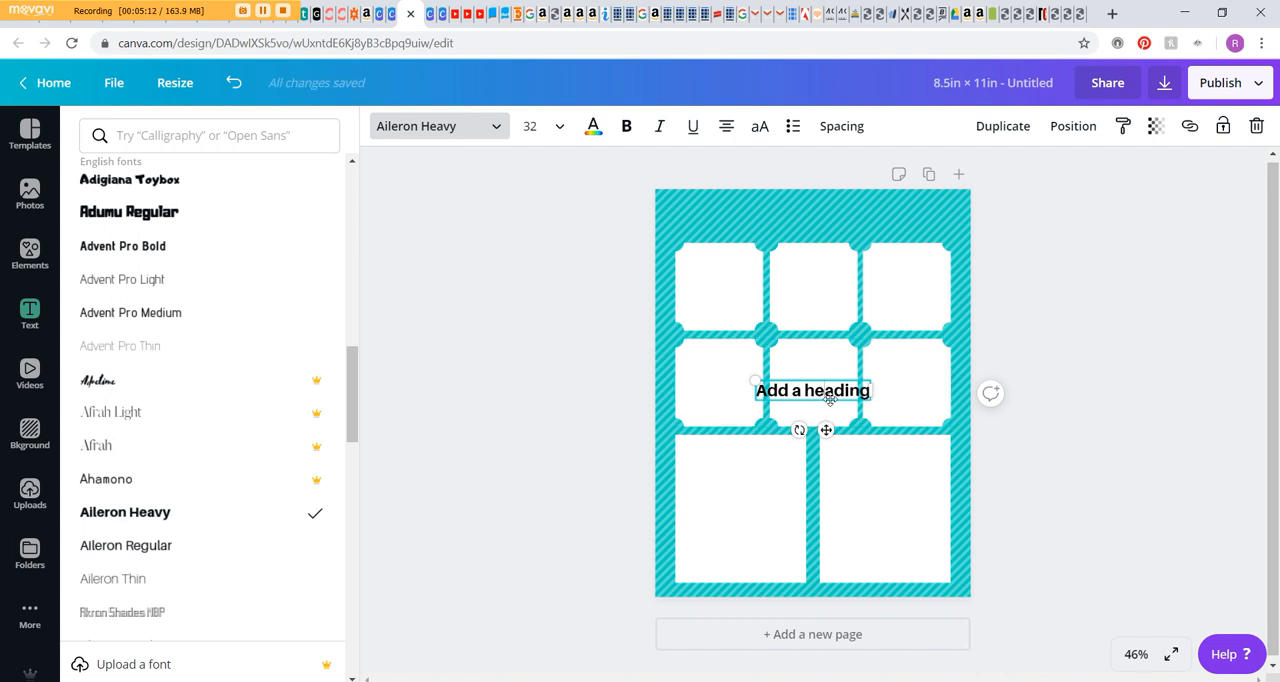
Replace the heading wording with 'Mon' and move it into the top-left box
double_click(812, 390)
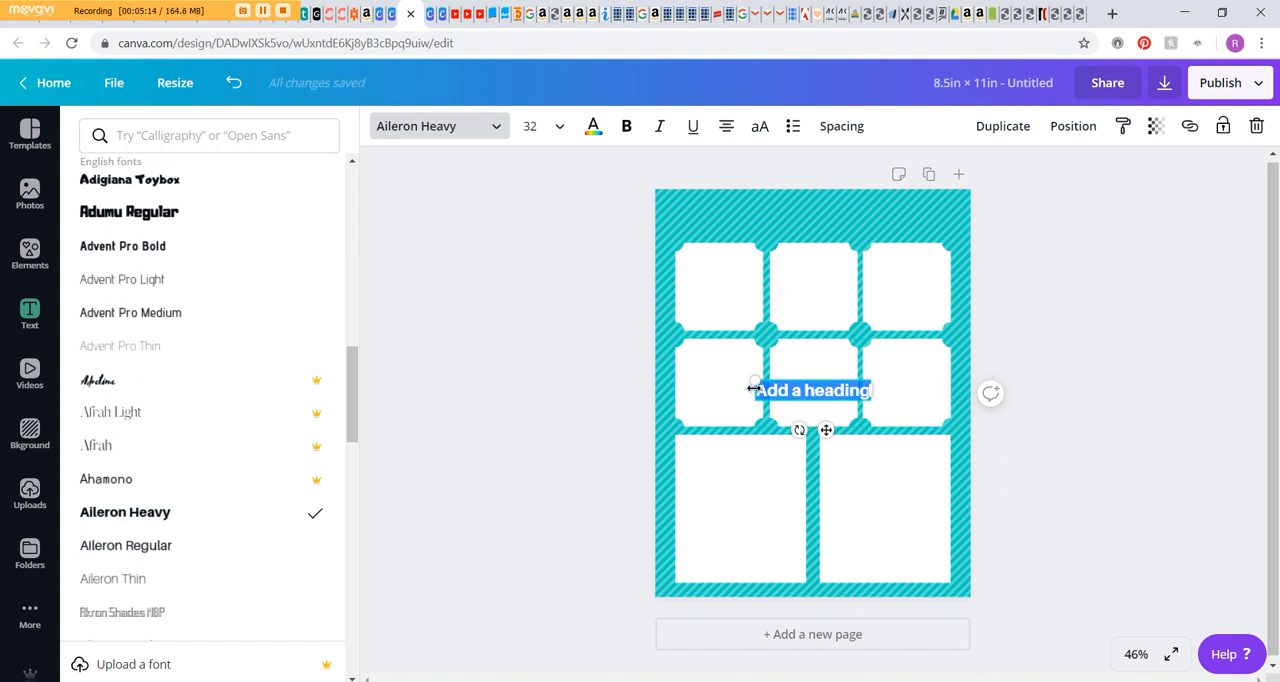
text(Mon)
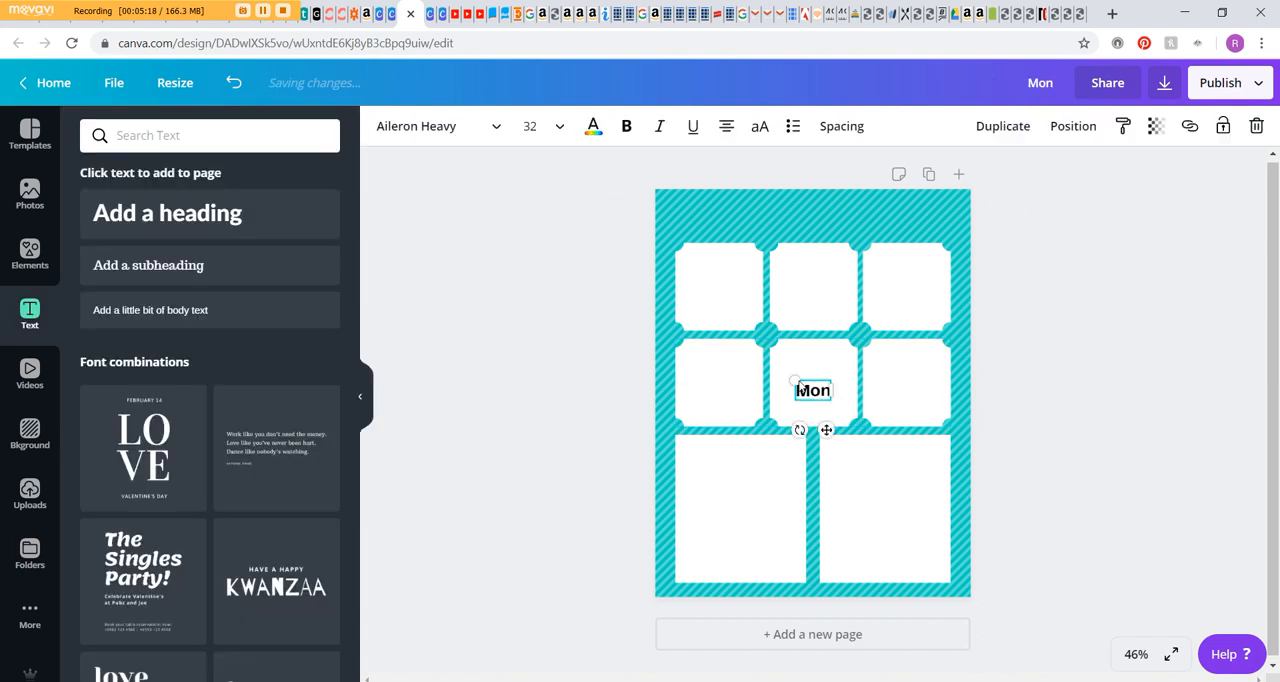
drag(812, 390, 718, 252)
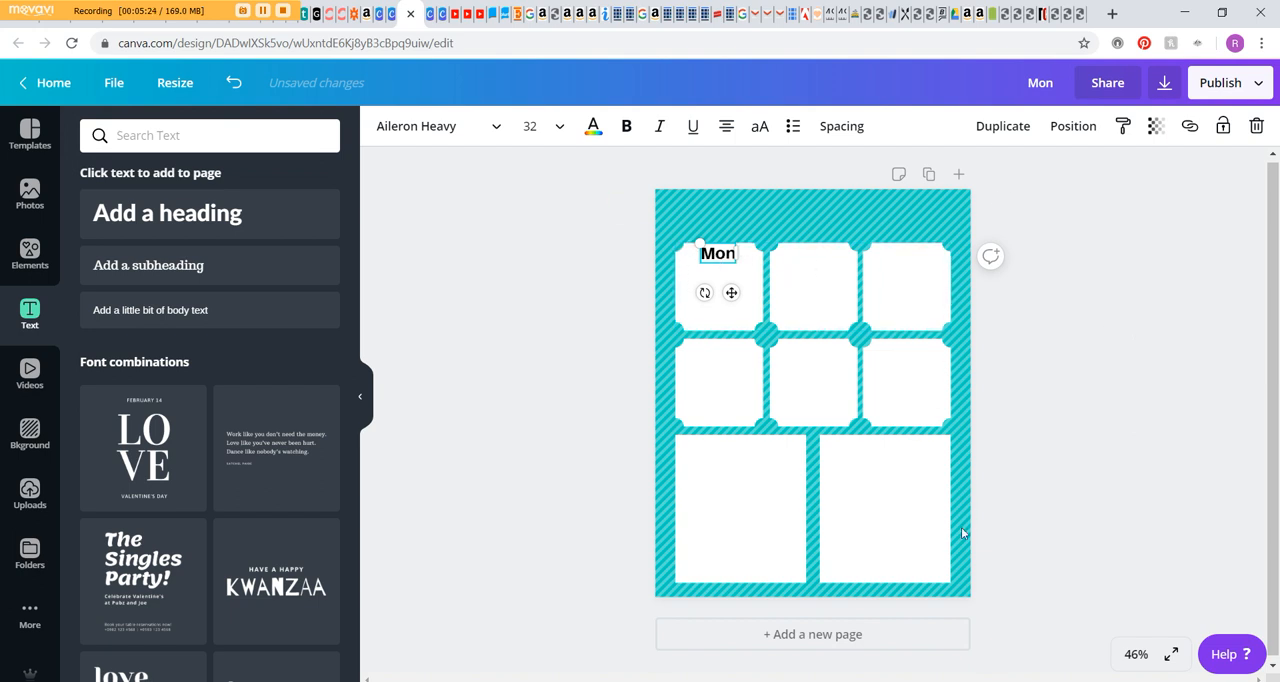
mouse_move(1084, 398)
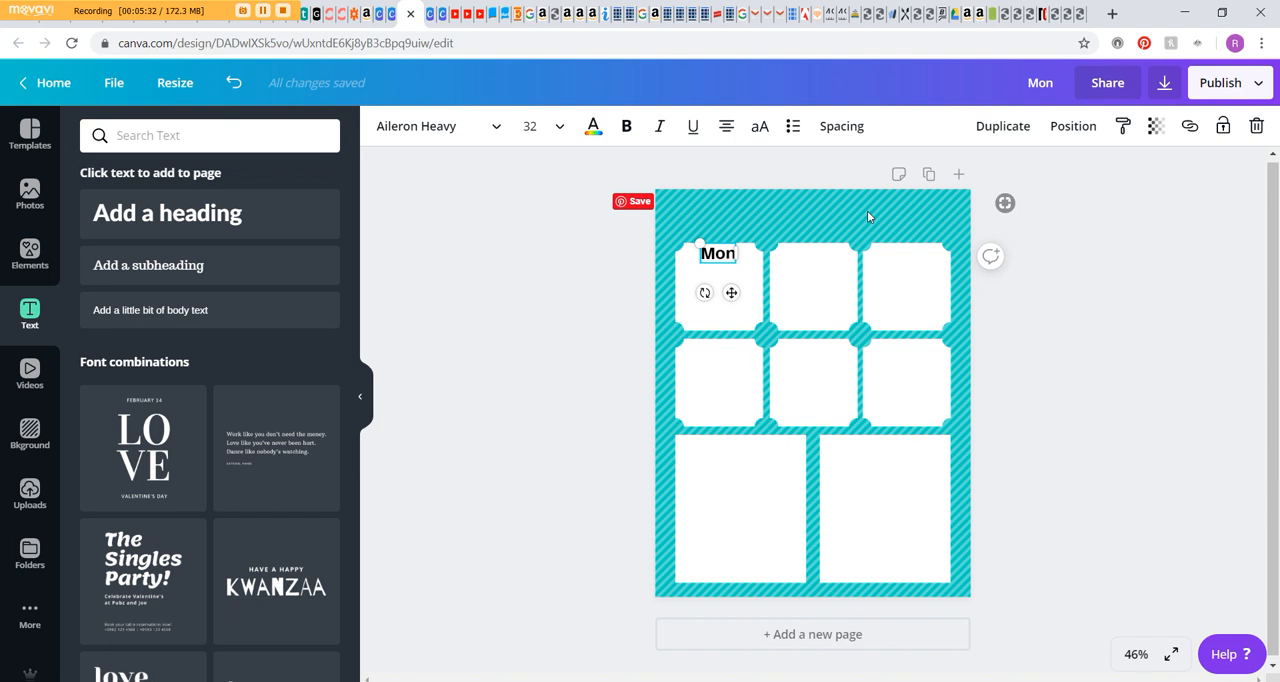
Colour the Mon label pink and copy it into the middle and right top boxes
click(592, 126)
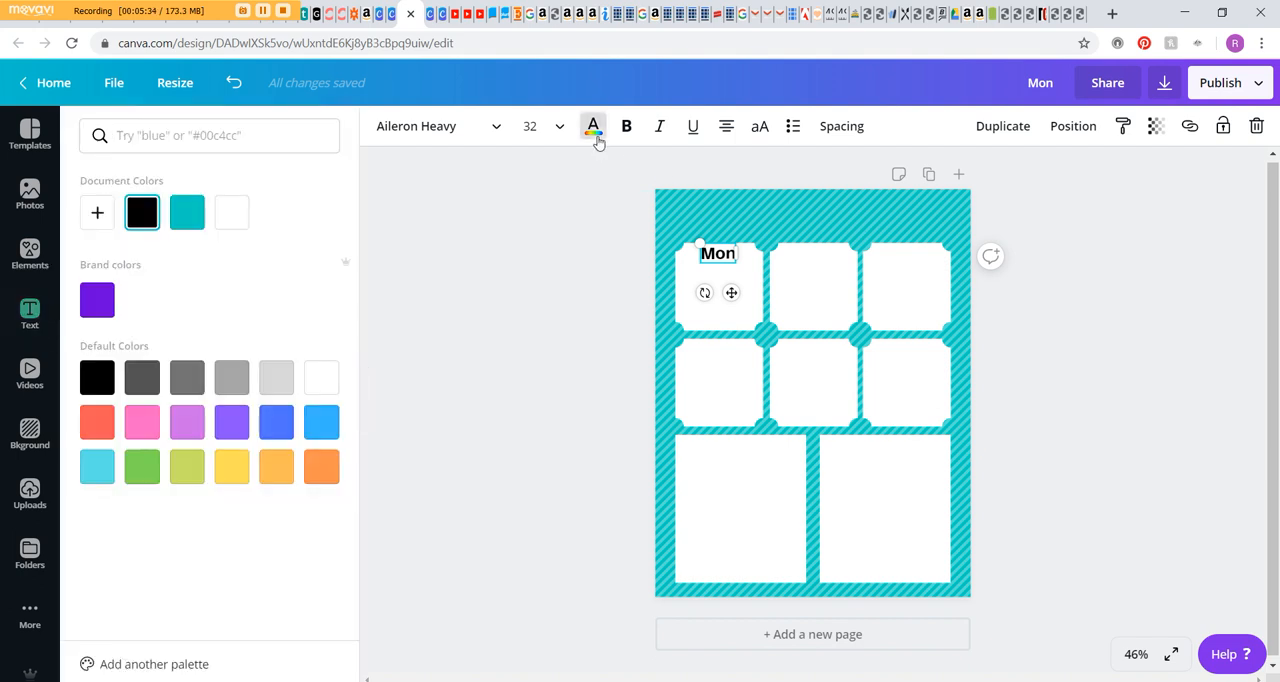
click(140, 420)
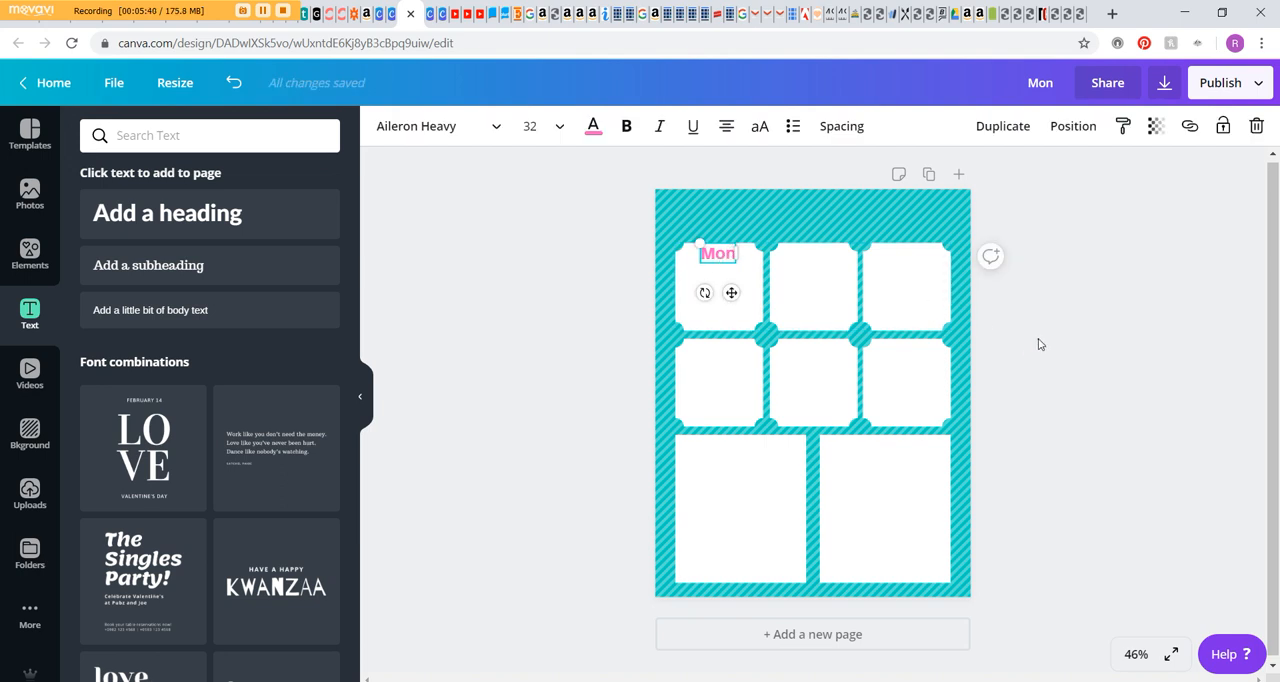
drag(718, 252, 812, 252)
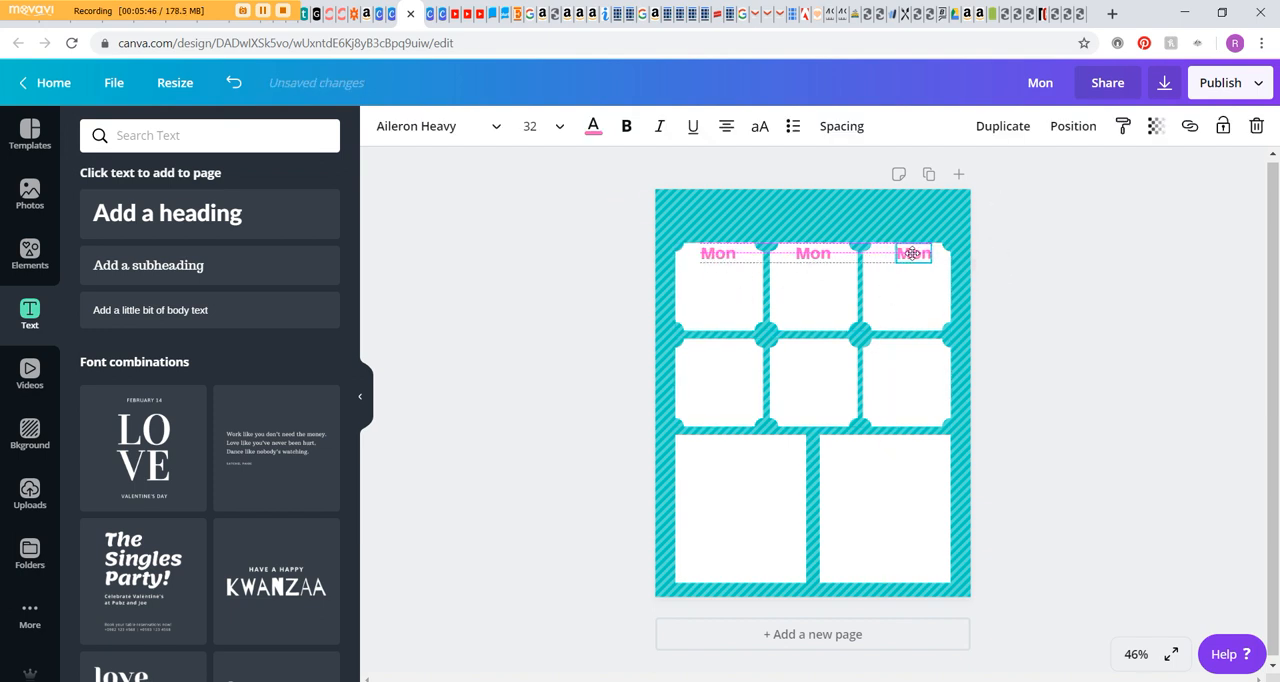
drag(912, 252, 902, 252)
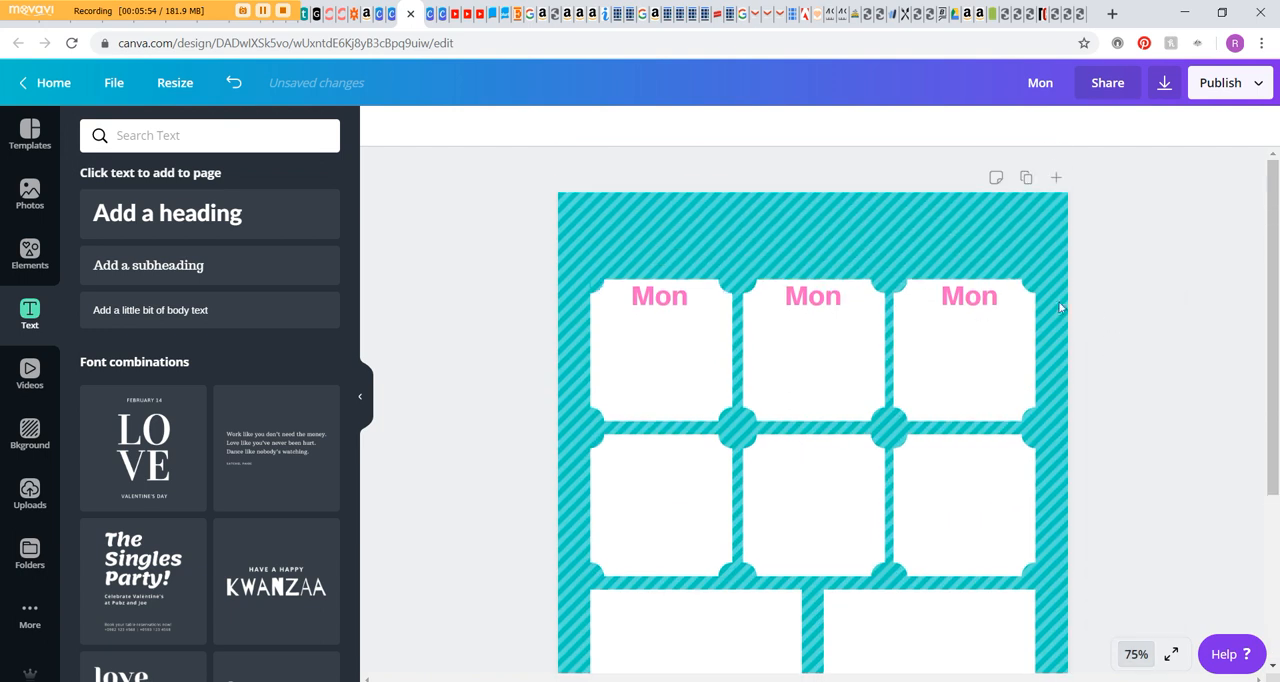
Rename the duplicated pink day labels to Tue and Fri on their boxes
click(968, 296)
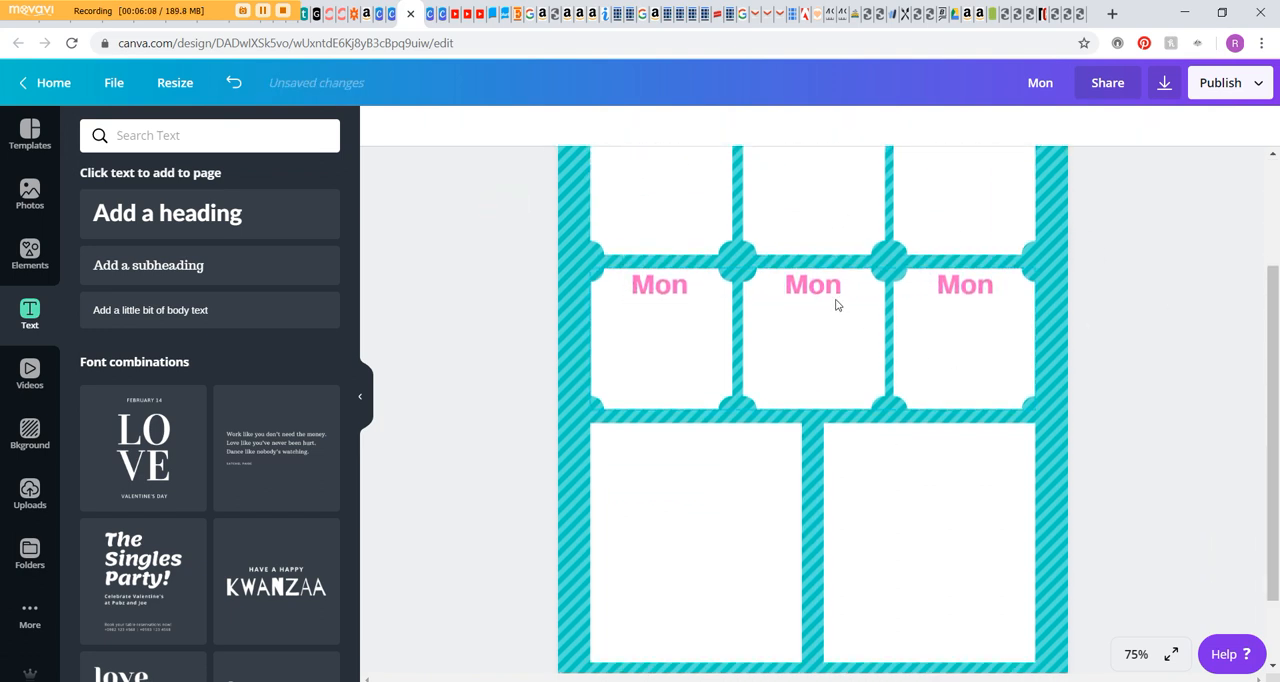
mouse_move(1004, 386)
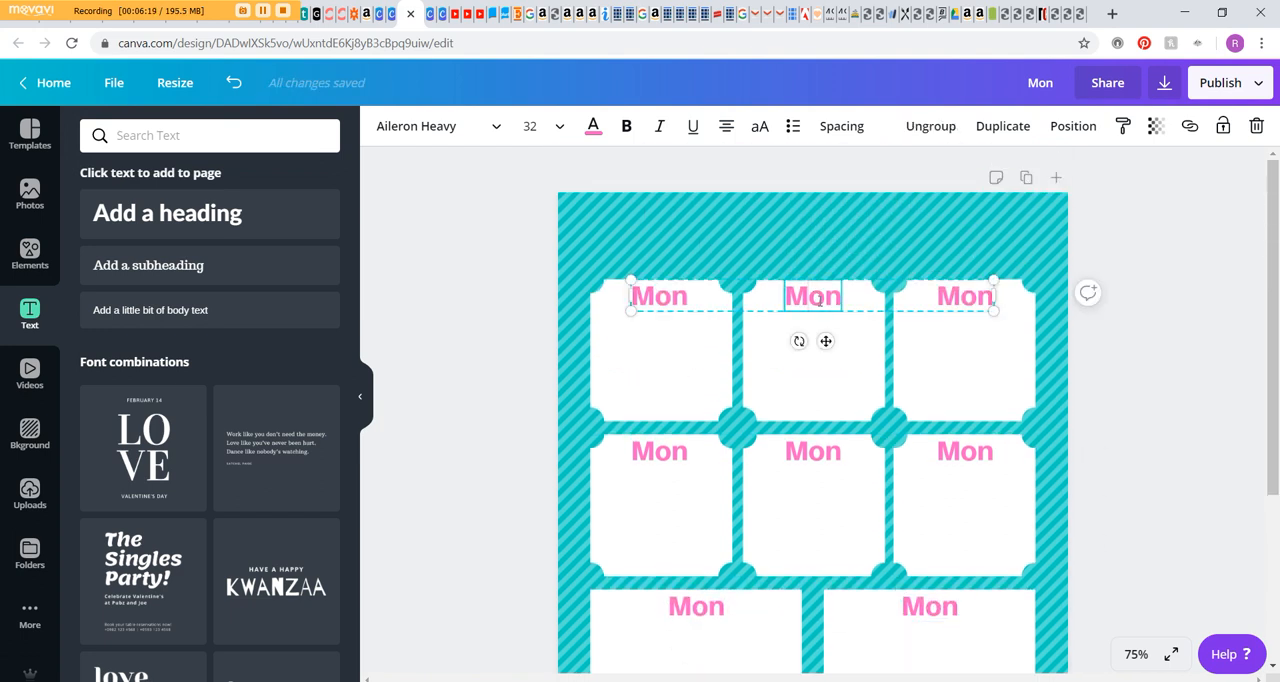
text(Tue)
click(966, 296)
text(Wed)
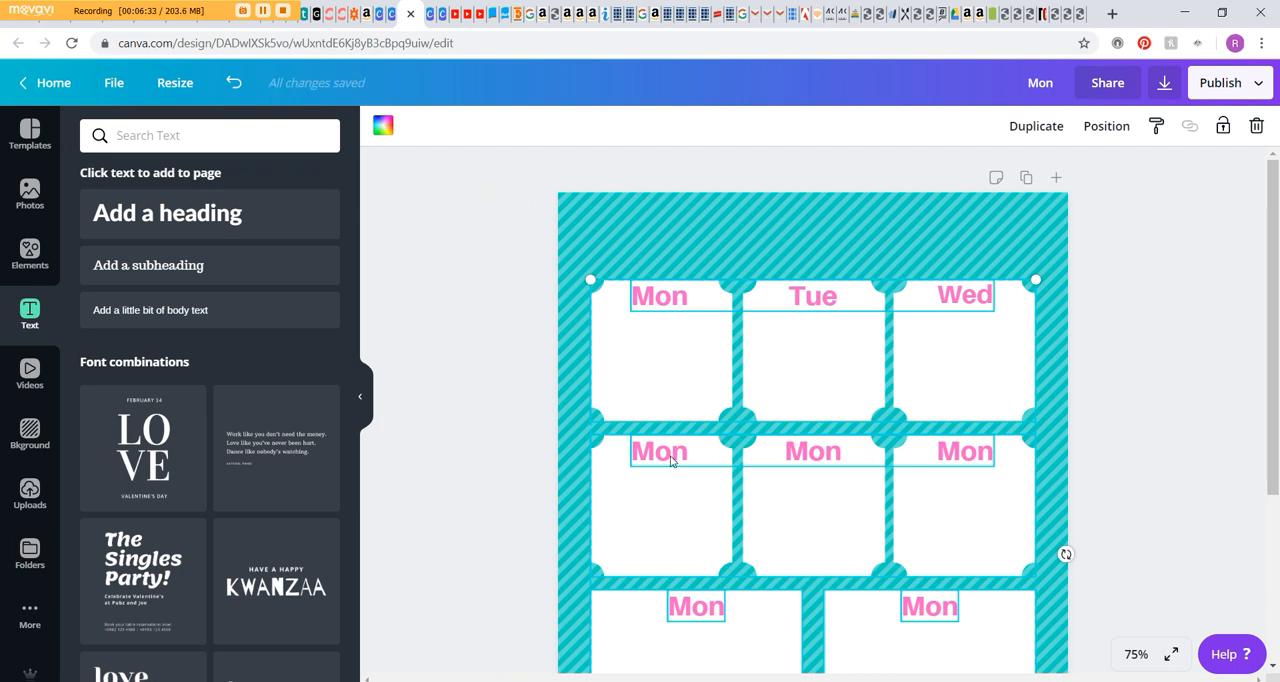
double_click(660, 452)
text(Thu)
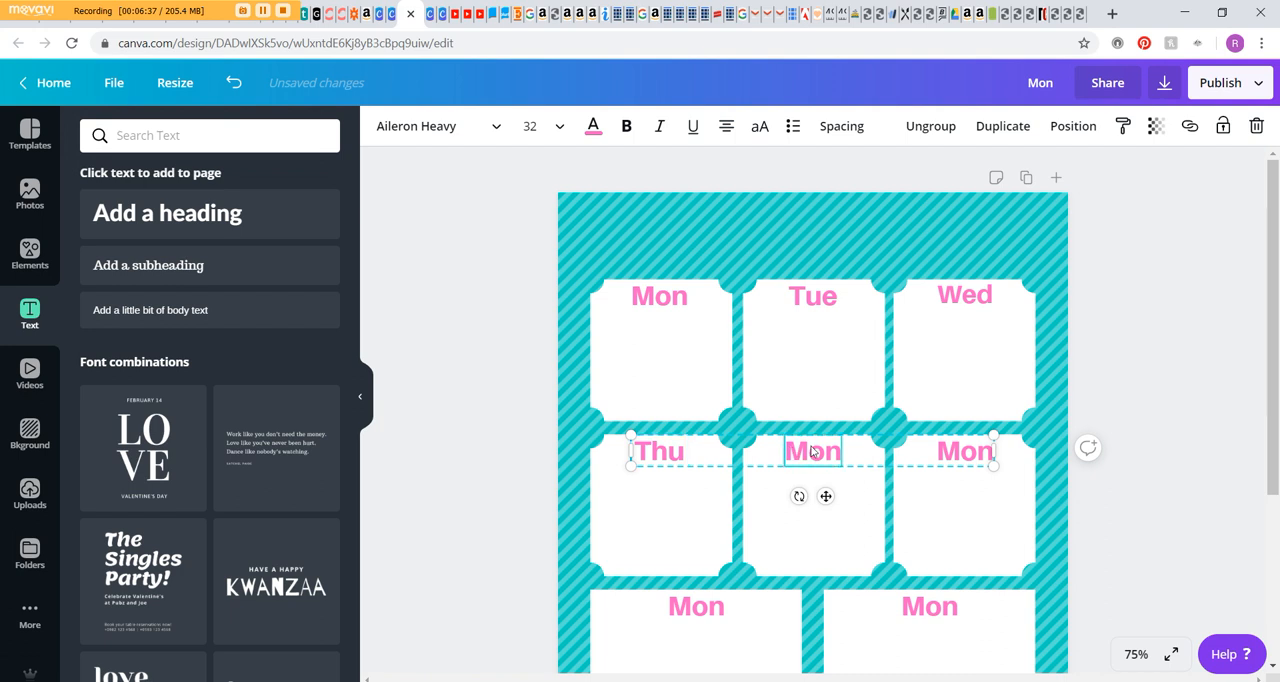
text(Fri)
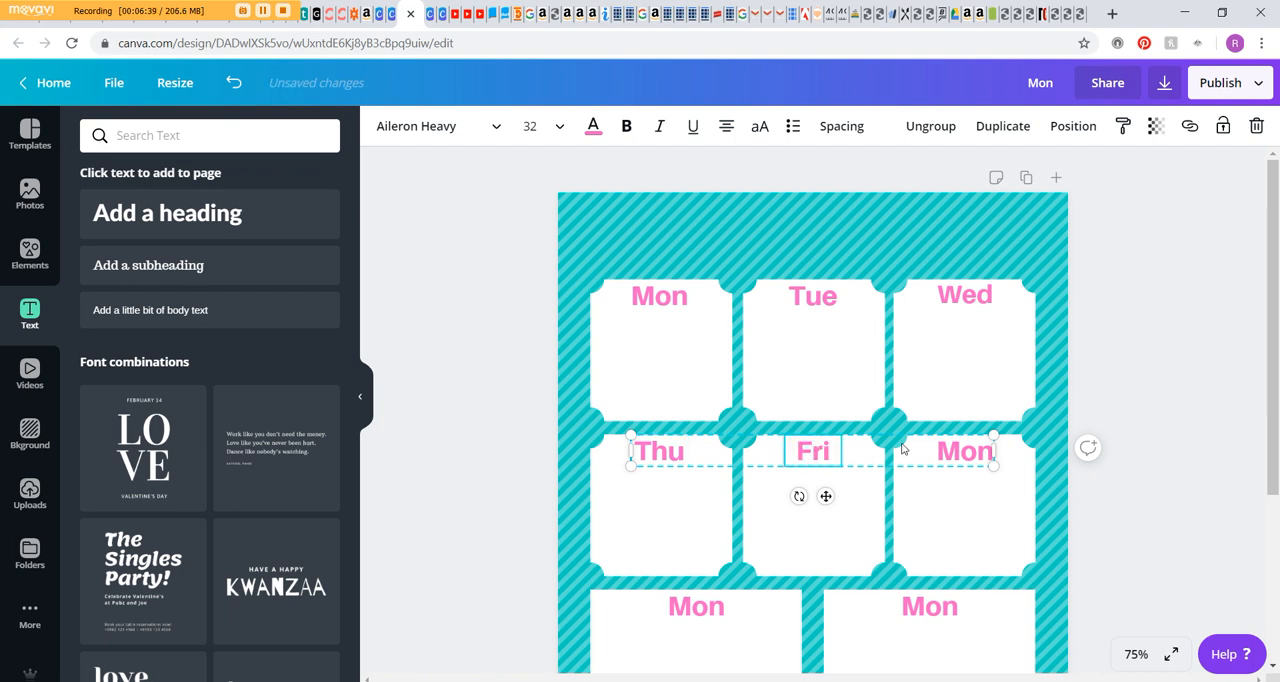
Rename the right second-row label to Meals, keeping it pink like the others
double_click(964, 452)
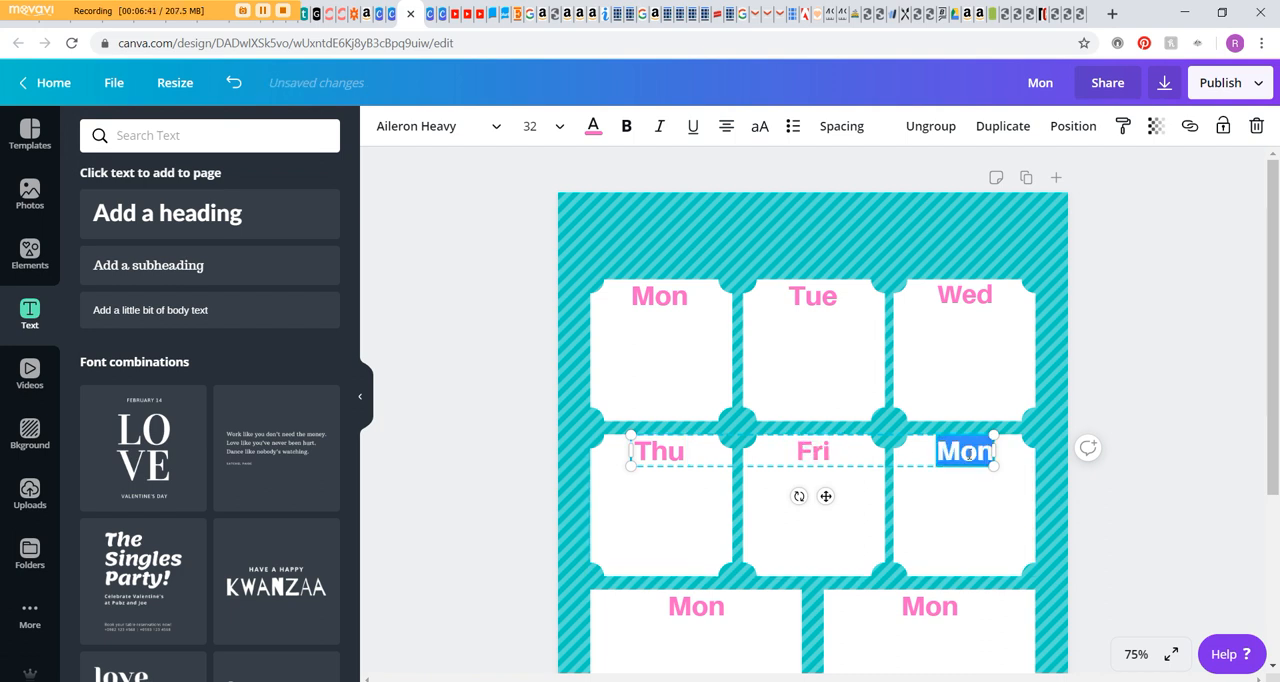
text(Meals)
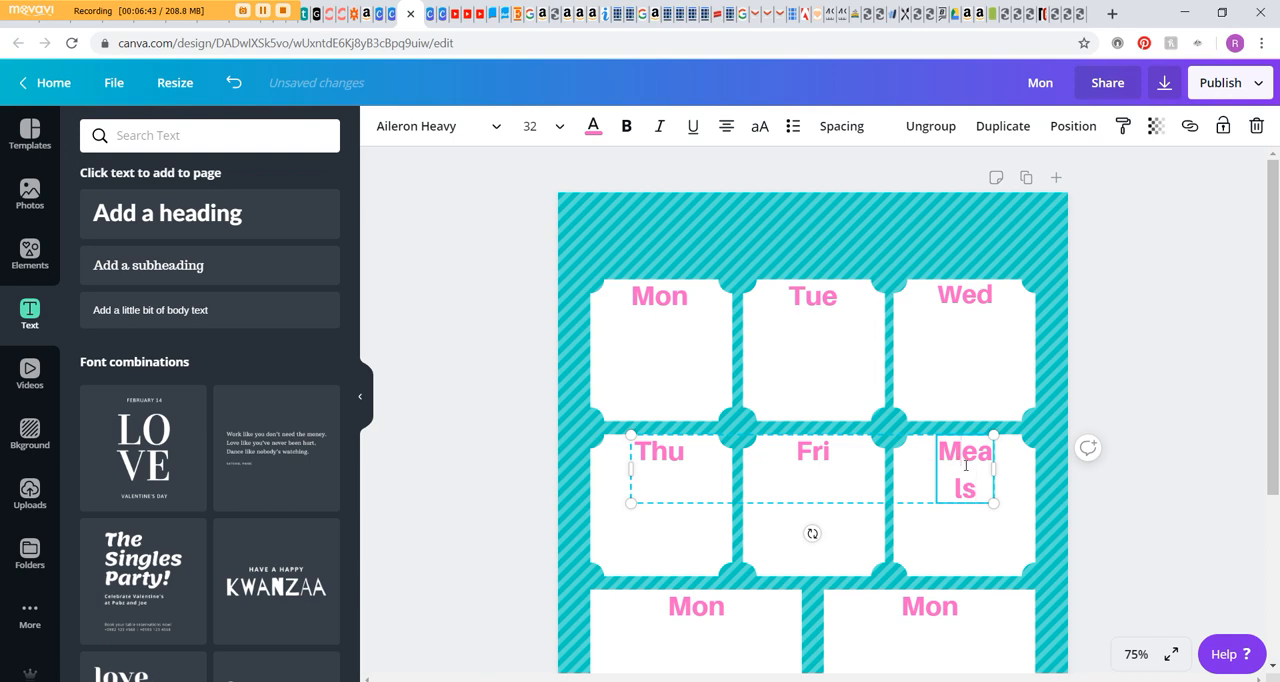
click(530, 124)
text(30)
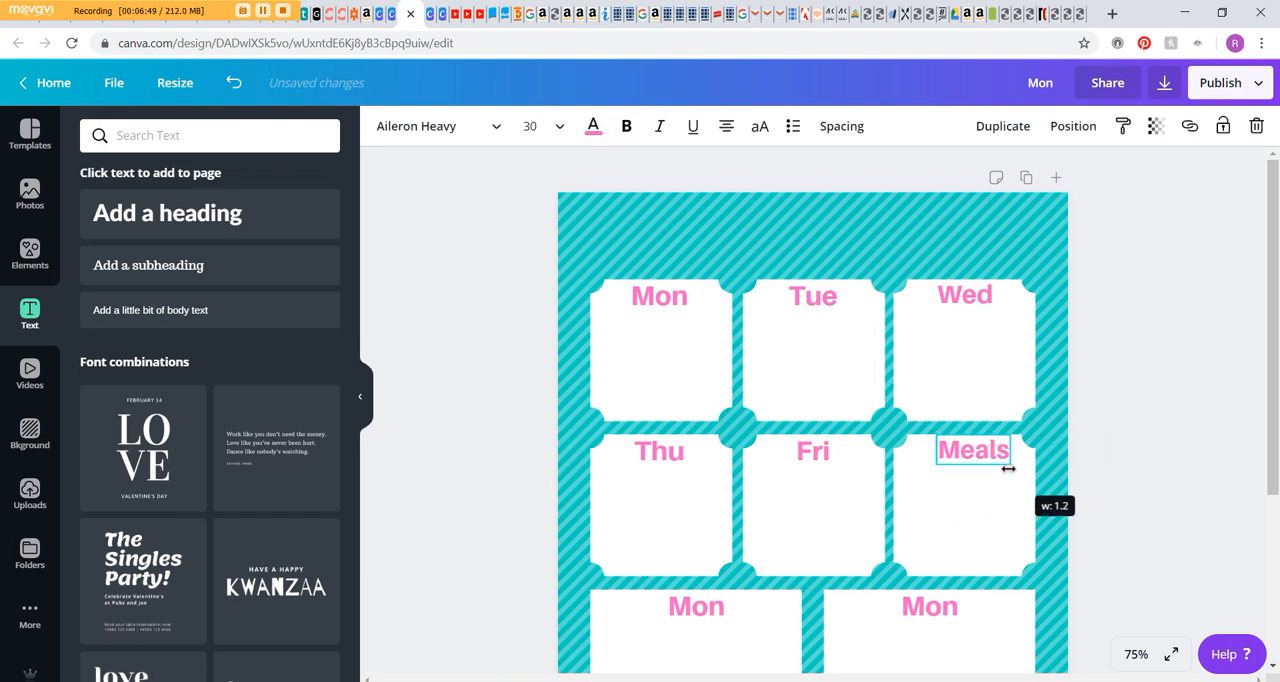
scroll(down, 3)
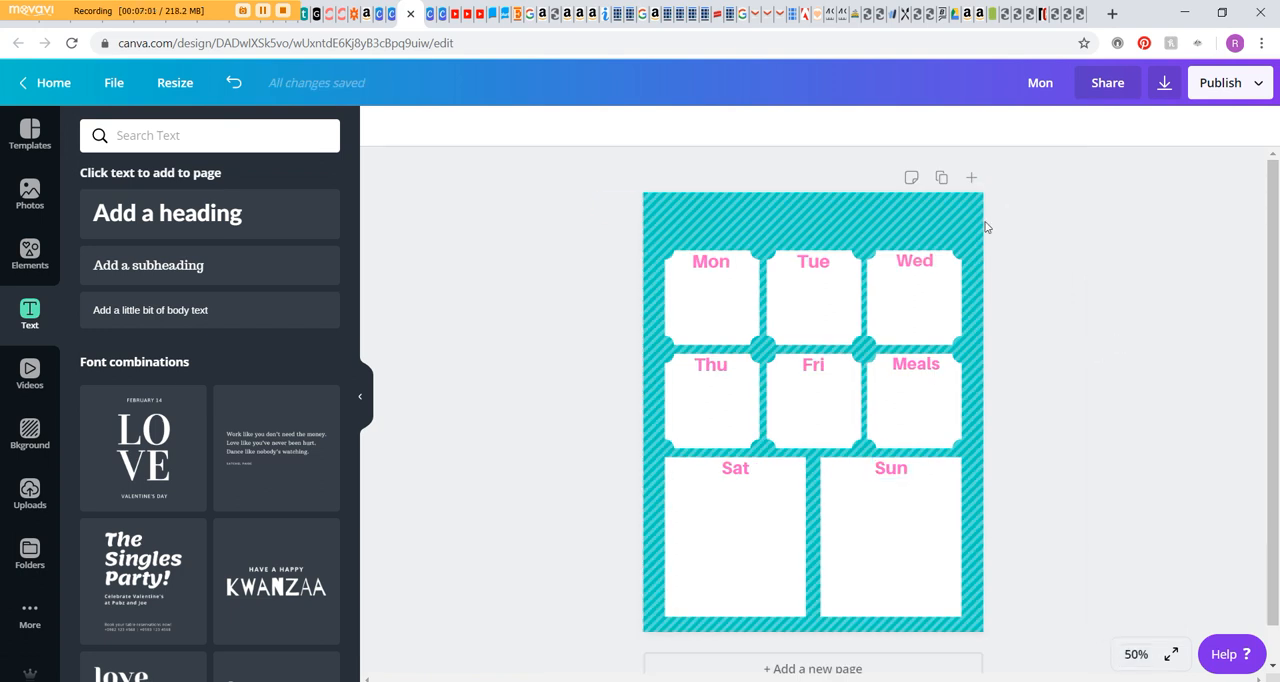
mouse_move(1016, 238)
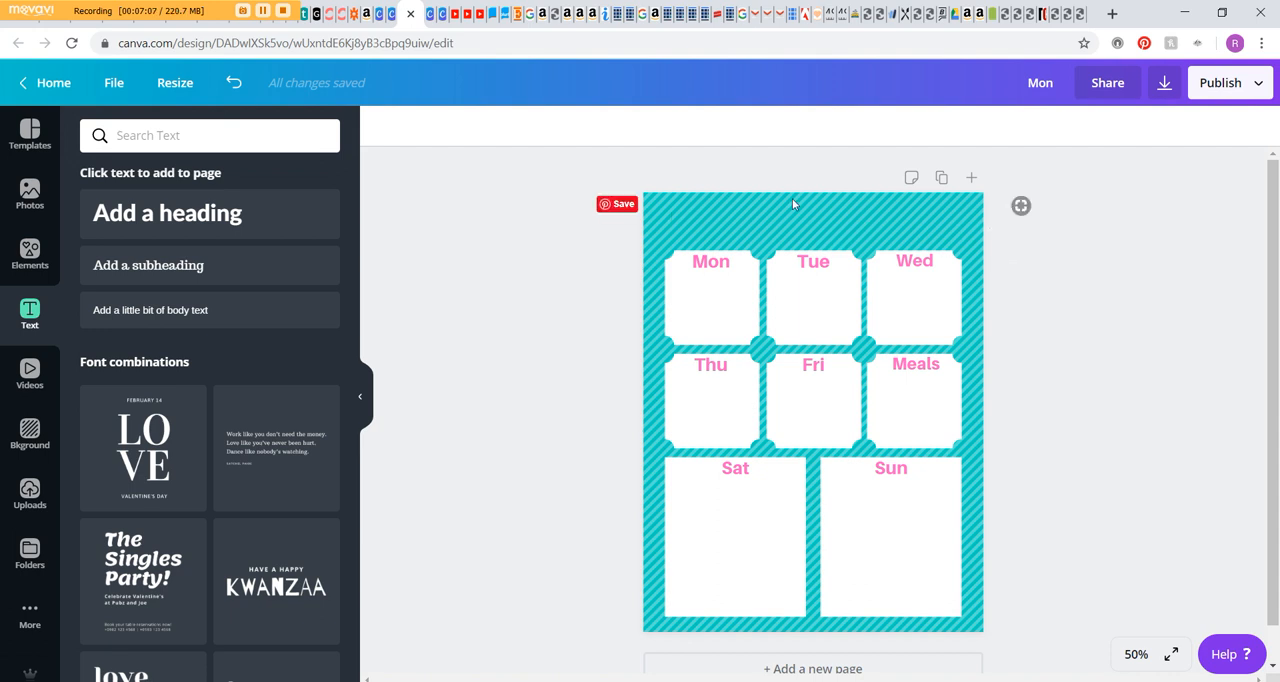
mouse_move(952, 244)
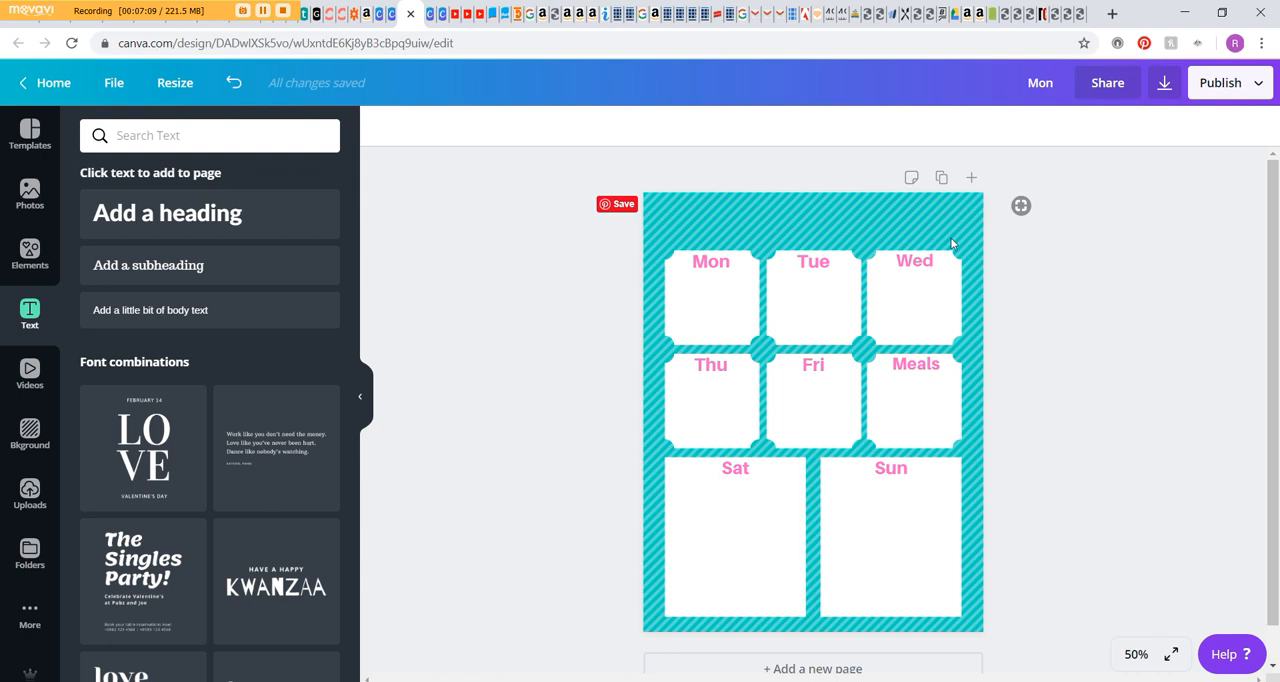
mouse_move(828, 218)
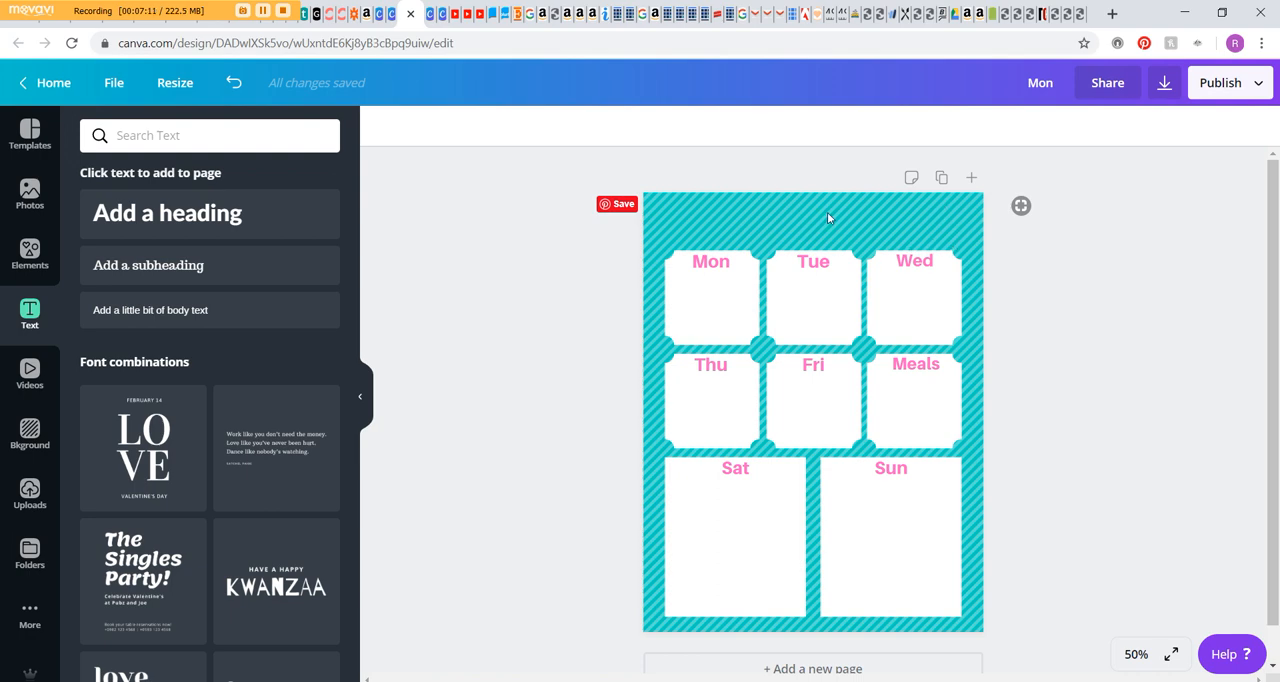
Browse Elements shapes for a white top strip and a ribbon-shaped banner to colour pink
click(28, 256)
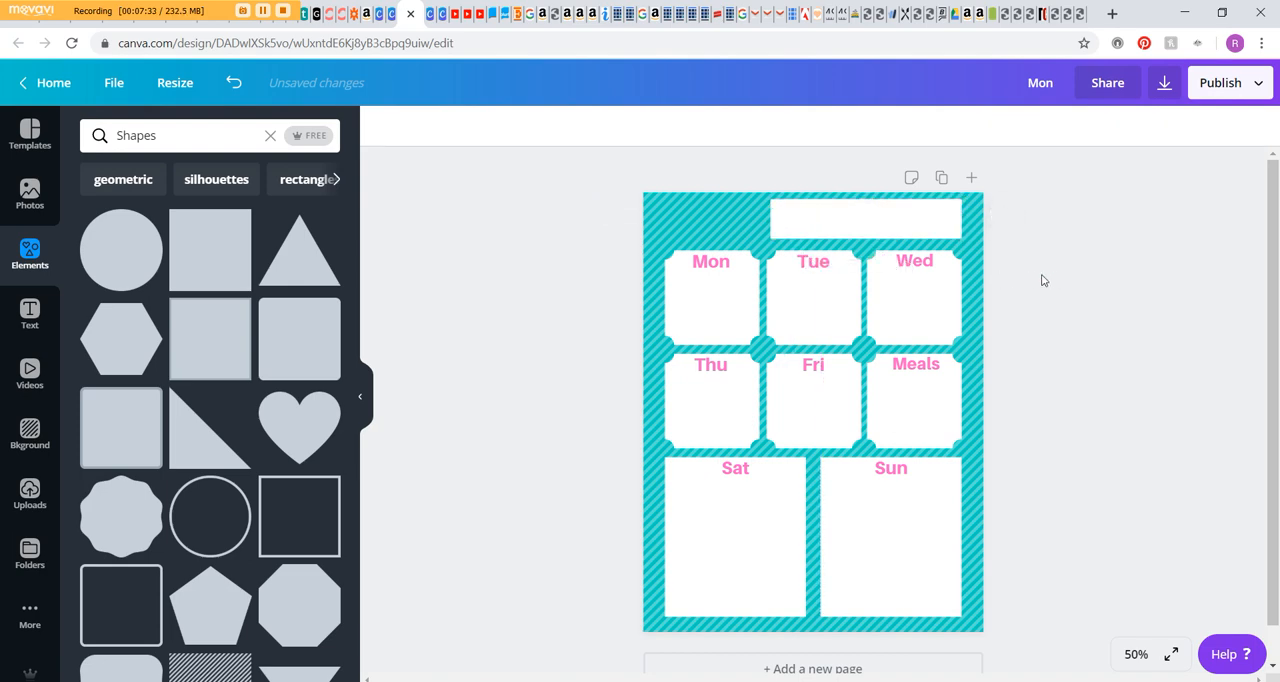
click(866, 218)
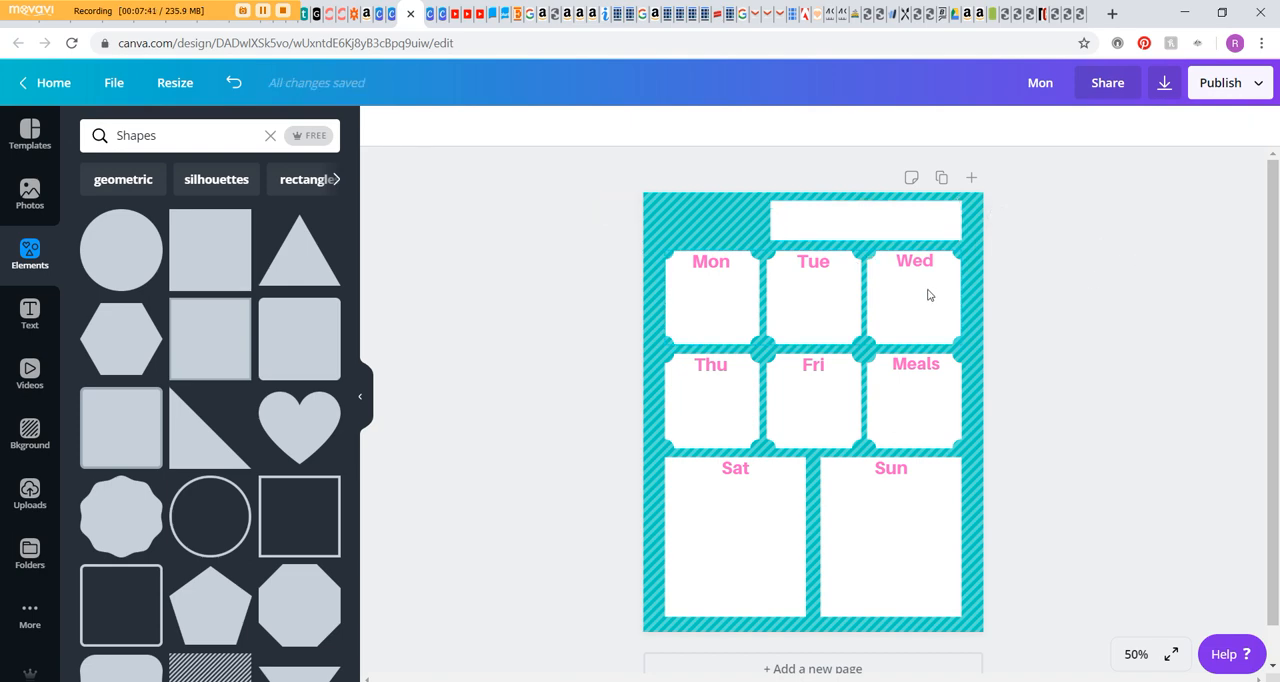
scroll(down, 3)
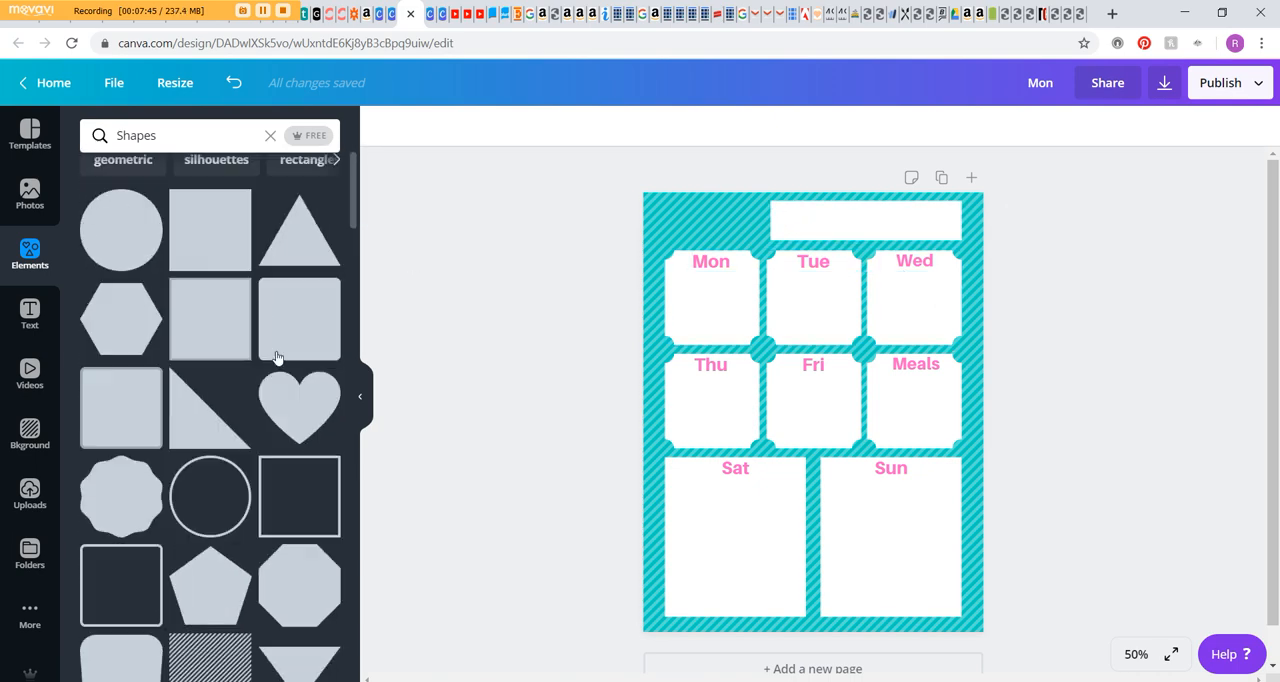
scroll(down, 3)
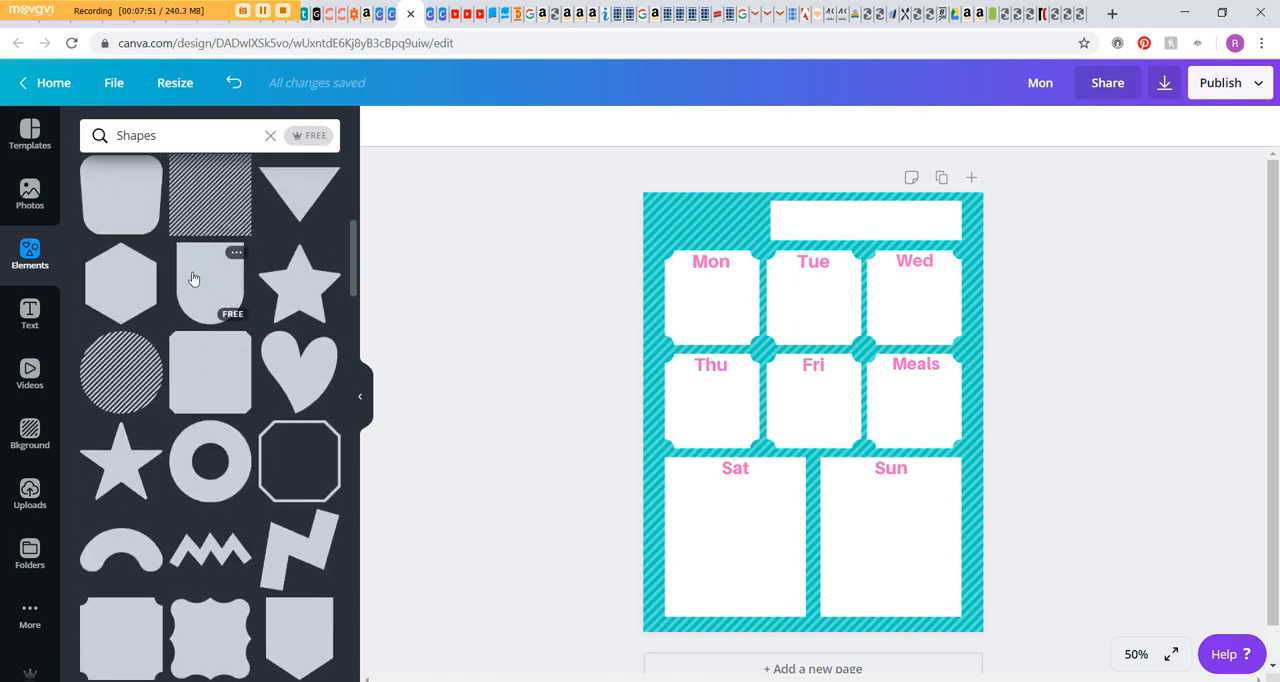
scroll(down, 3)
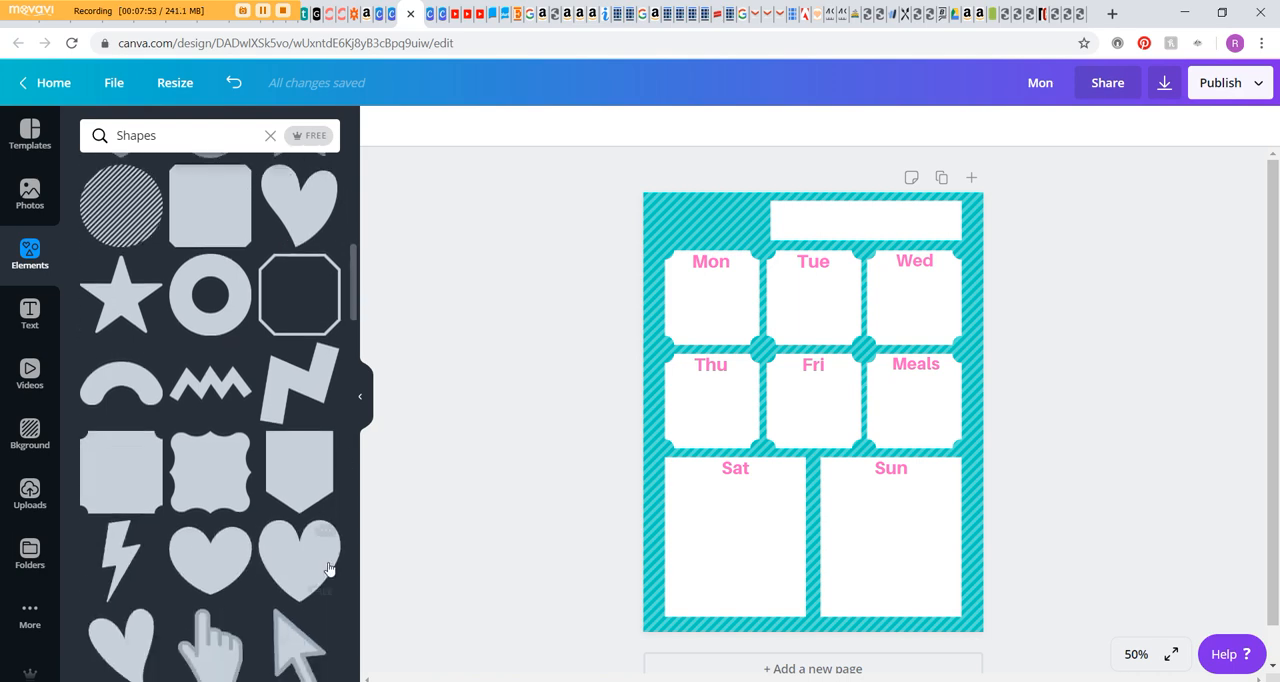
scroll(down, 3)
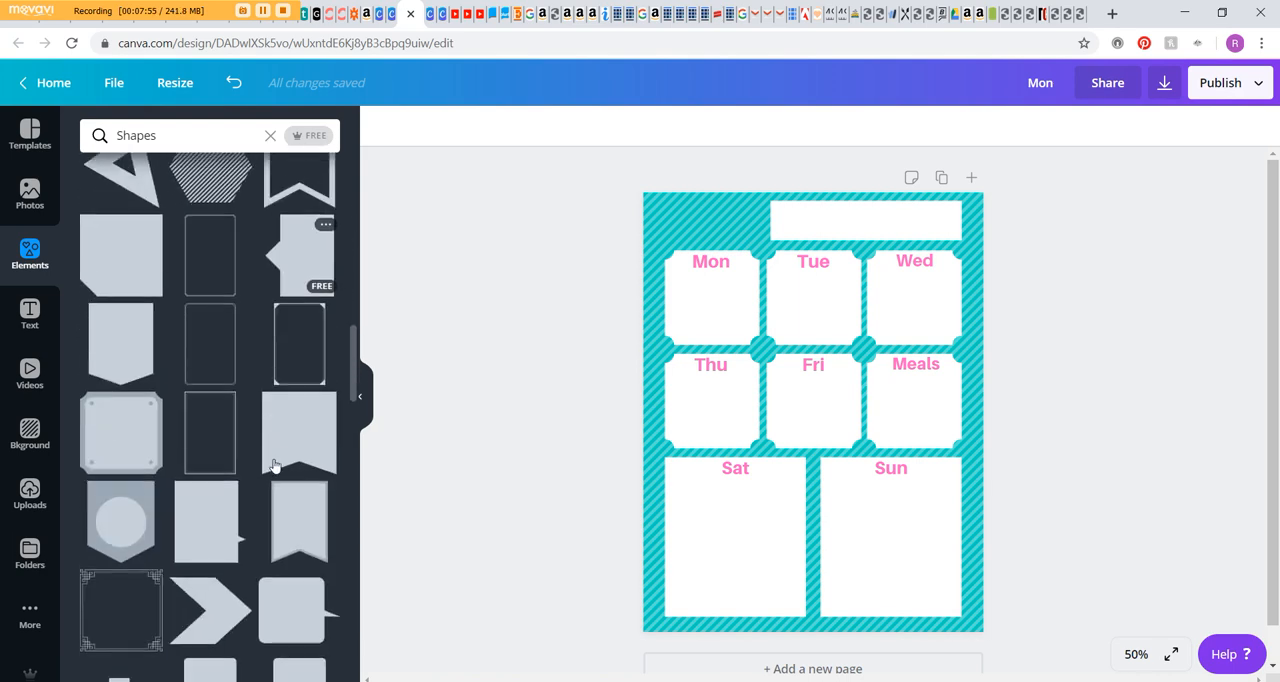
scroll(down, 3)
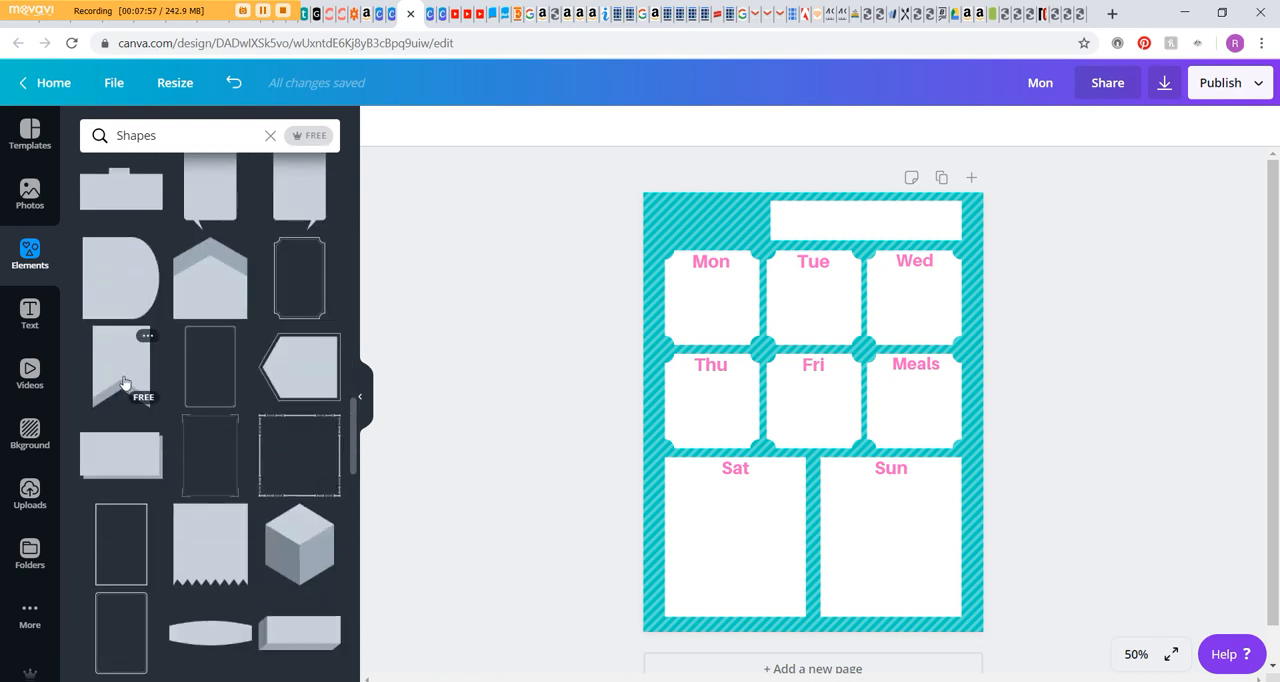
scroll(down, 3)
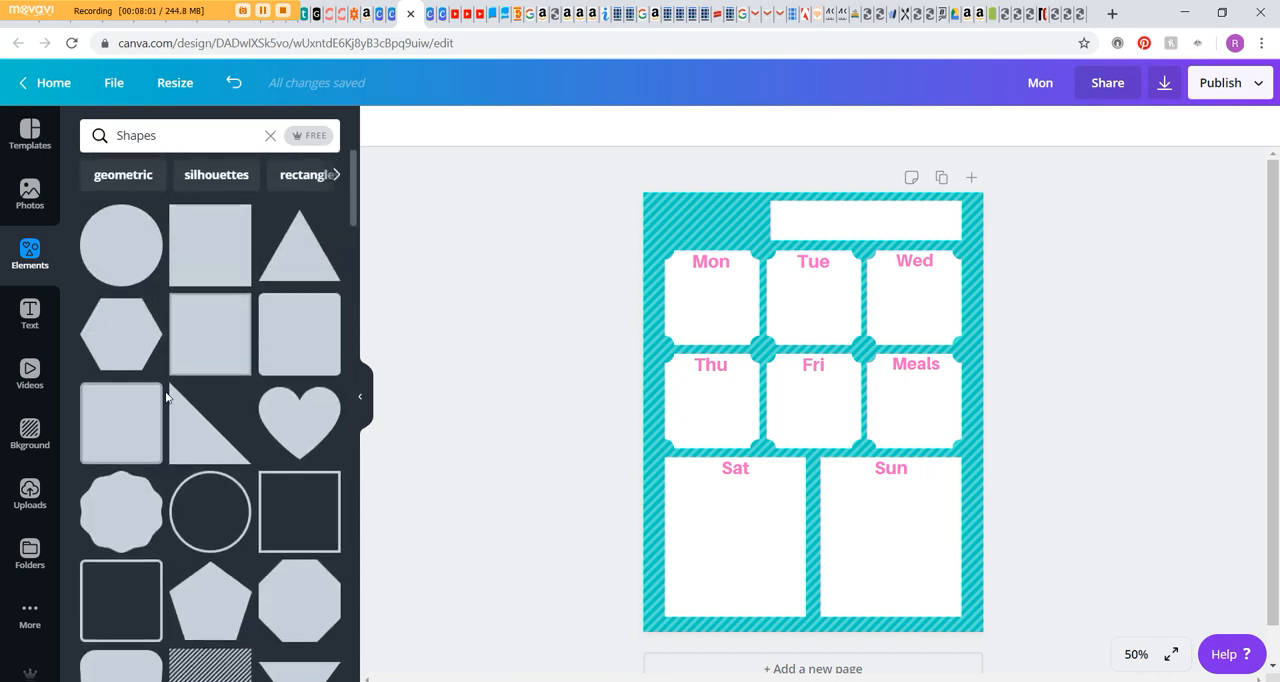
scroll(down, 3)
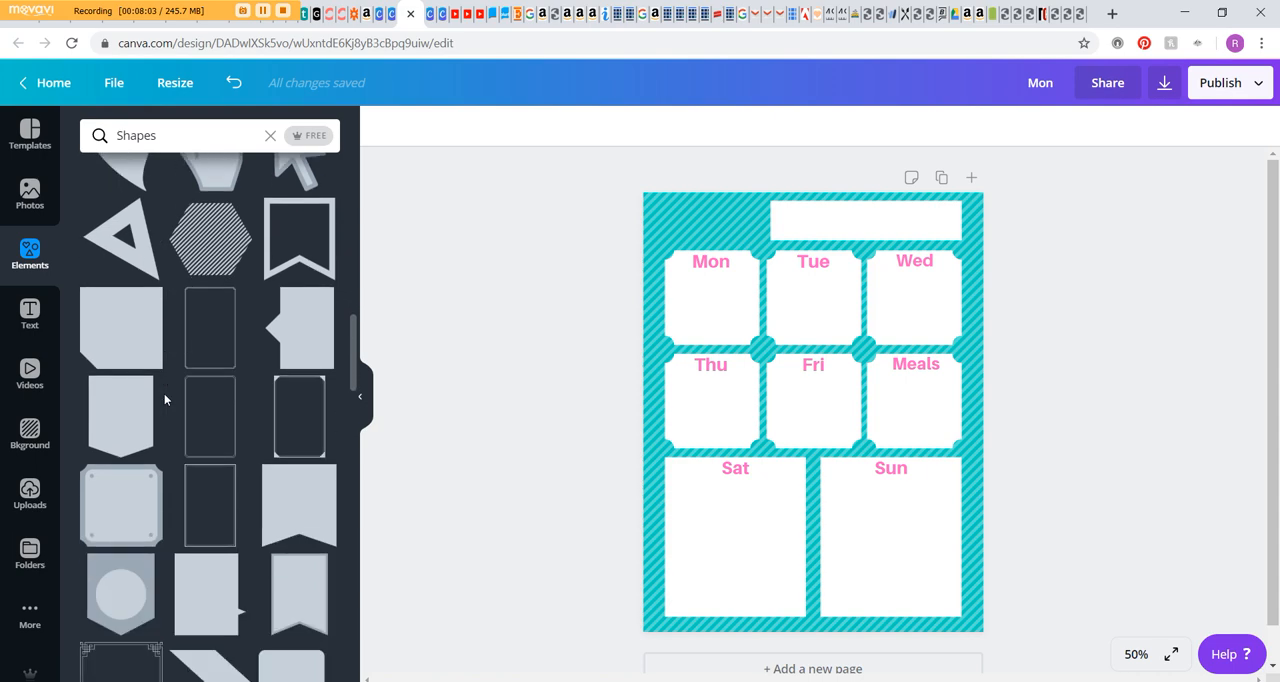
scroll(down, 3)
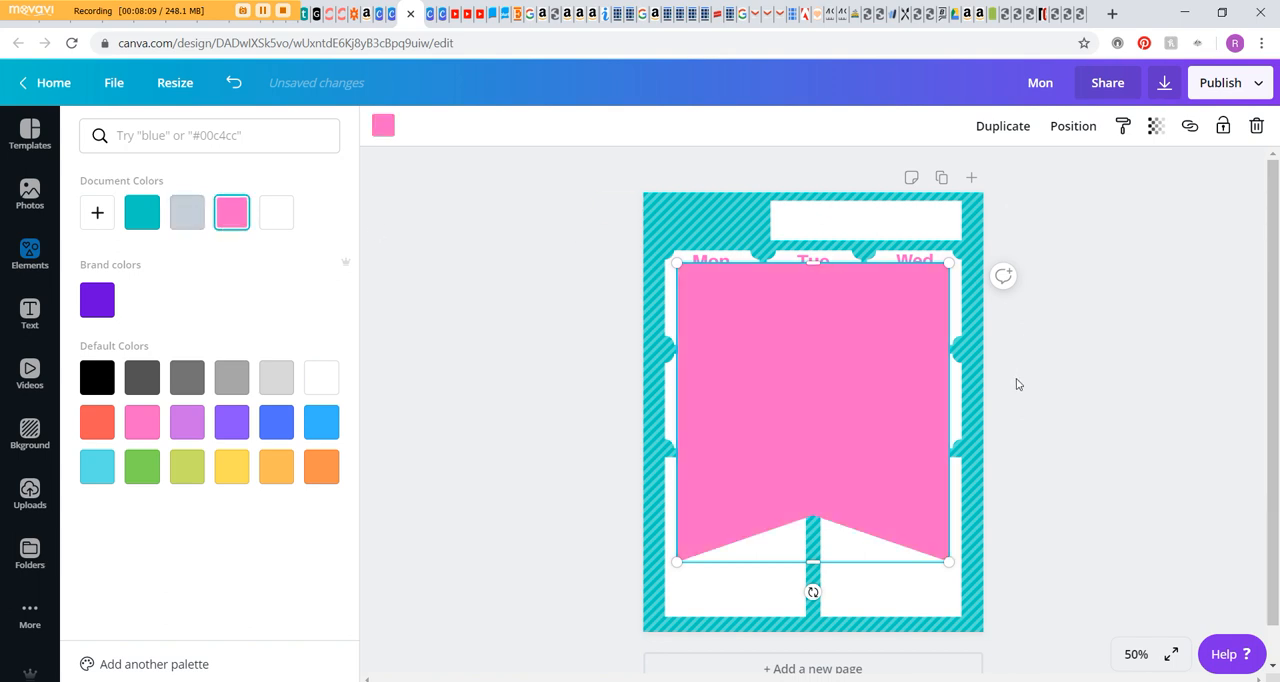
Shrink the pink banner into the top-left corner and add a white 'This Week' label on it
drag(948, 560, 796, 404)
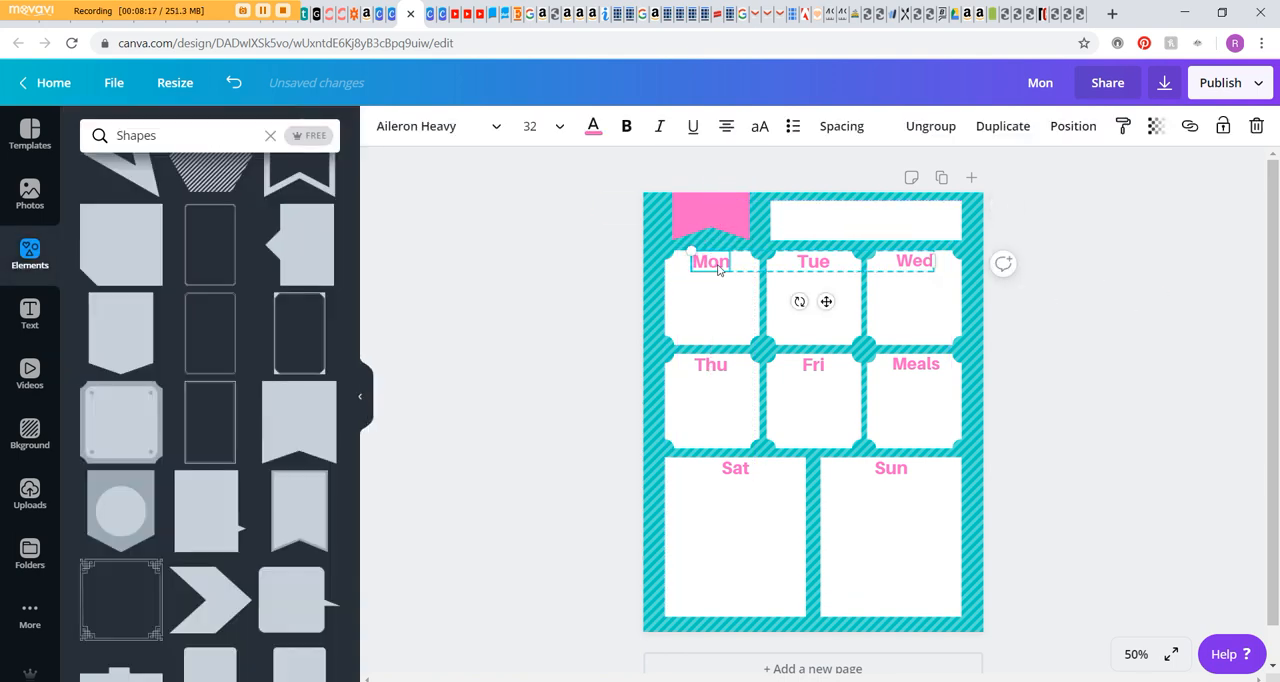
click(736, 468)
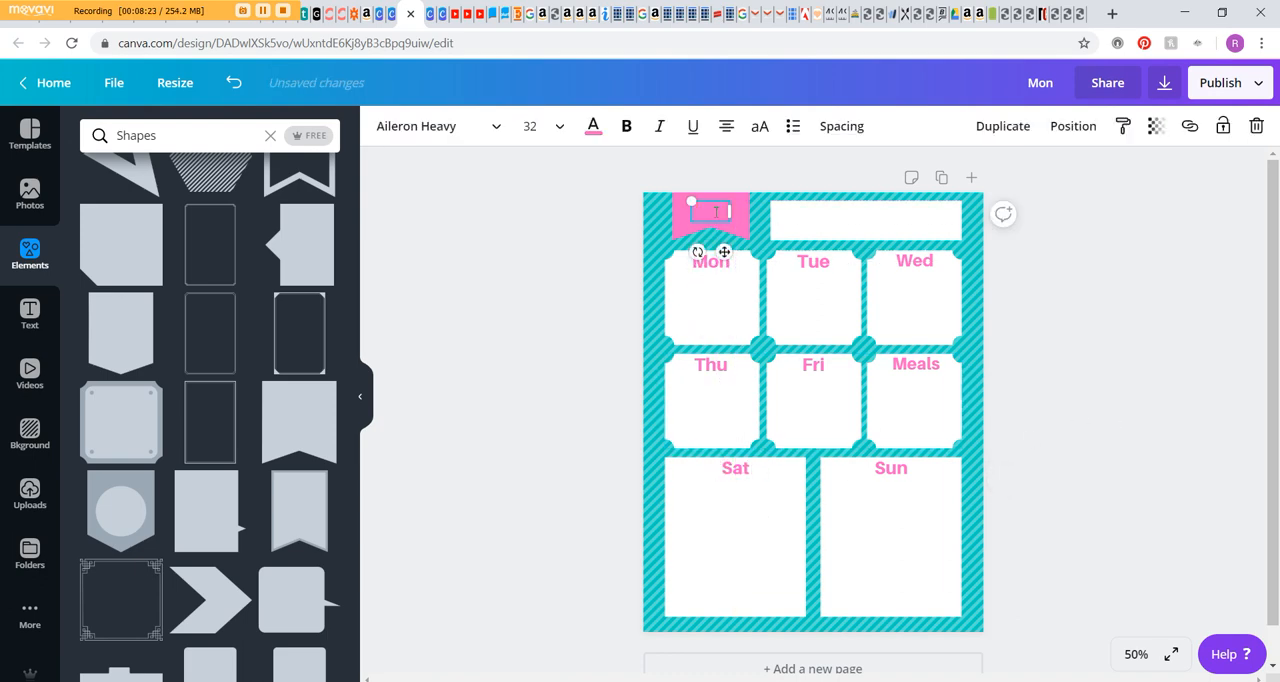
text(This Week)
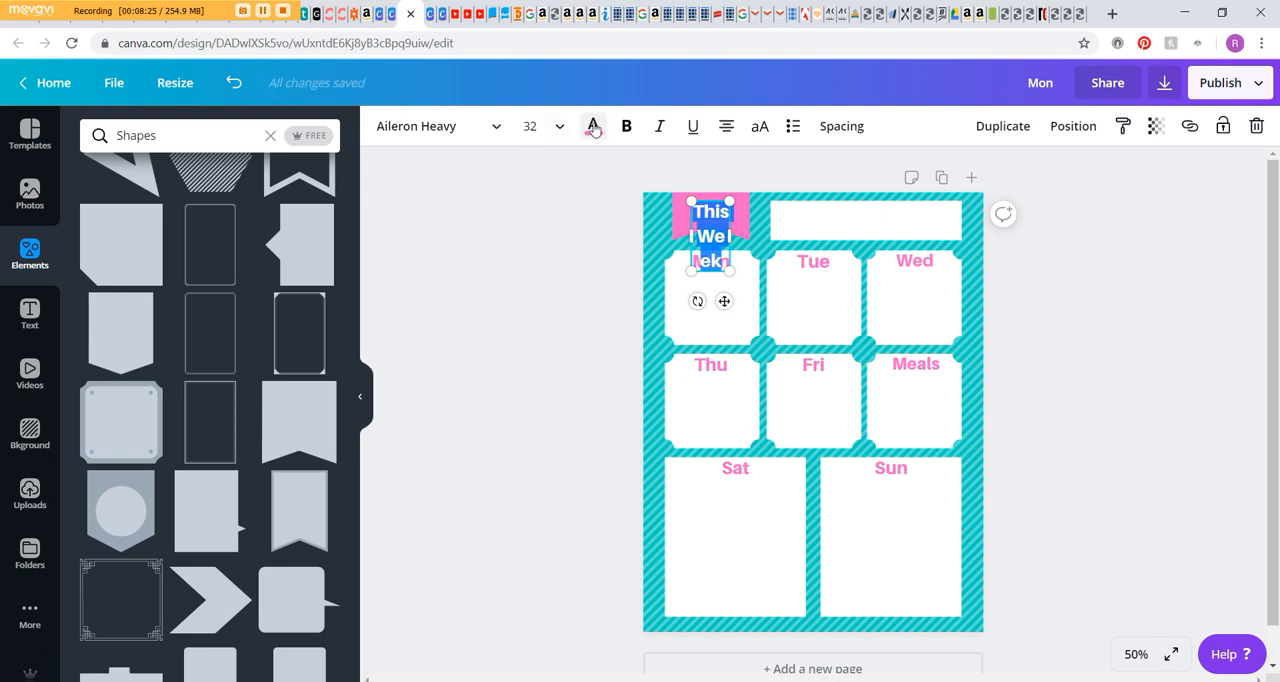
click(530, 126)
text(20)
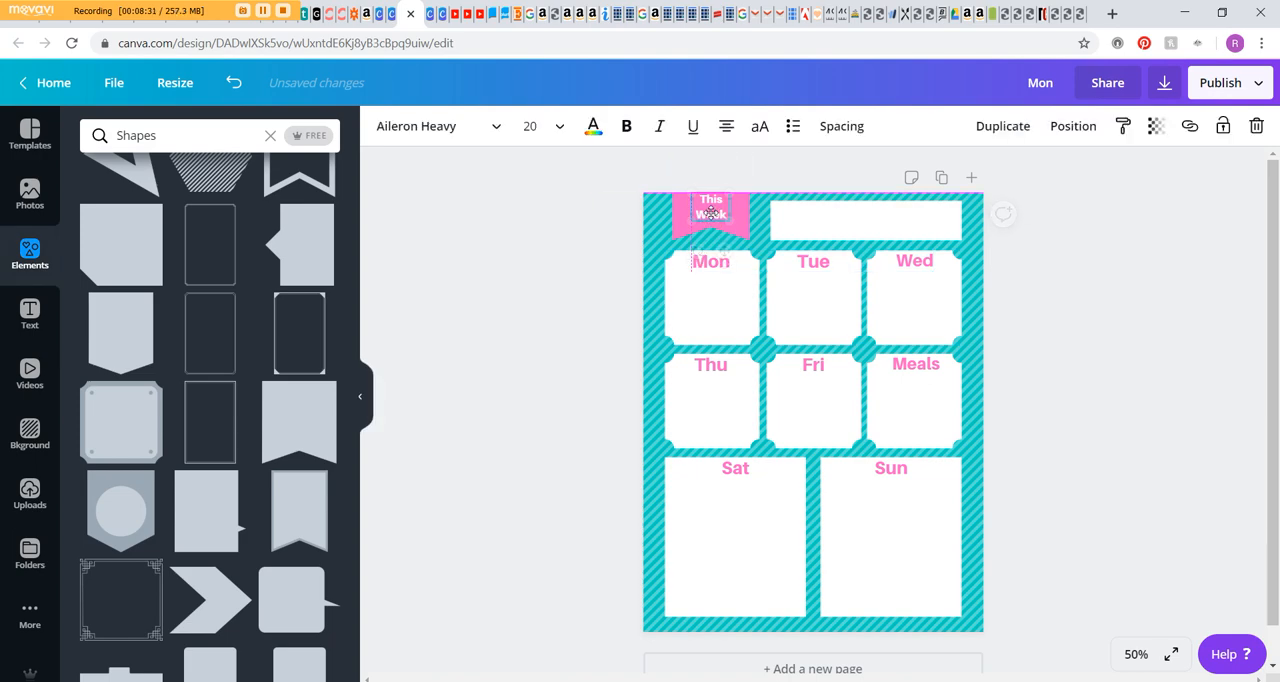
click(1080, 274)
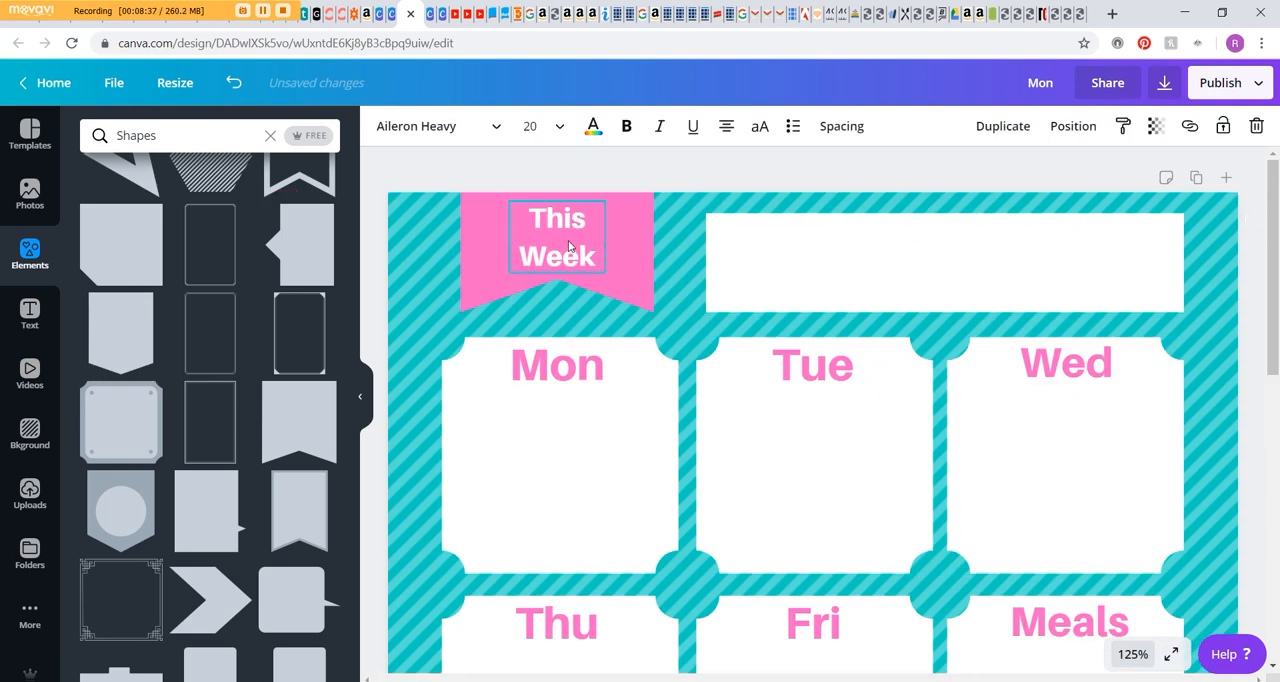
Lower the line height of the 'This Week' text, then zoom to 50% to see the whole page
double_click(556, 238)
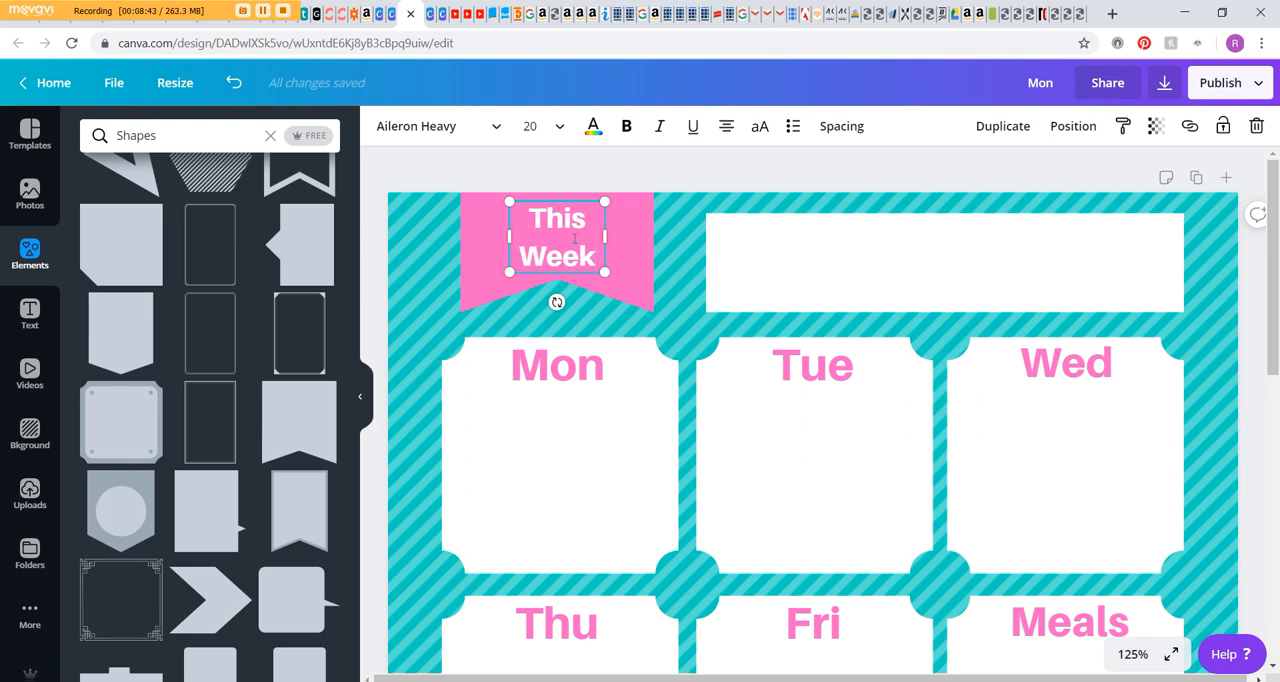
click(840, 124)
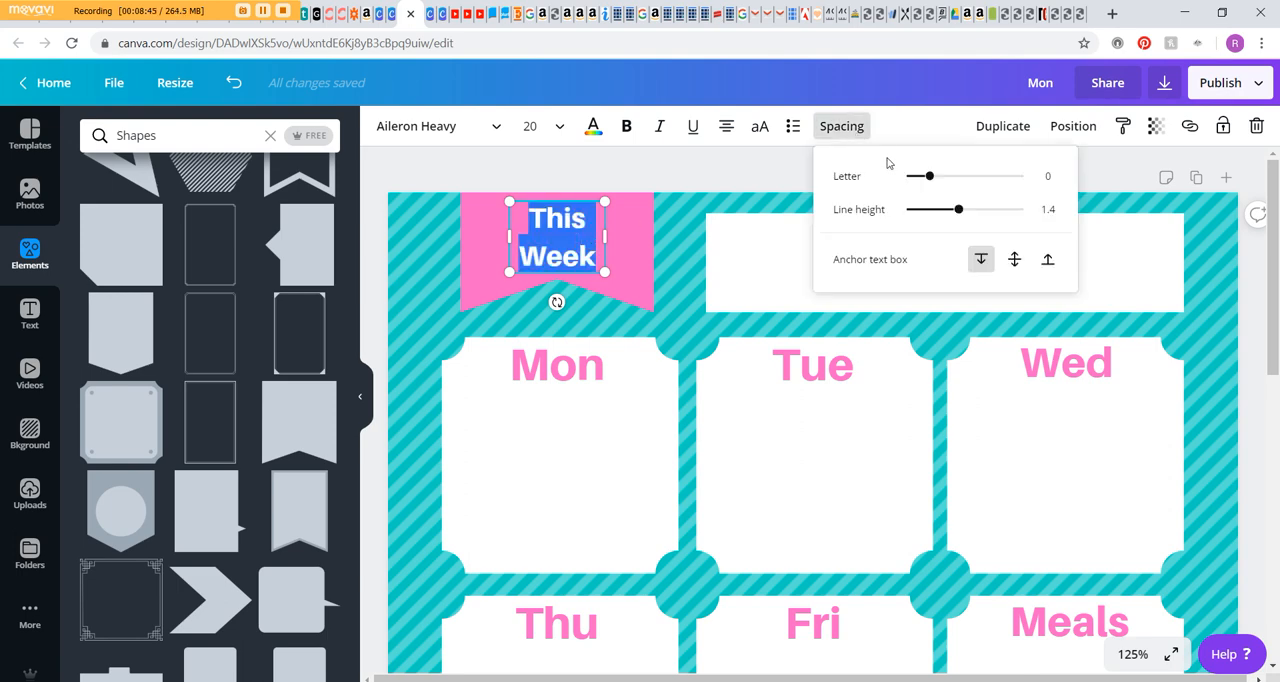
drag(960, 208, 938, 208)
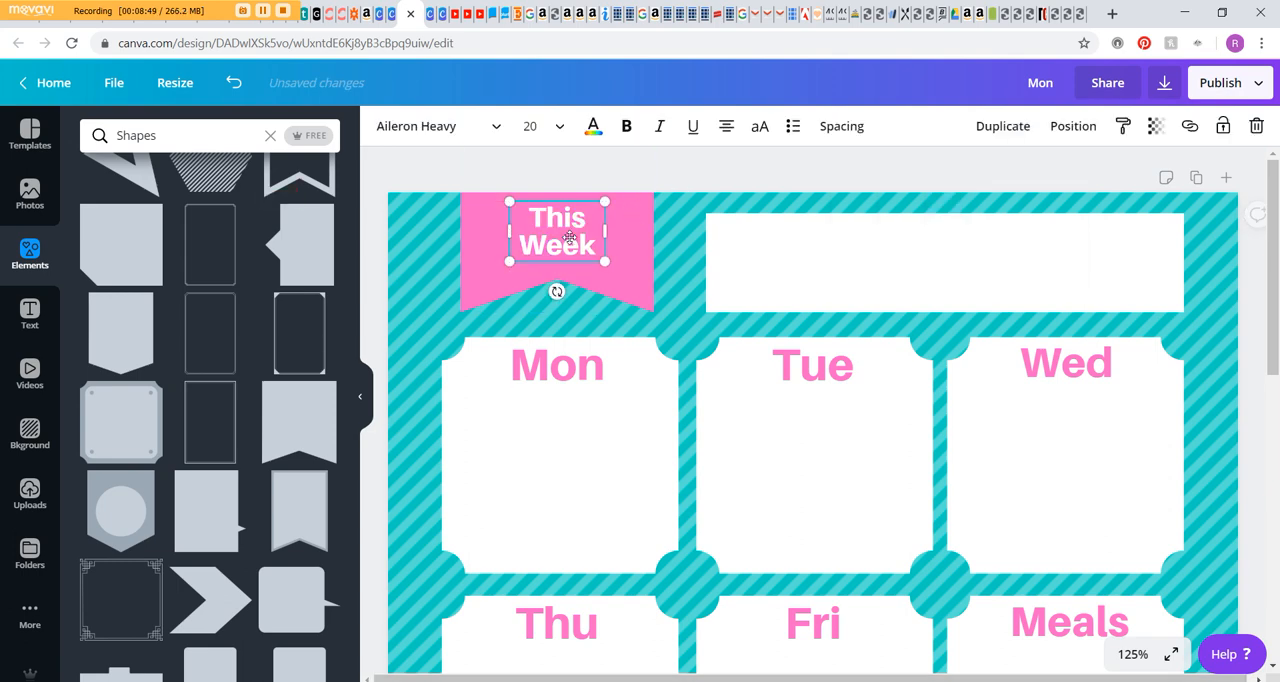
click(1132, 654)
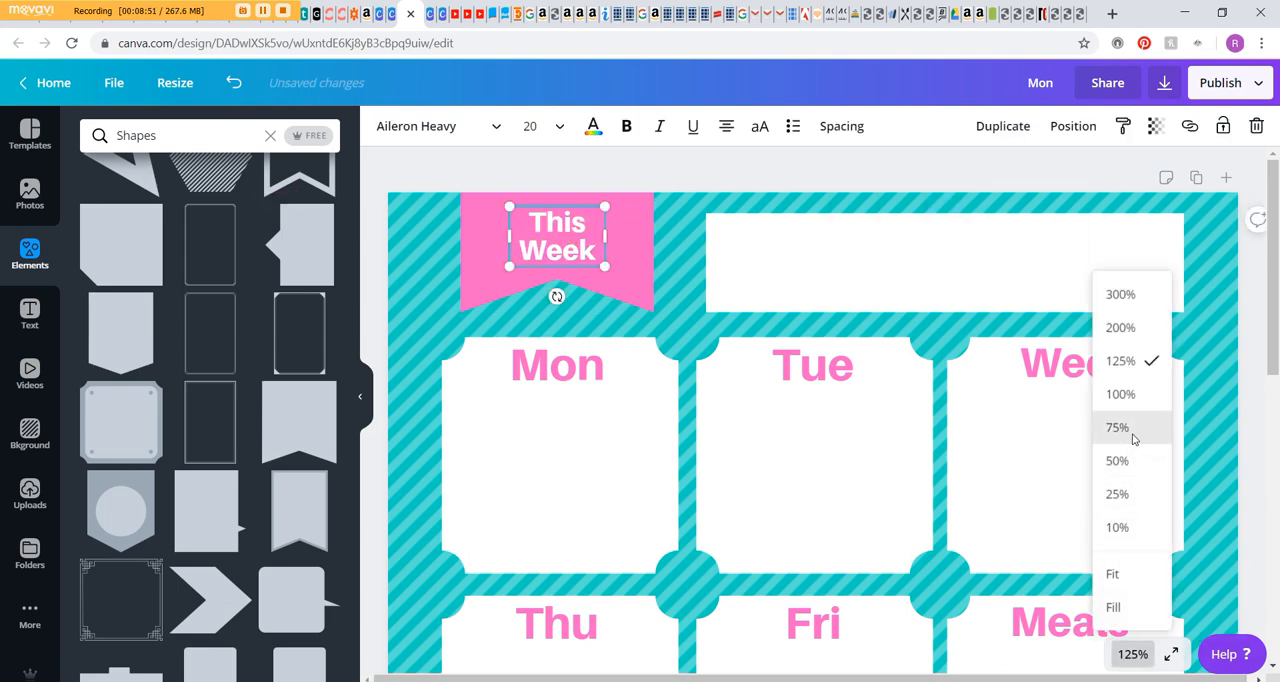
click(1116, 460)
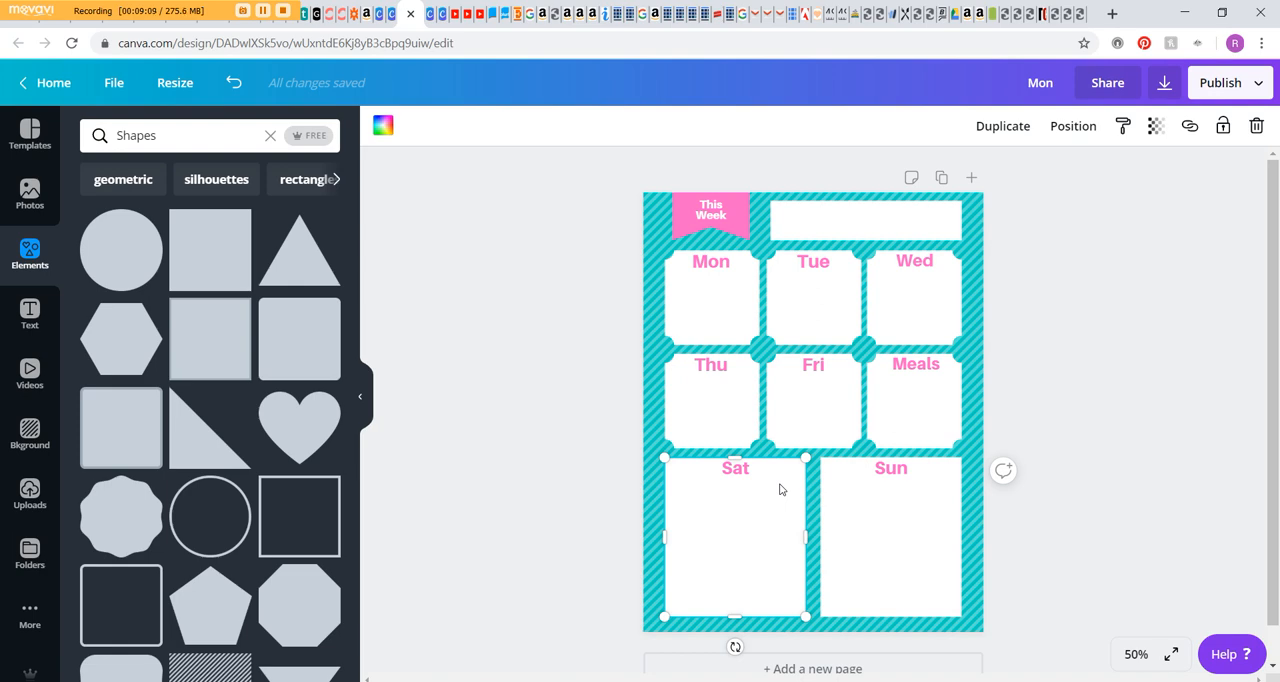
mouse_move(784, 524)
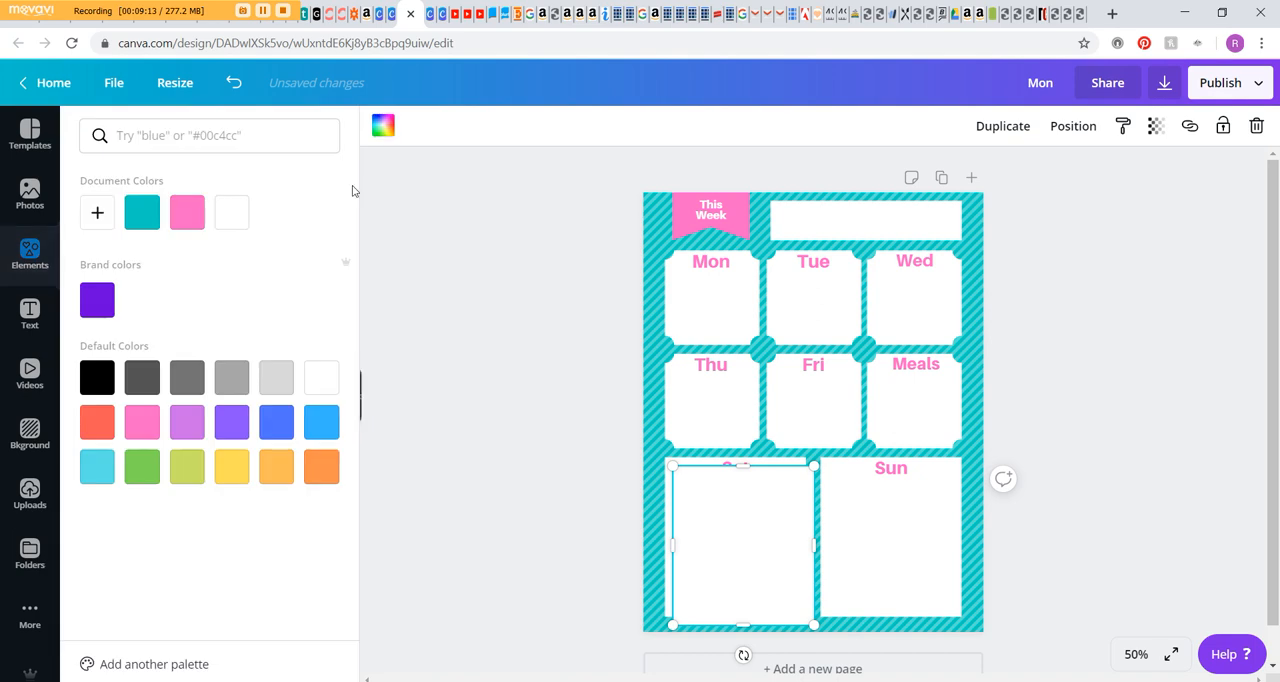
Fill the square over Sat with pink, send it backward and resize it to frame the Sat box
click(188, 212)
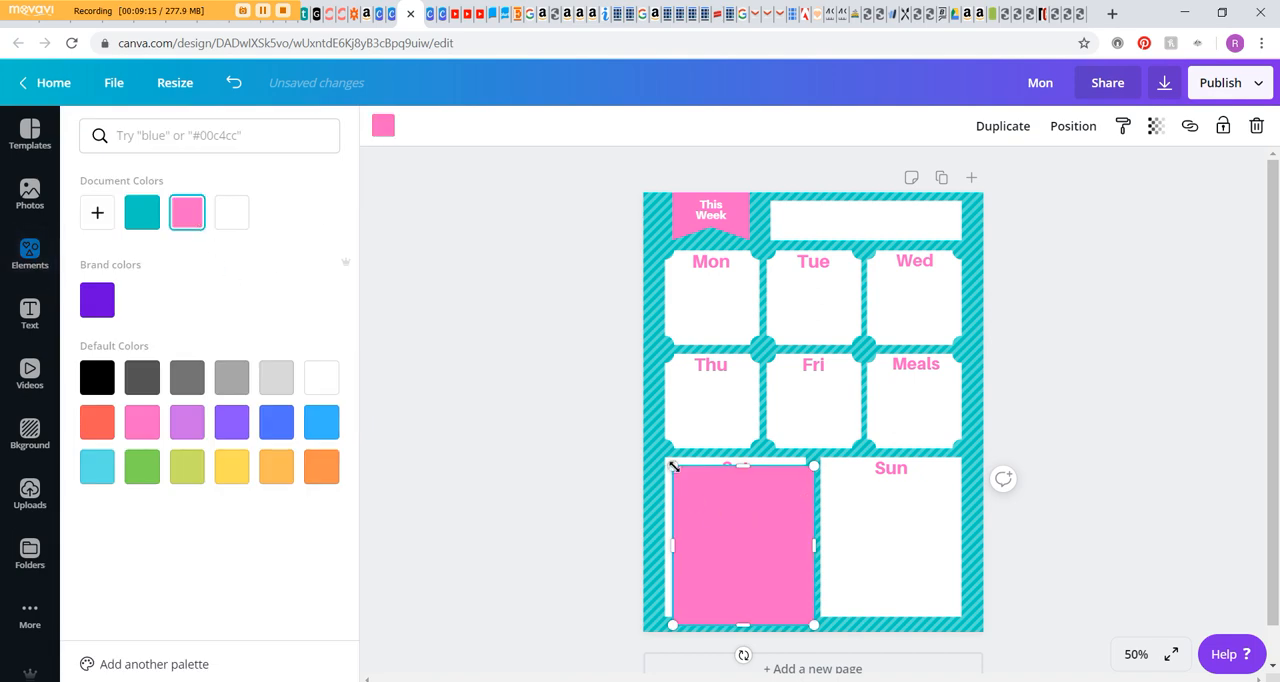
click(28, 256)
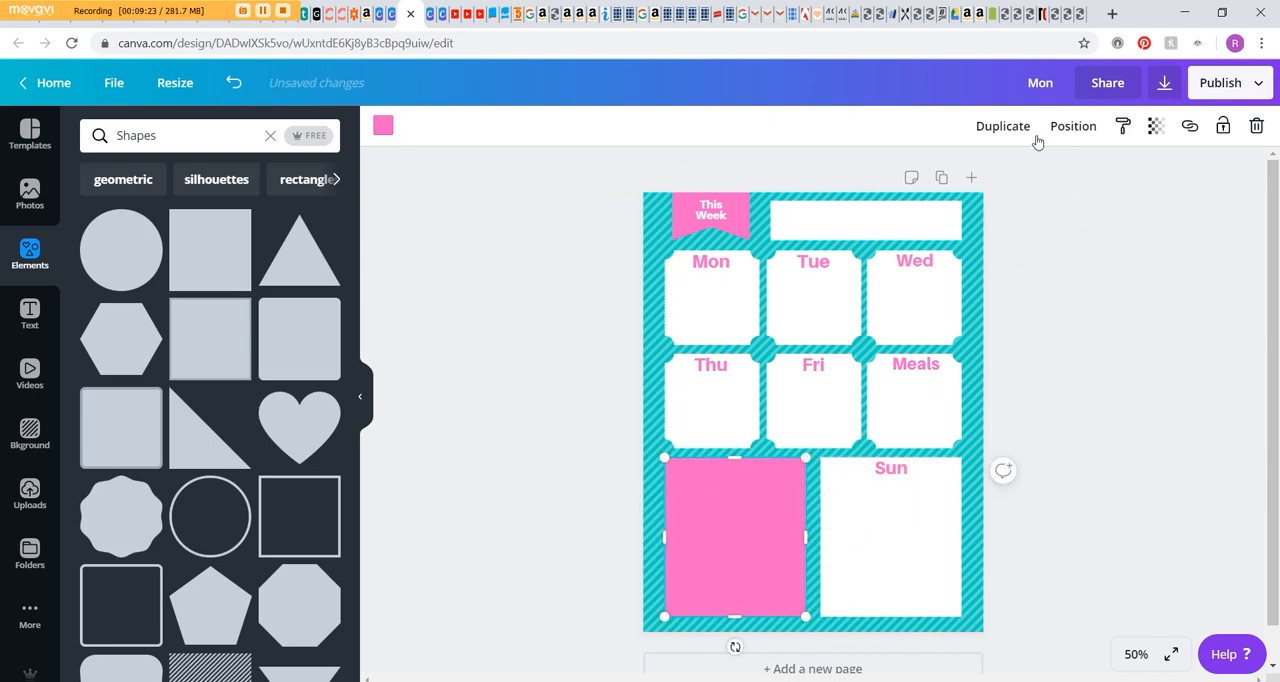
click(1072, 124)
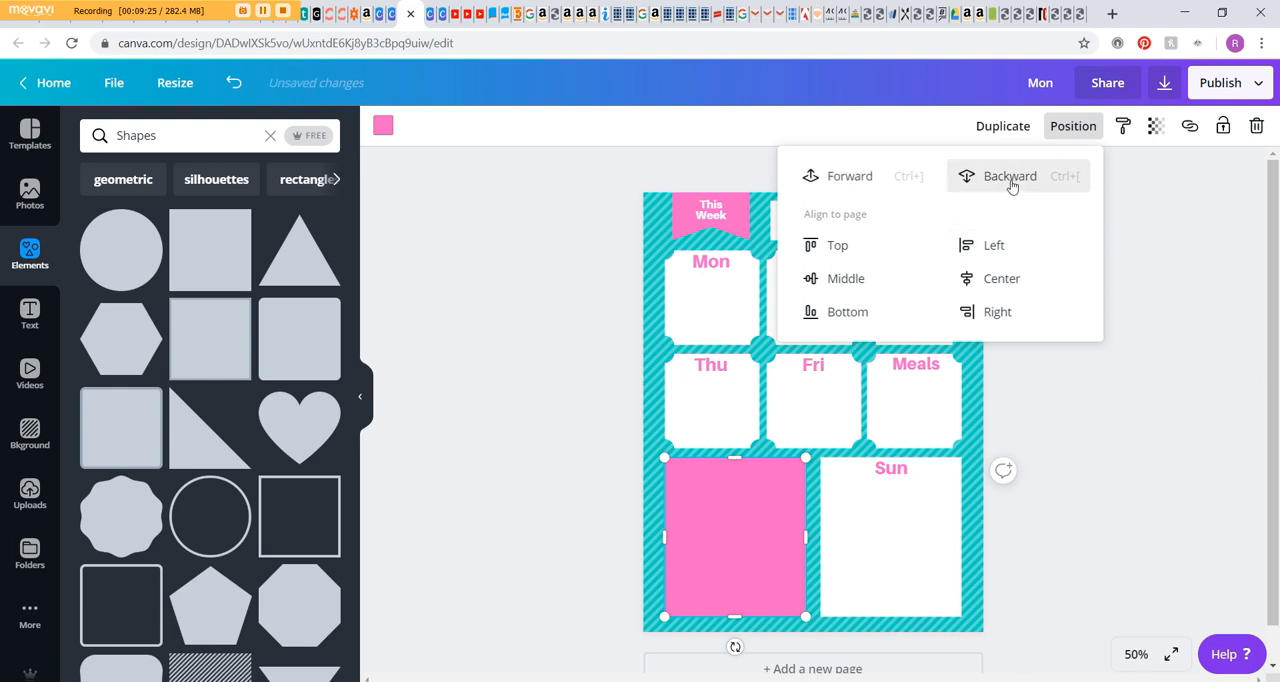
click(1008, 176)
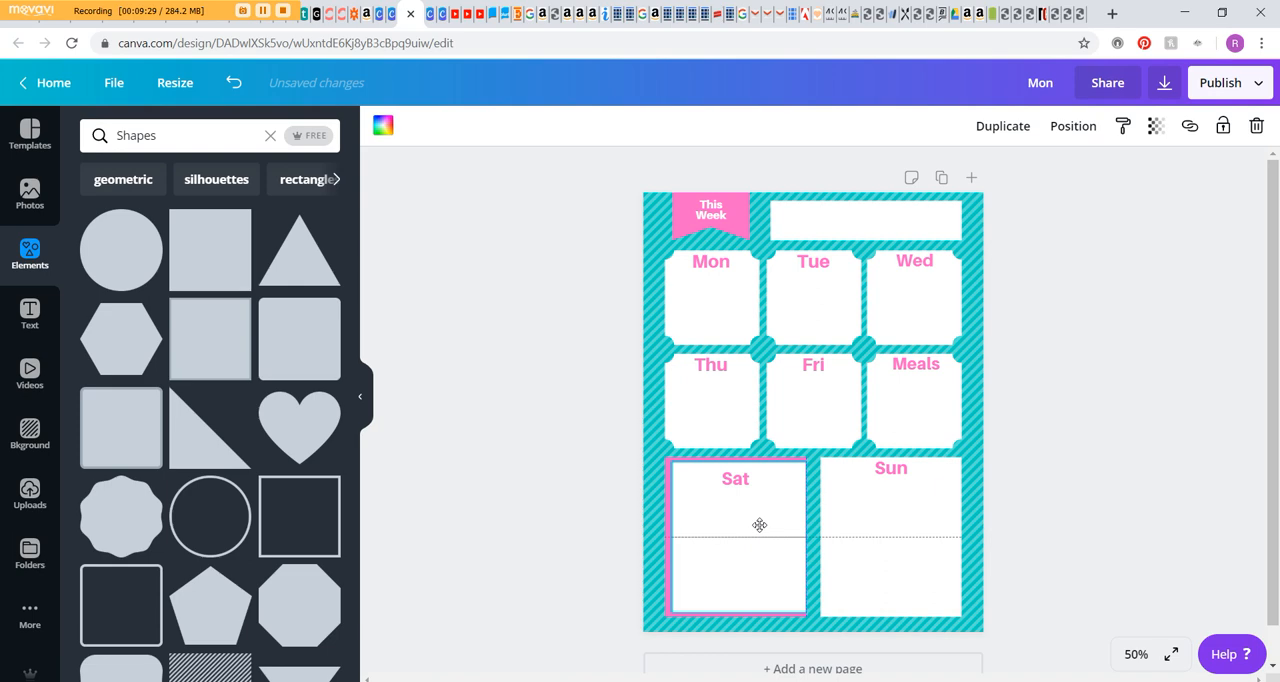
drag(792, 524, 796, 544)
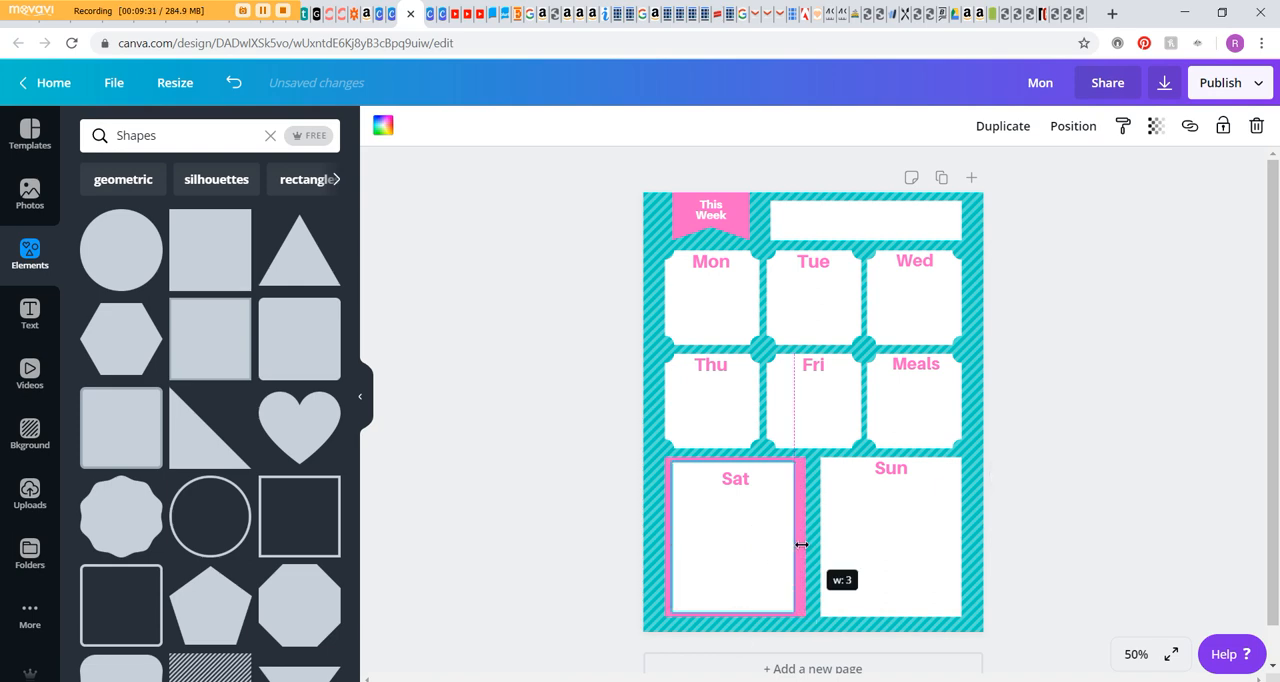
Zoom to 125% to check the pink Sat border, then zoom back out to the full page
click(1136, 654)
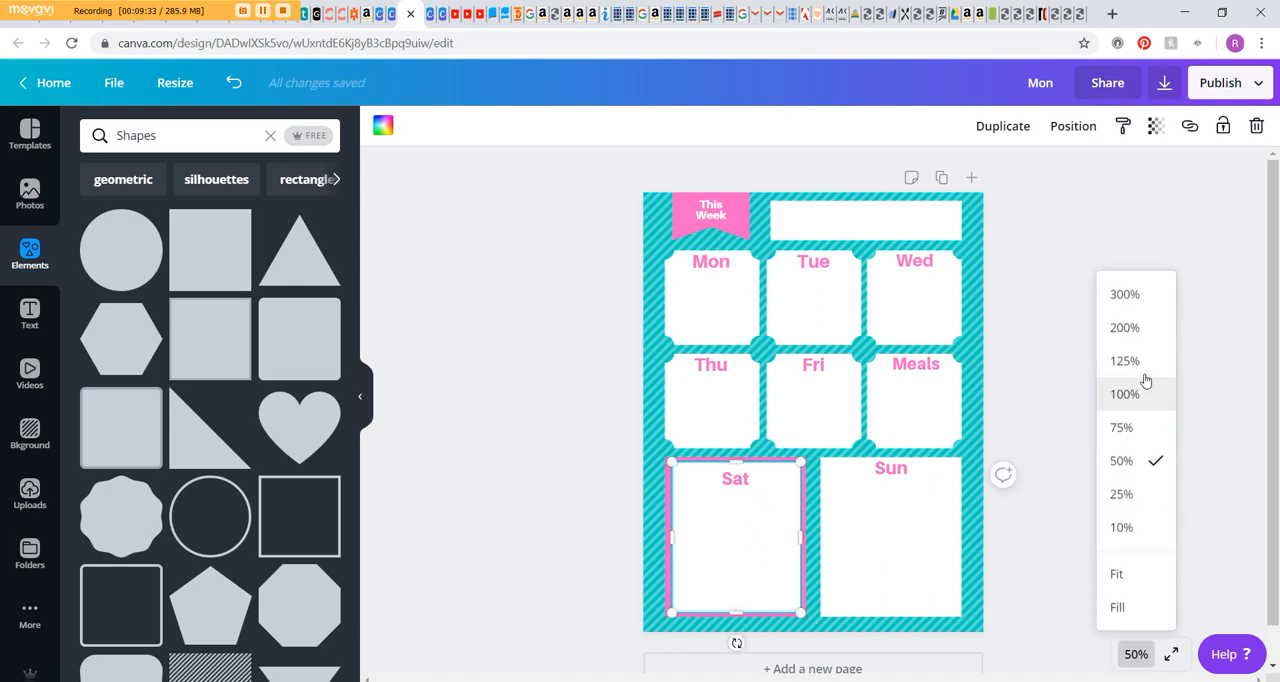
click(1124, 360)
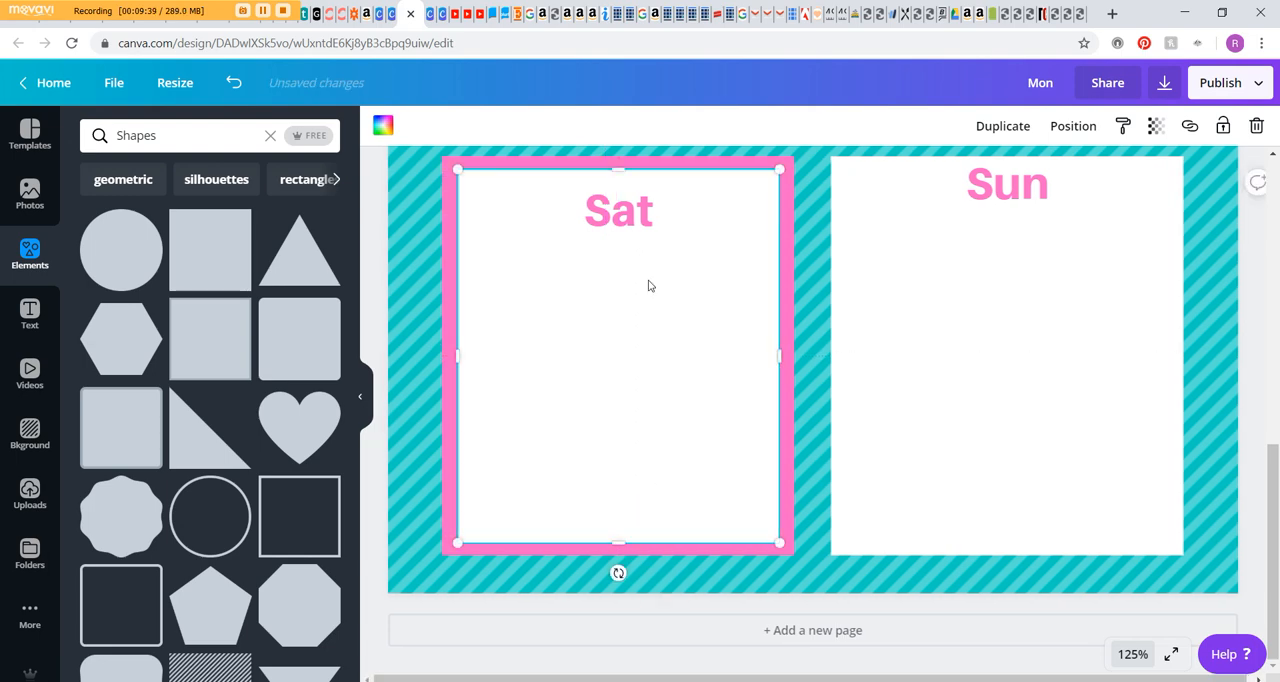
click(618, 208)
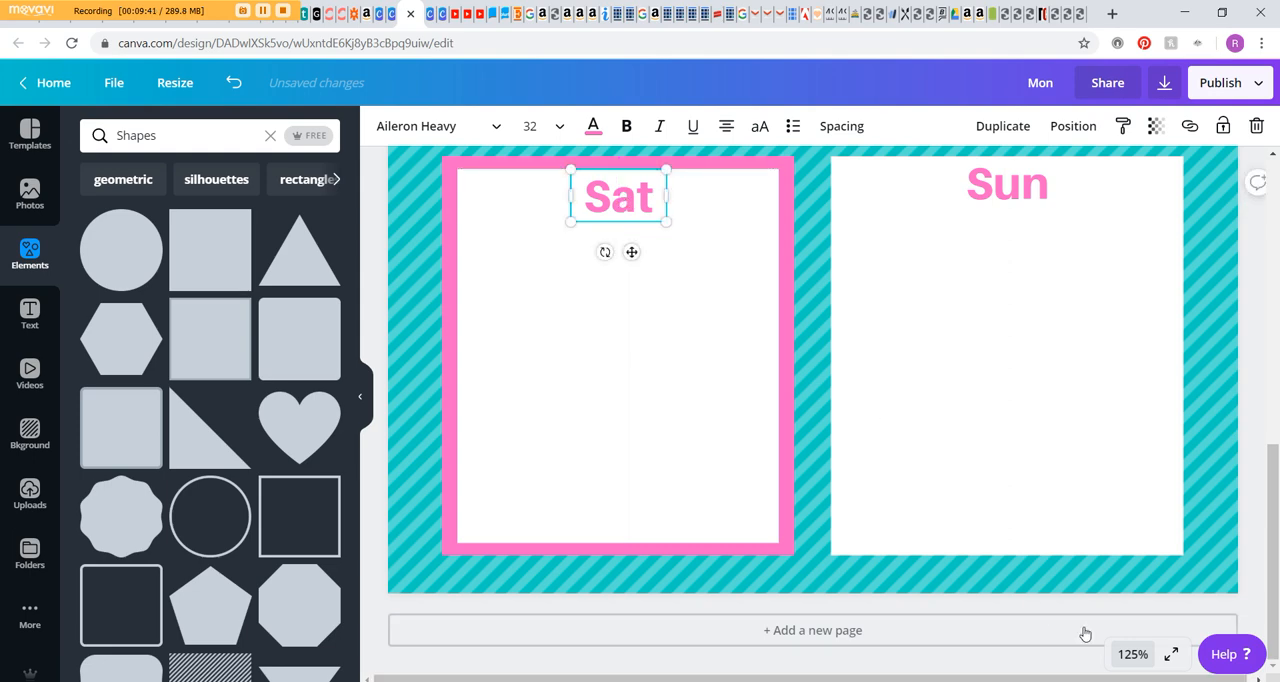
click(1132, 654)
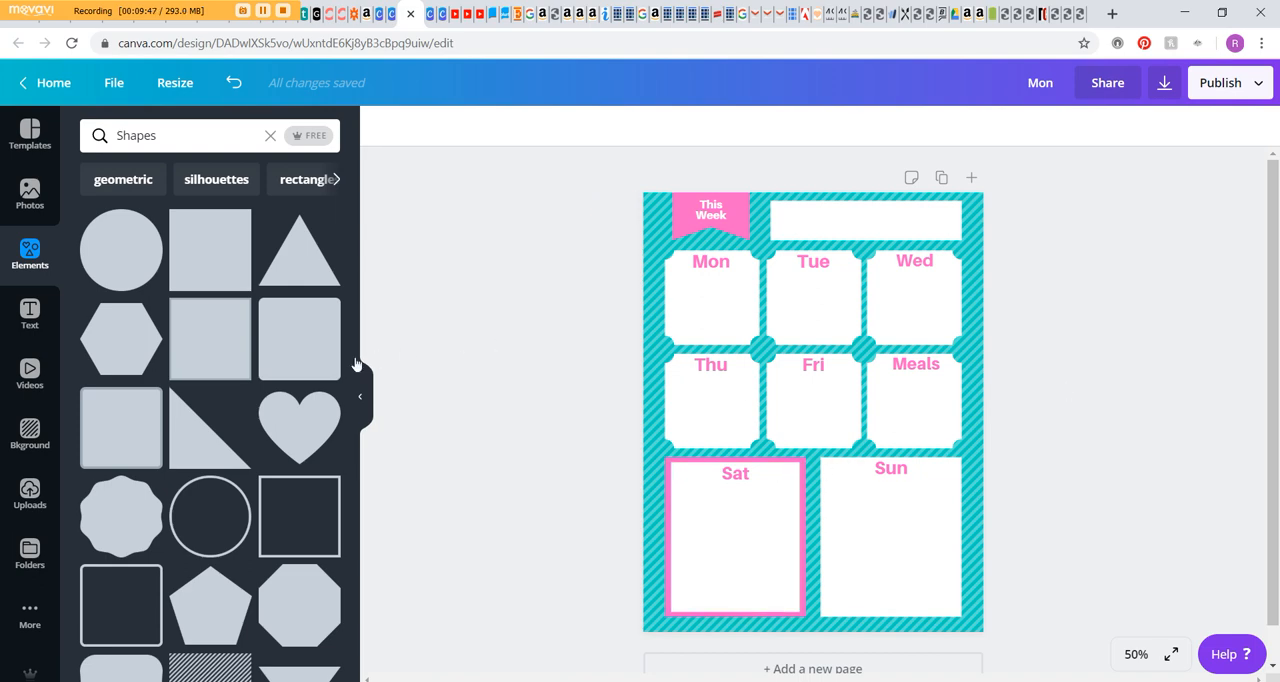
Show the Templates gallery in the left sidebar and scroll through its designs
scroll(down, 3)
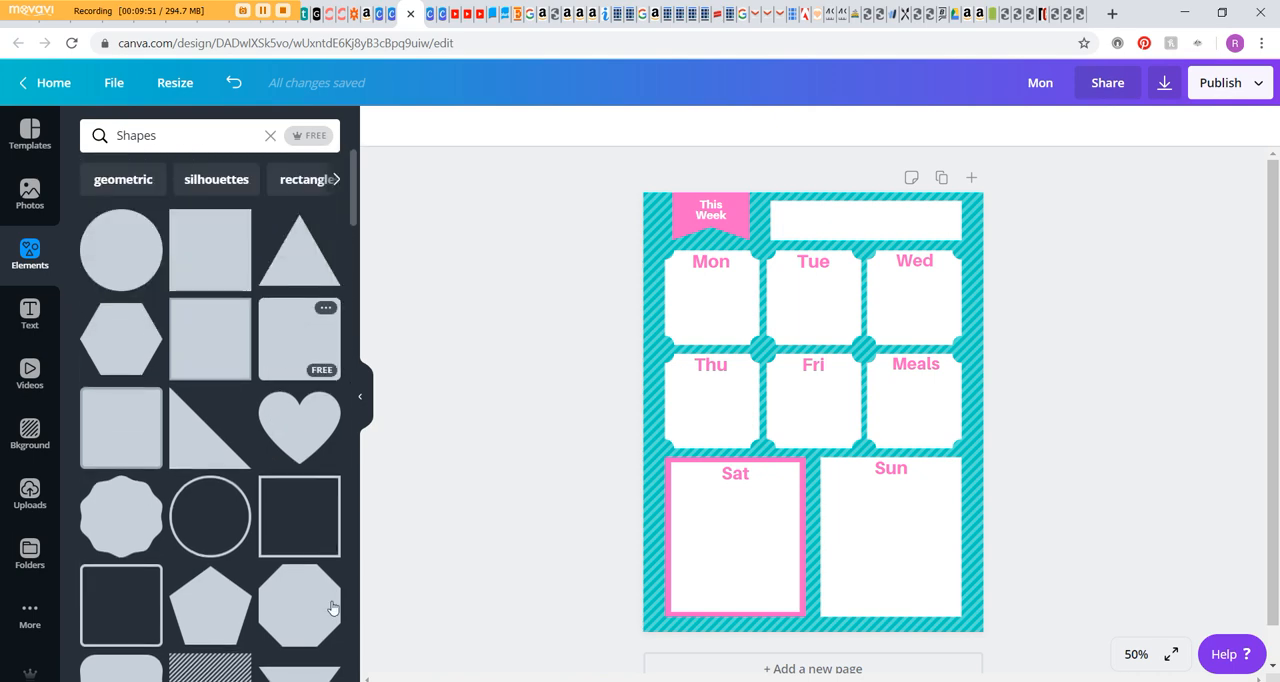
mouse_move(120, 428)
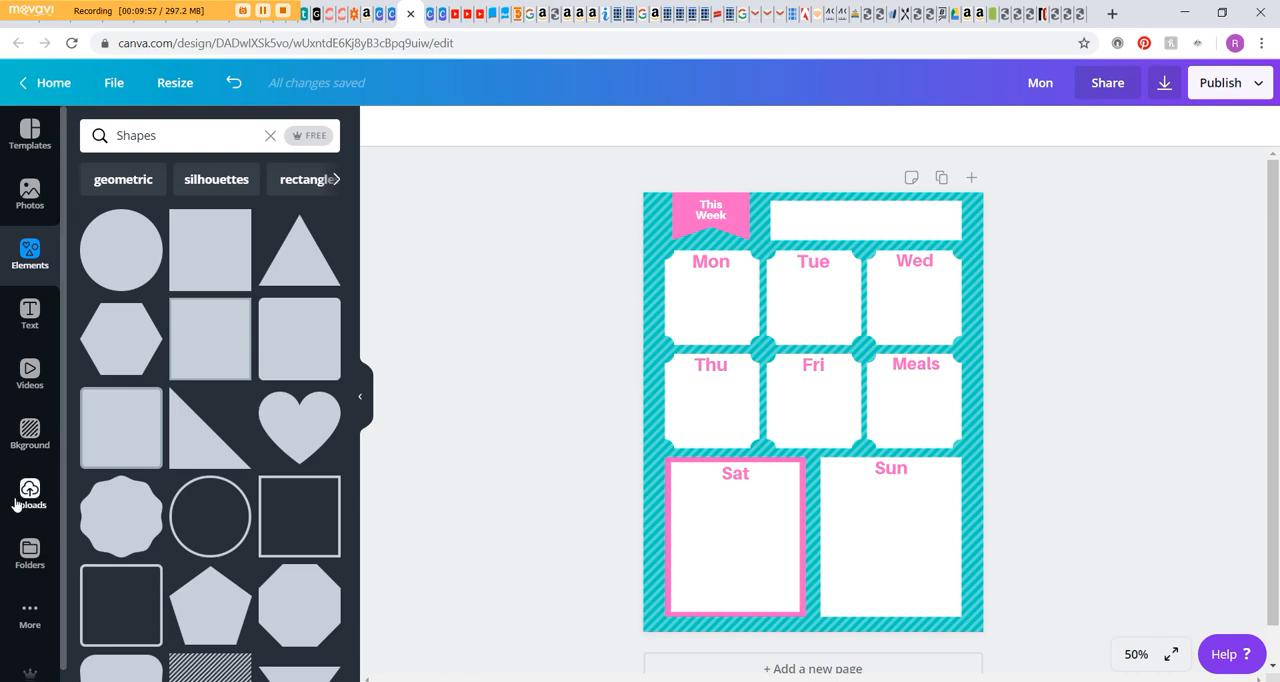
mouse_move(28, 196)
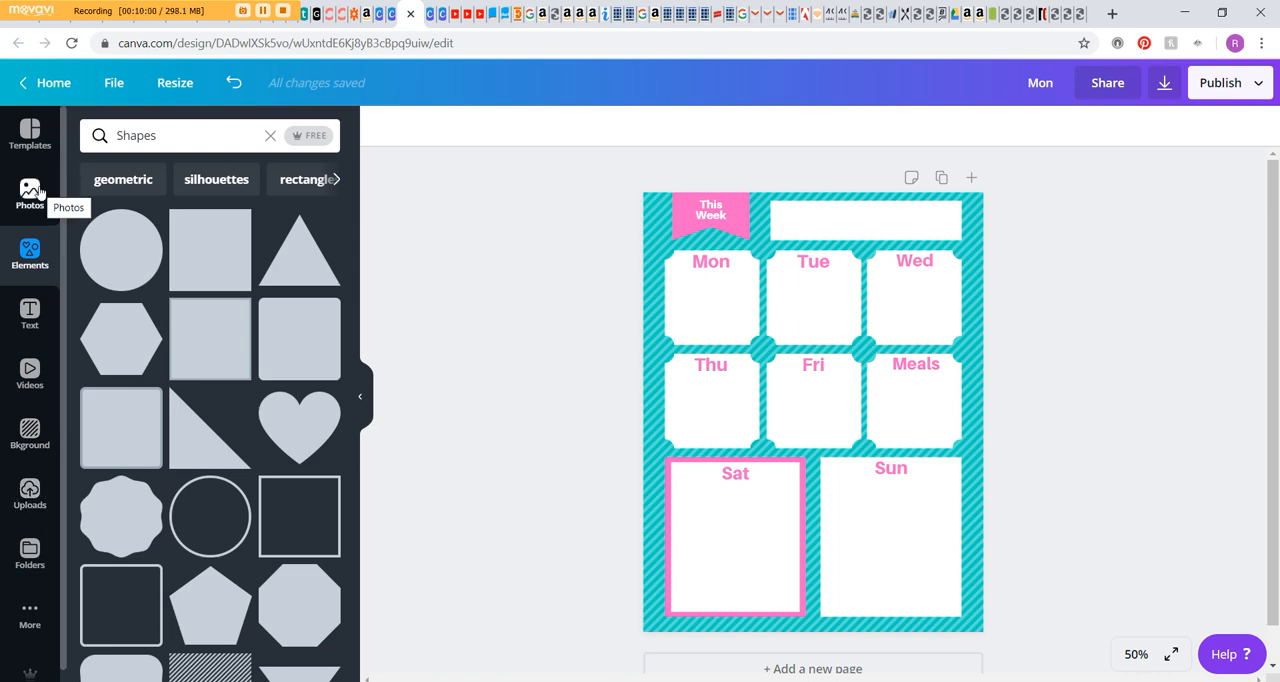
click(28, 136)
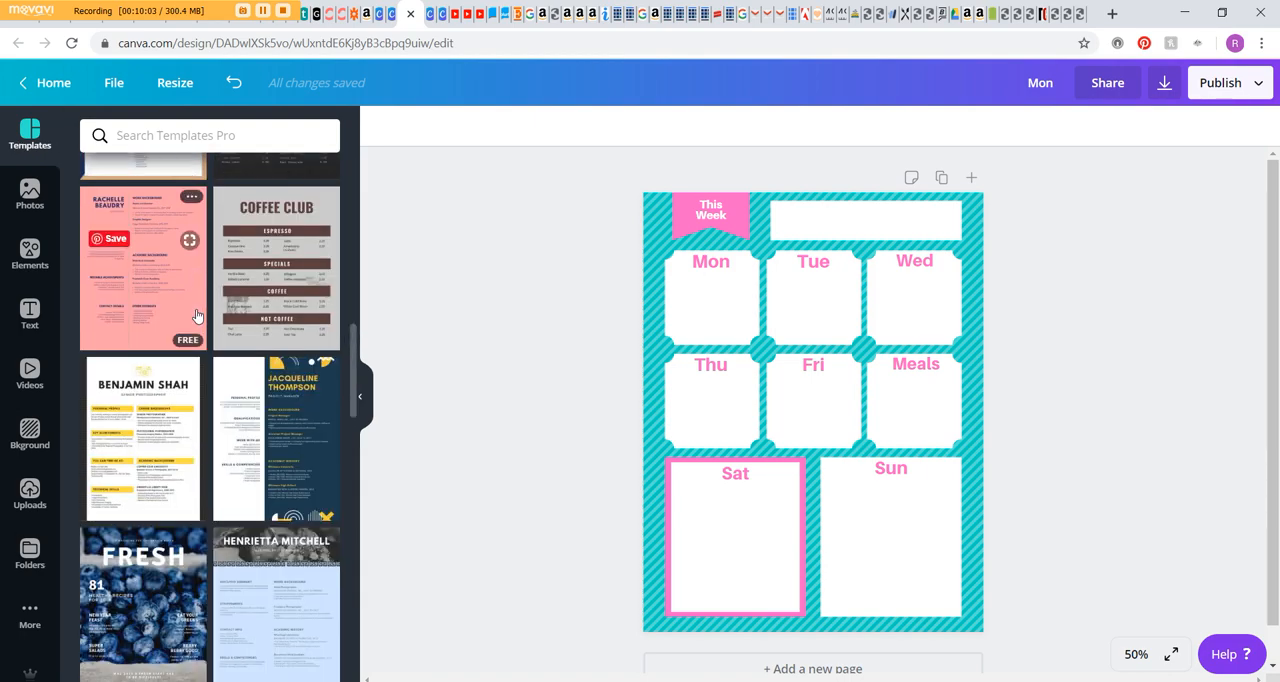
scroll(down, 3)
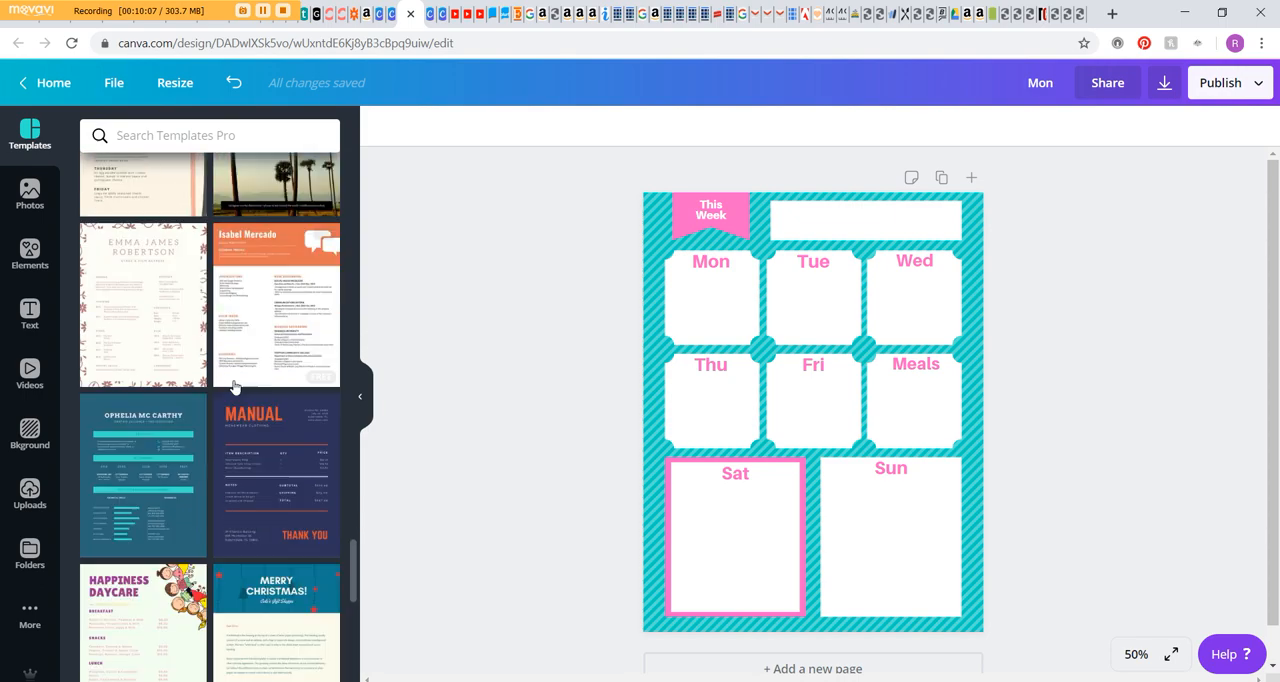
scroll(down, 3)
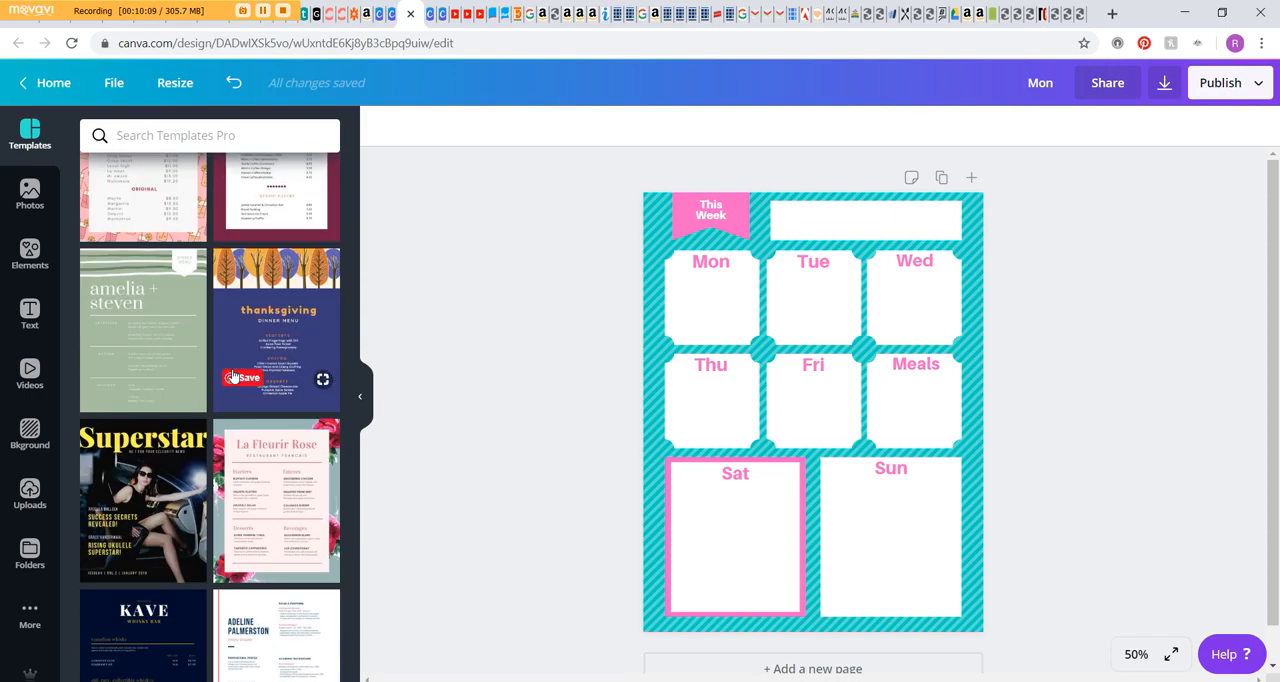
scroll(down, 3)
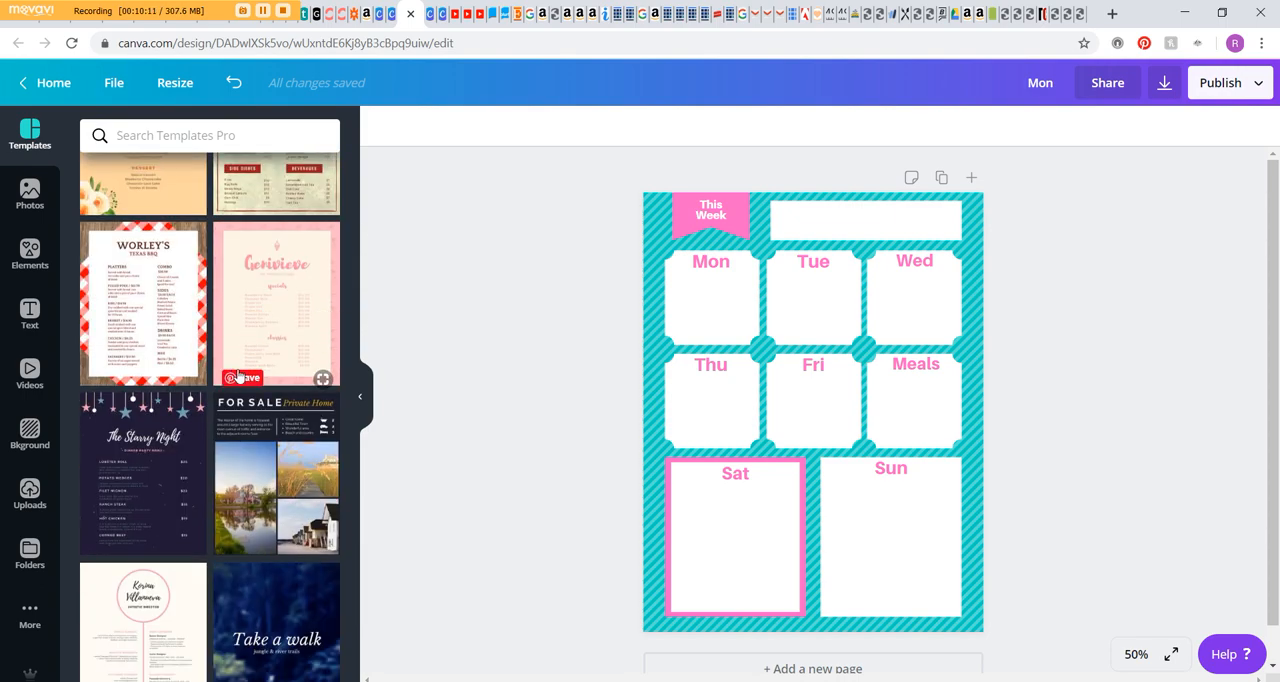
scroll(down, 3)
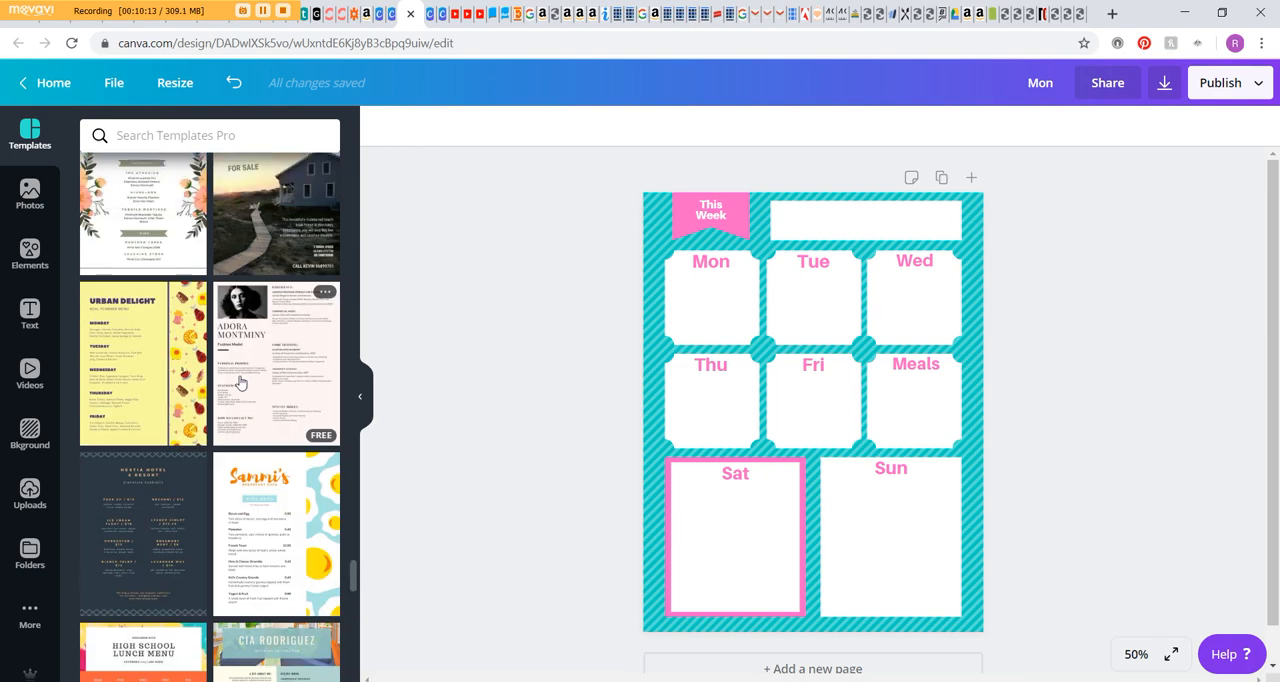
scroll(down, 3)
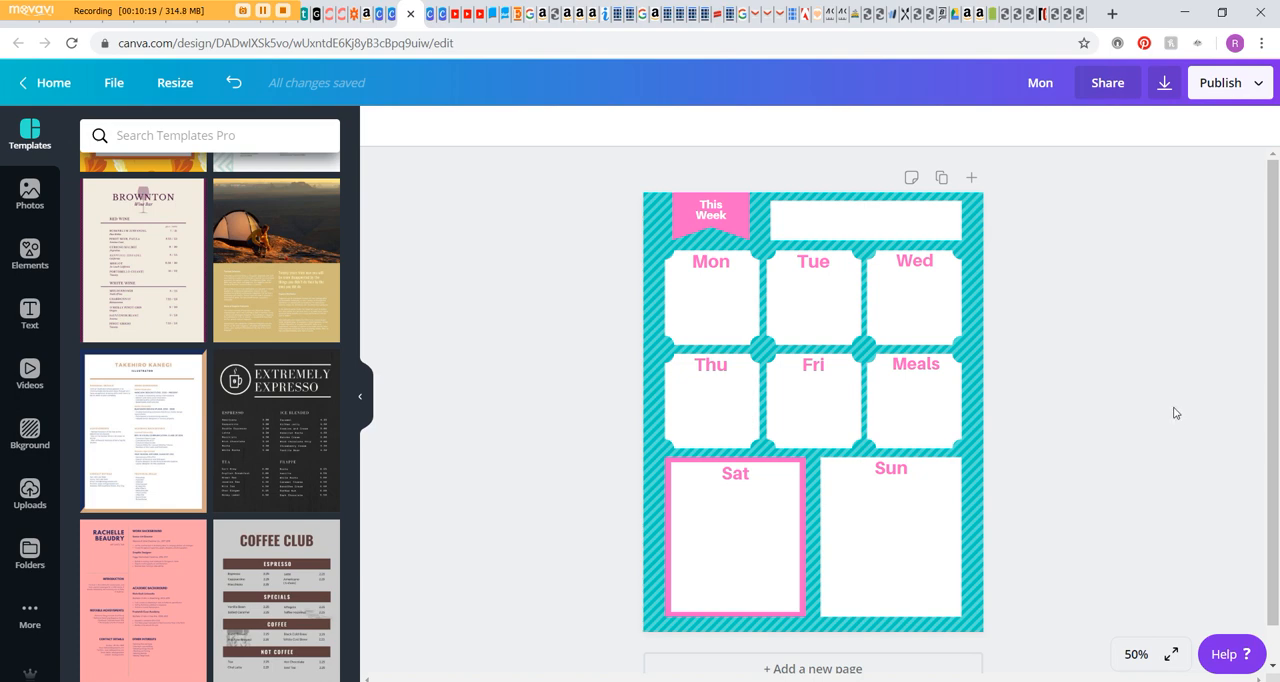
mouse_move(1152, 378)
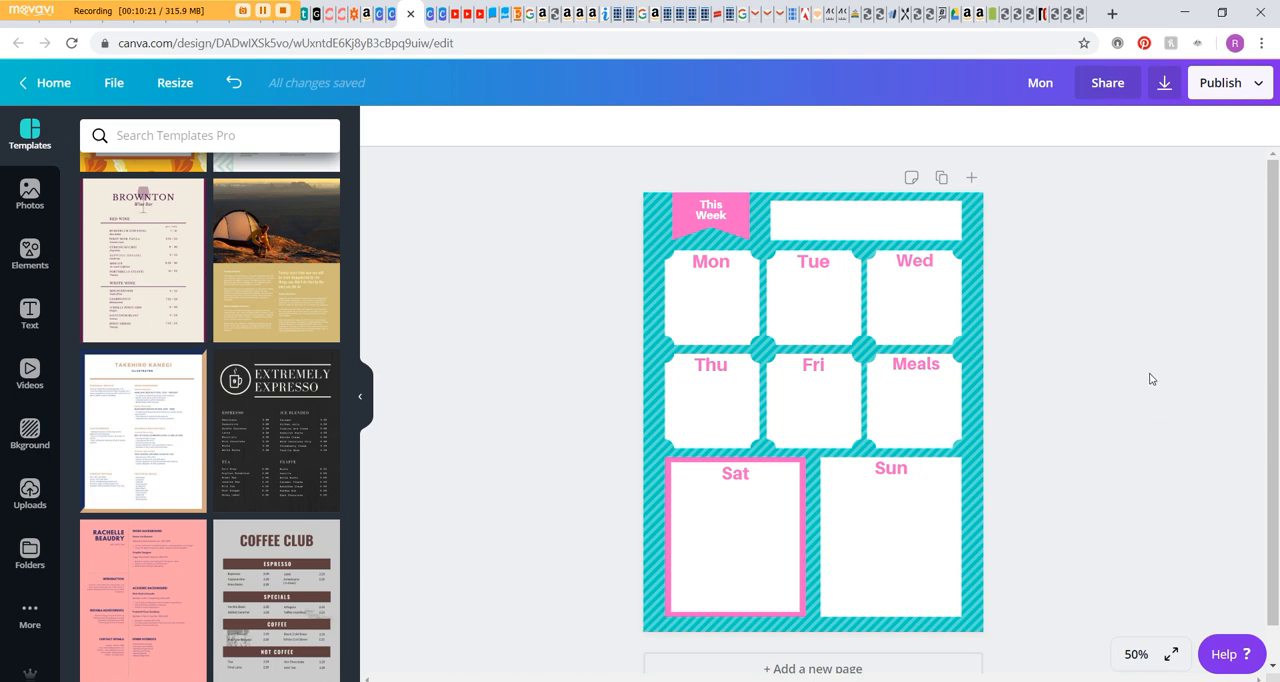
mouse_move(1258, 108)
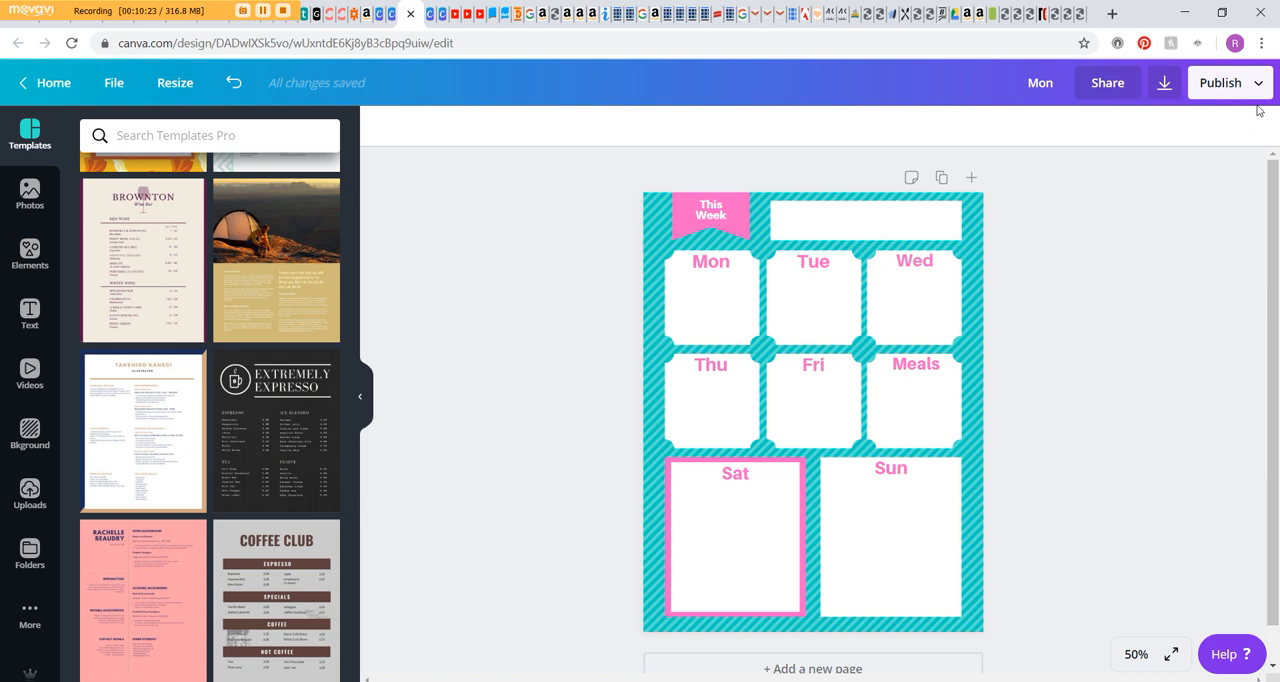
click(1220, 84)
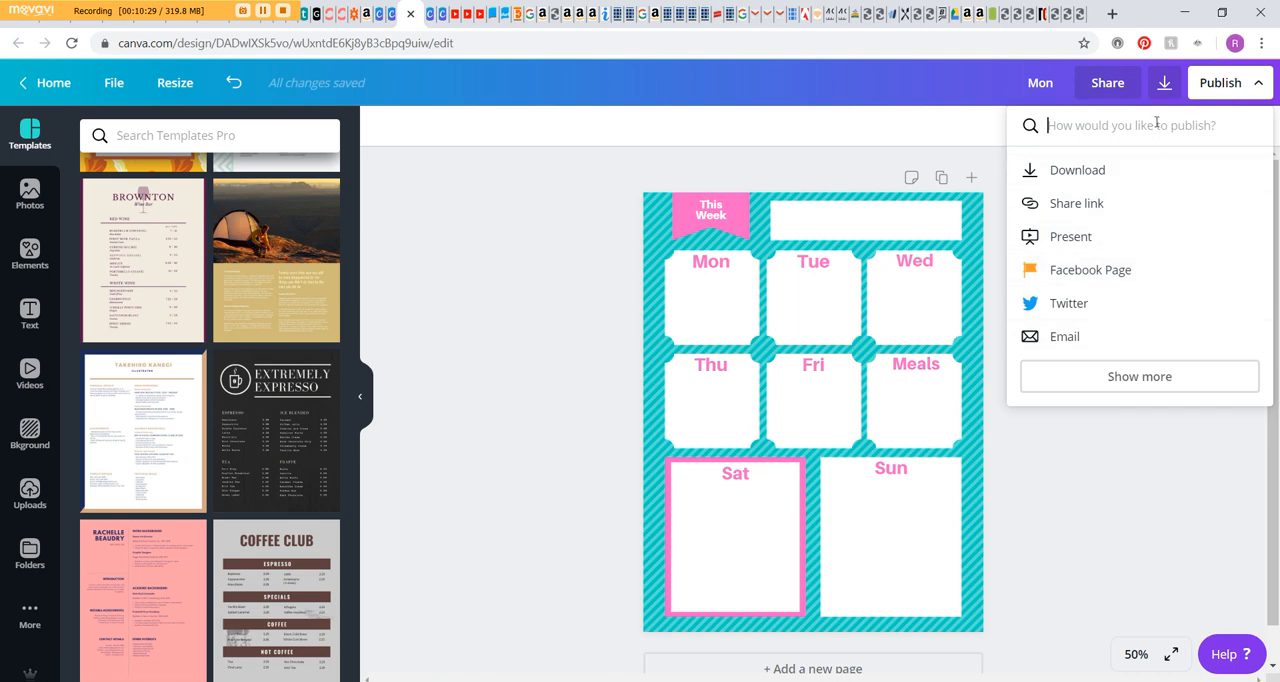
click(1076, 168)
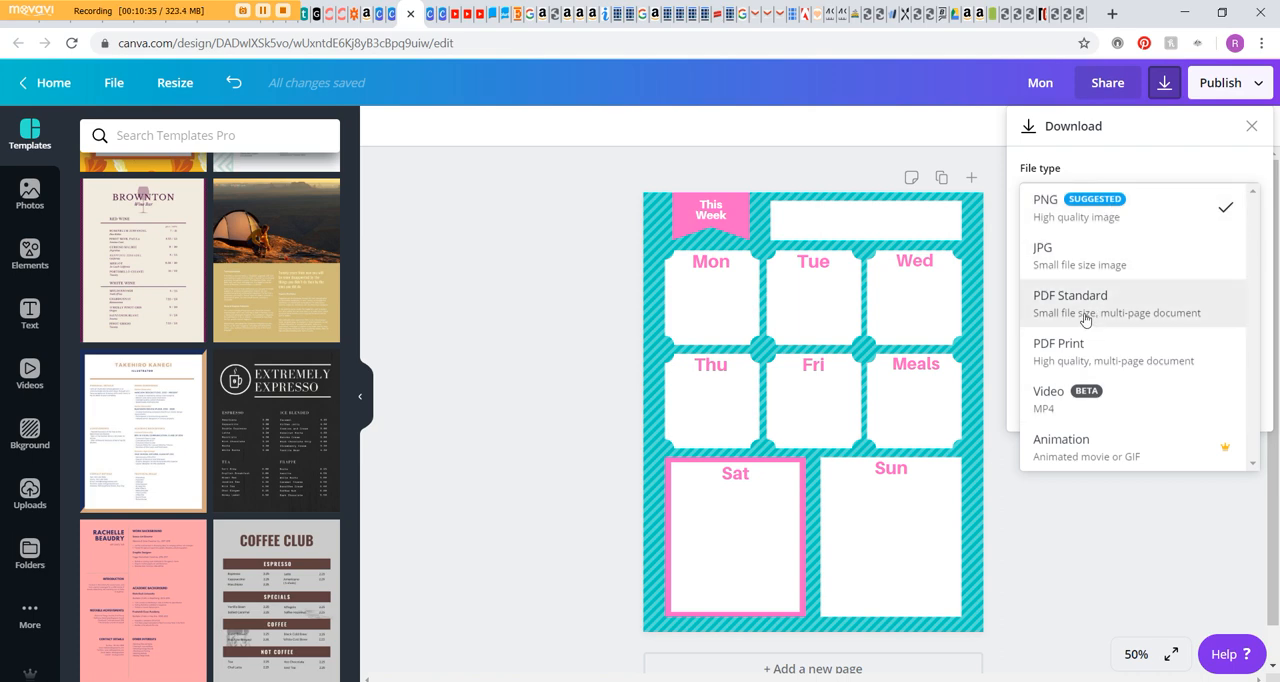
mouse_move(1118, 352)
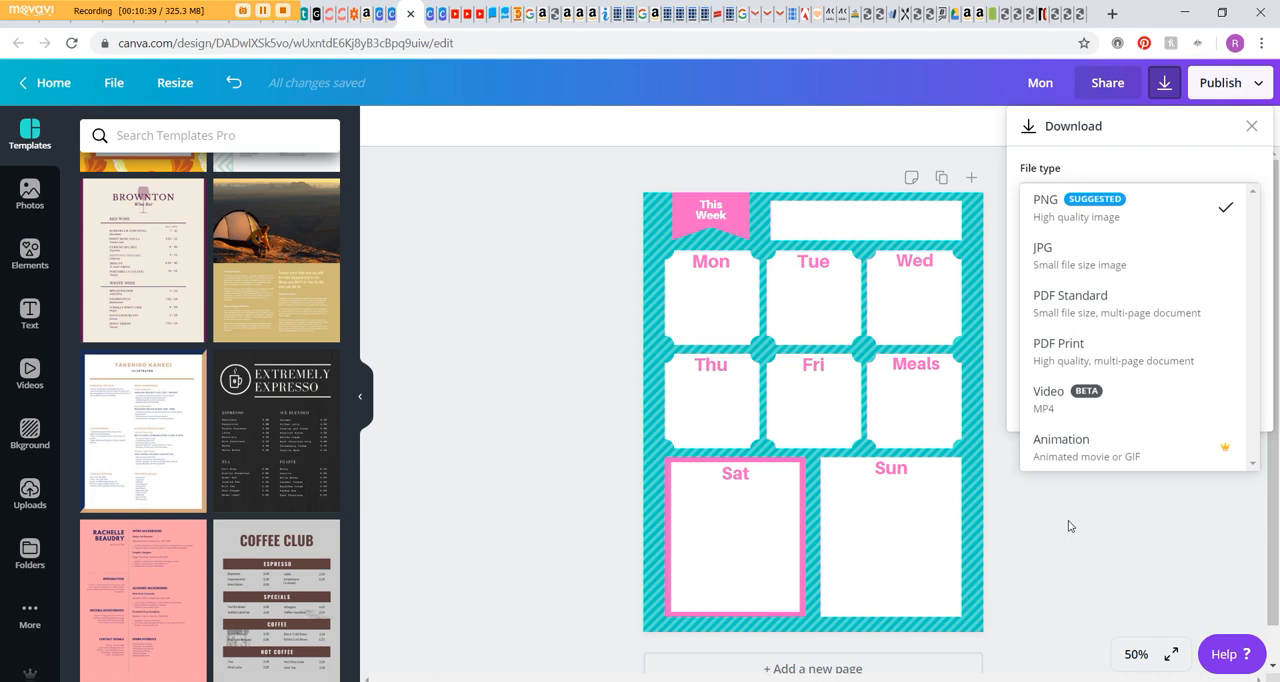
click(1046, 200)
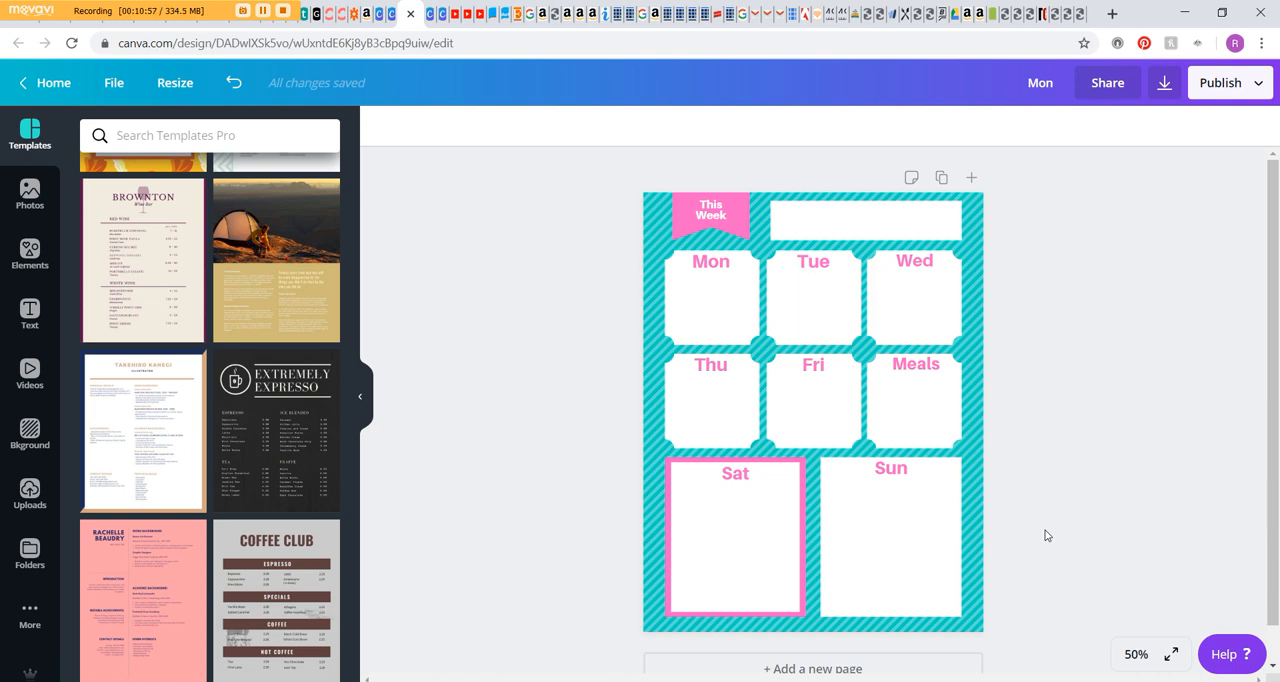
mouse_move(484, 456)
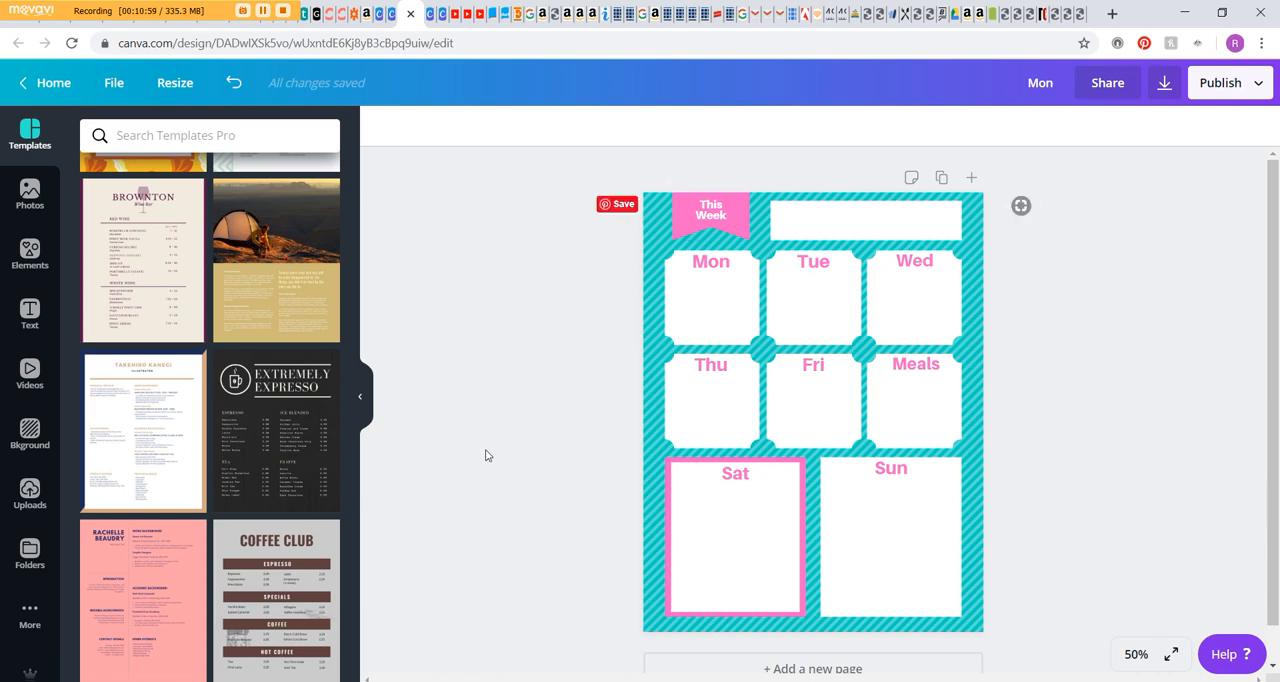
mouse_move(1184, 372)
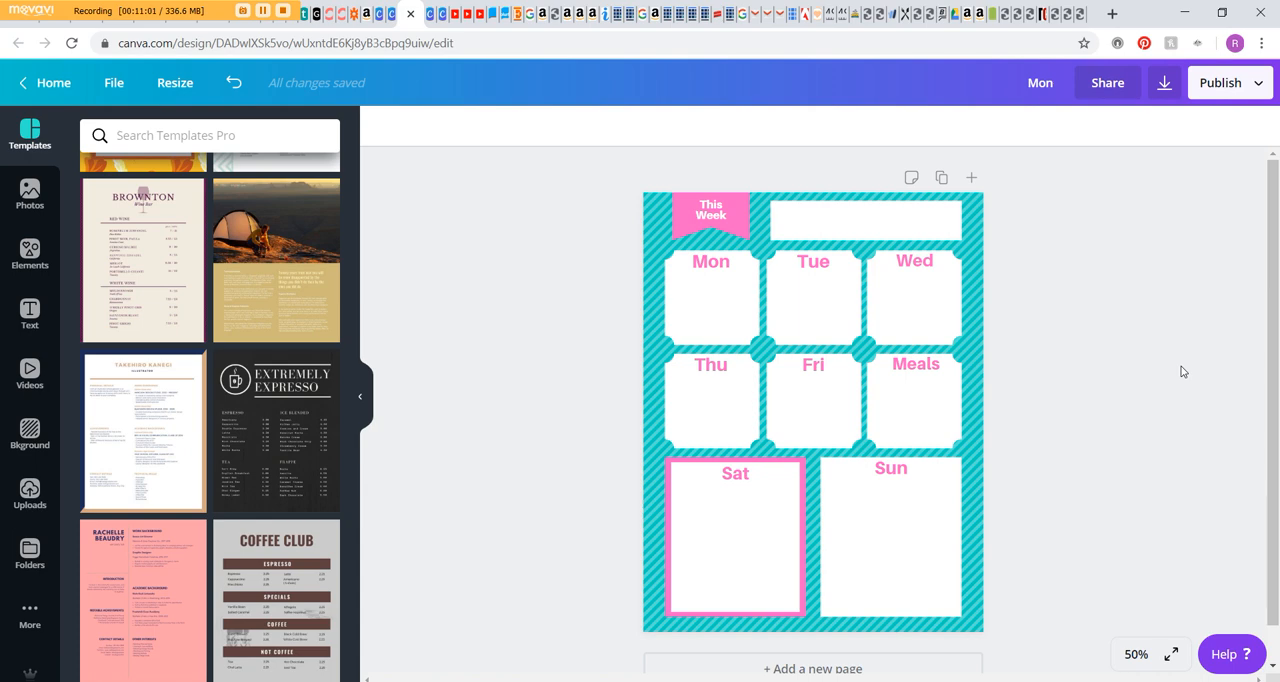